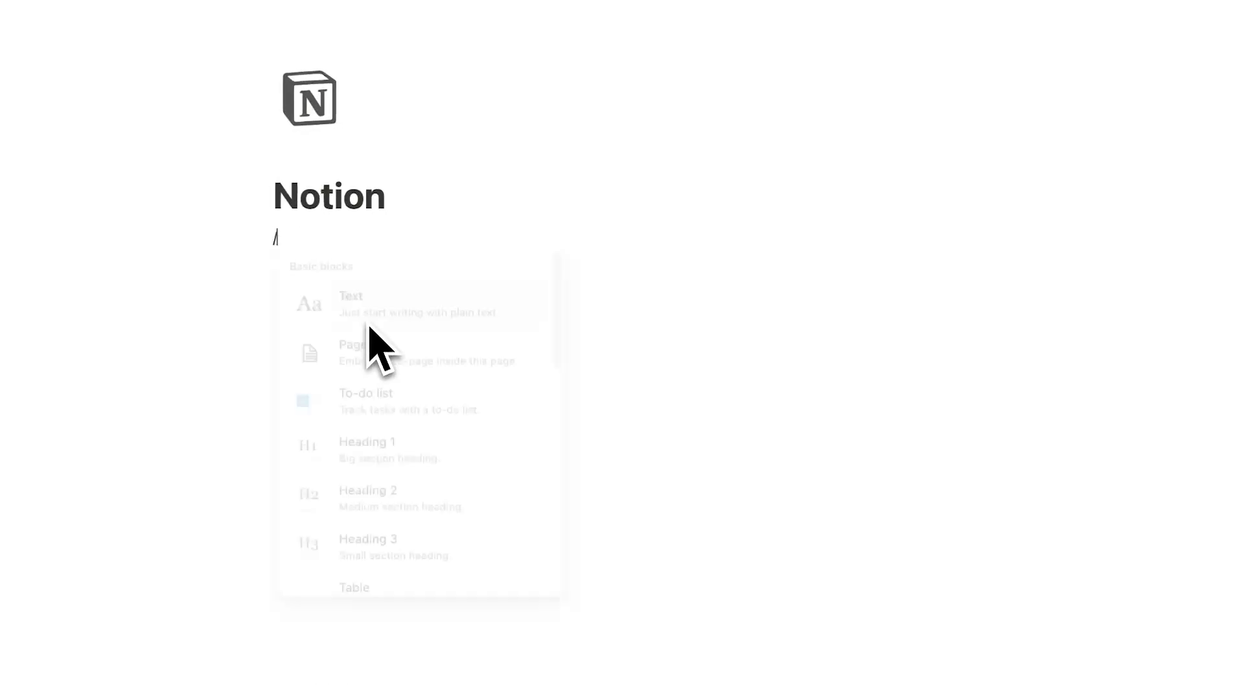
Step: Create a new blank page from the sidebar
{"action": "left_click", "coordinate": [353, 587]}
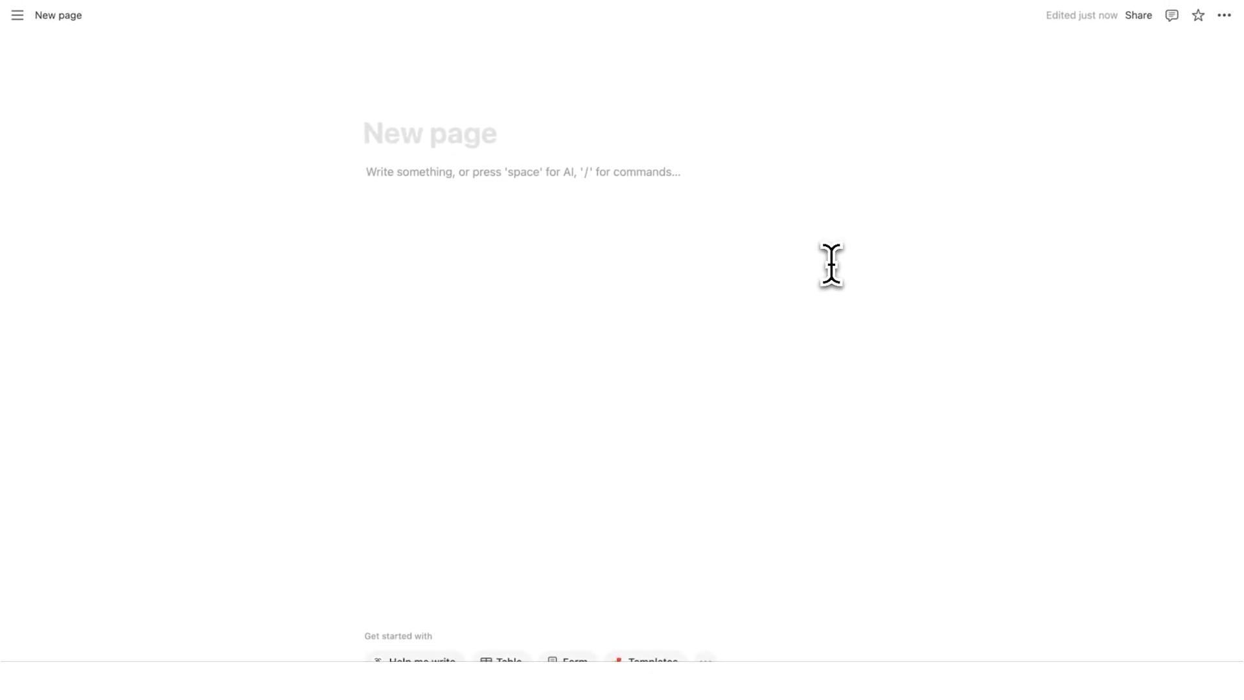
Step: Enter /database on the first line and browse the database block types
{"action": "type", "text": "p"}
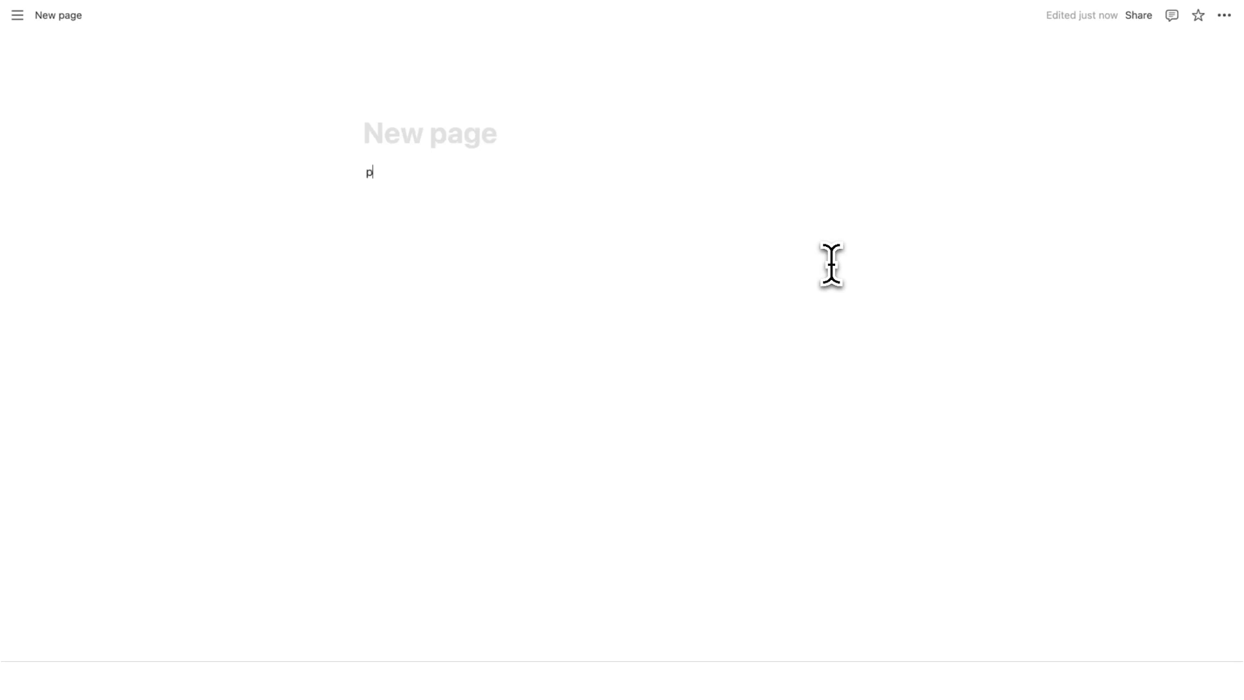
{"action": "type", "text": "project 1"}
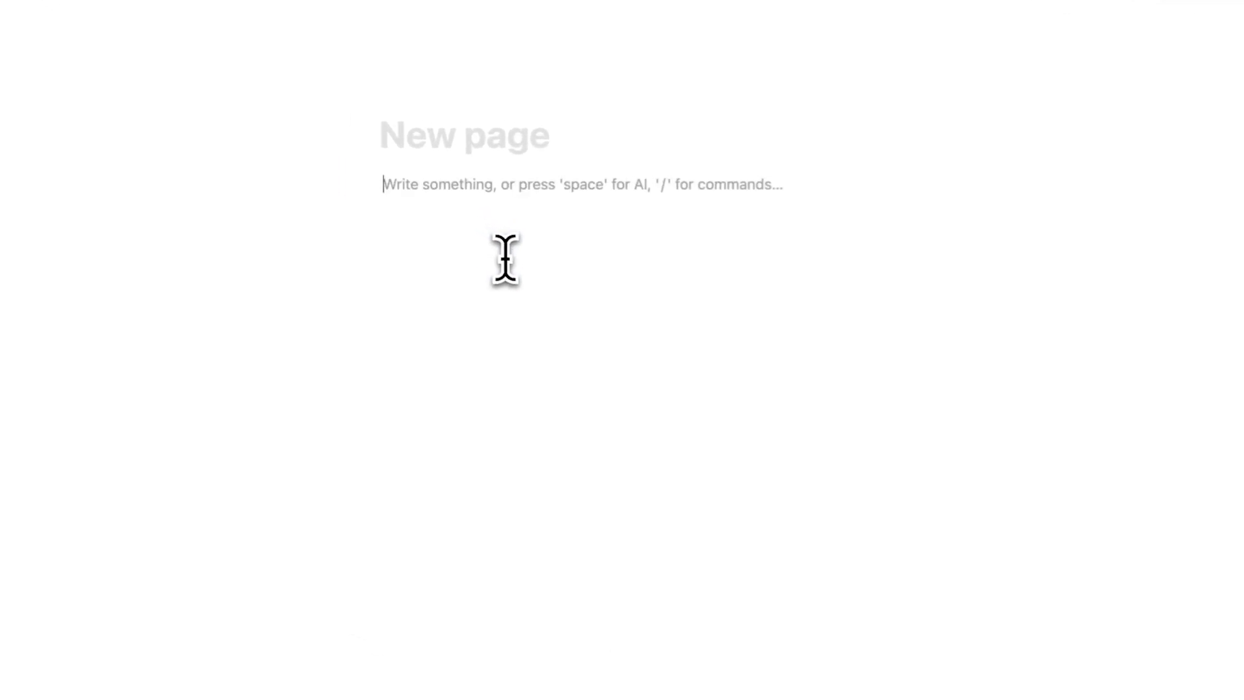
{"action": "type", "text": "/database"}
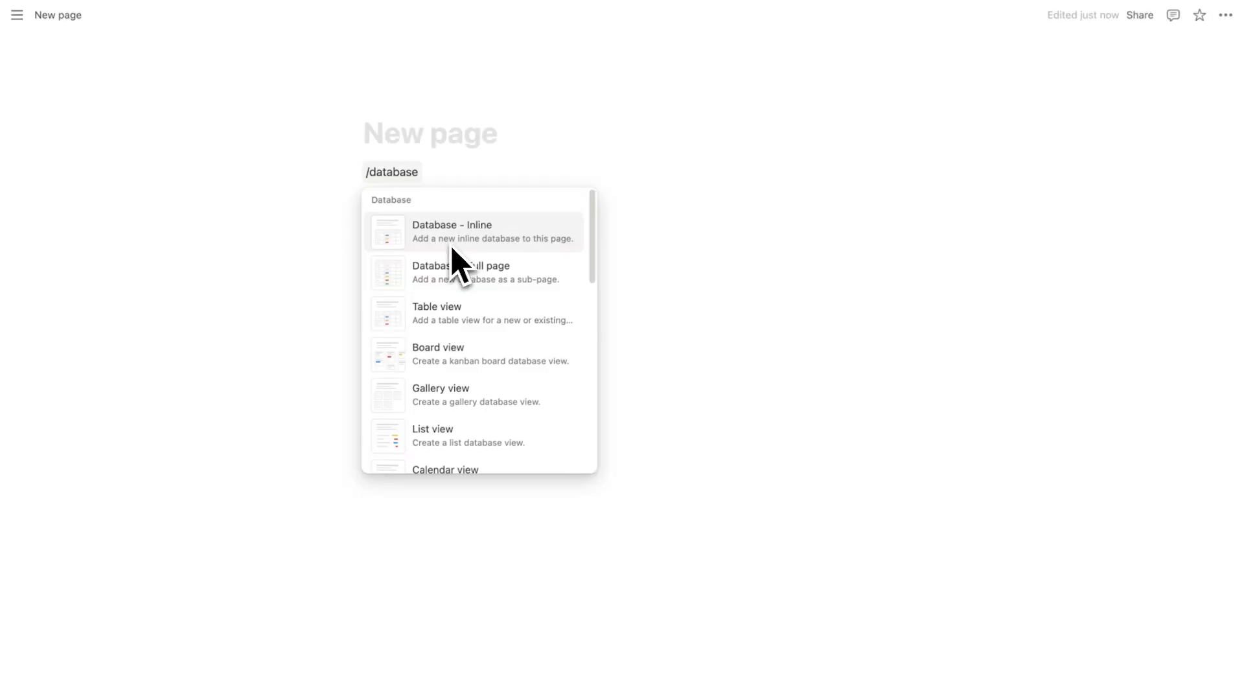
{"action": "scroll", "scroll_direction": "down", "scroll_amount": 3}
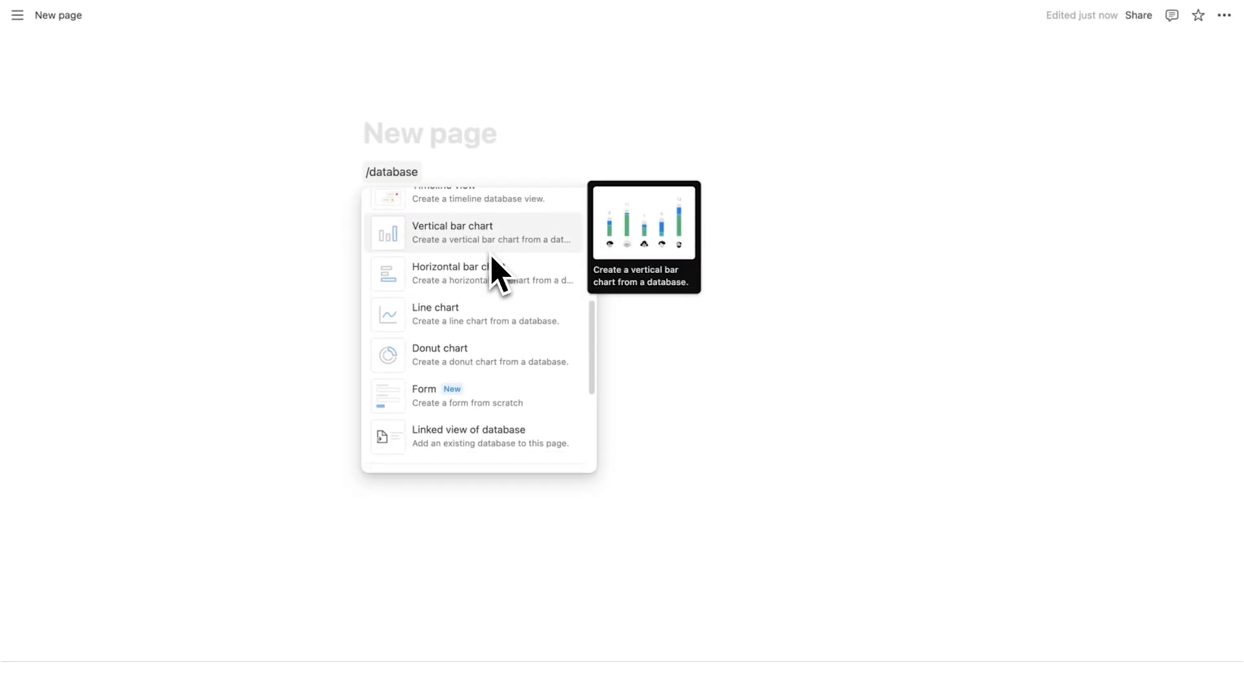
{"action": "scroll", "scroll_direction": "up", "scroll_amount": 3}
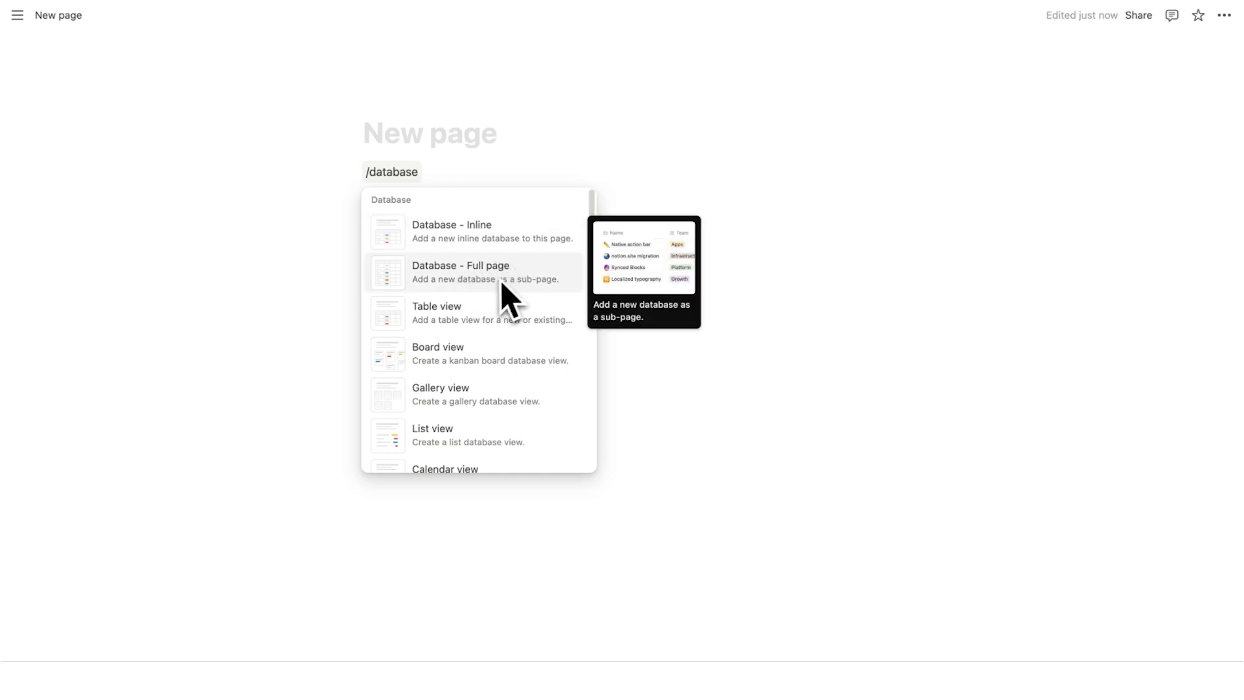
{"action": "mouse_move", "coordinate": [492, 358]}
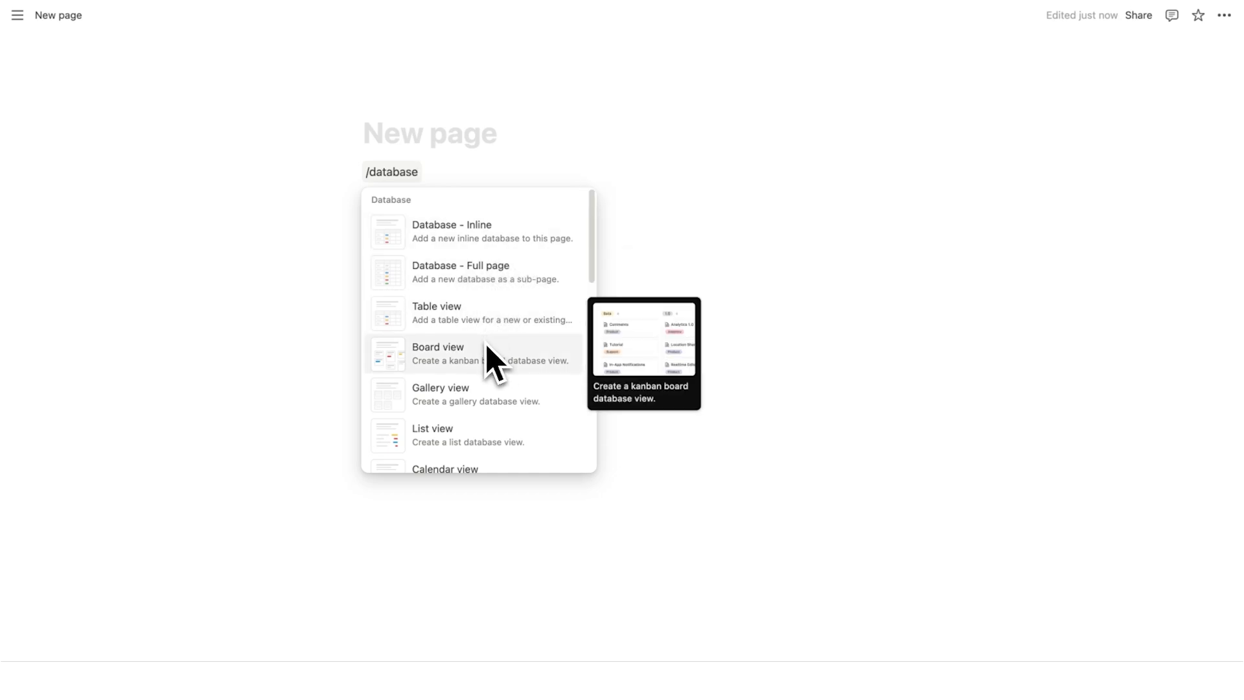
{"action": "mouse_move", "coordinate": [475, 394]}
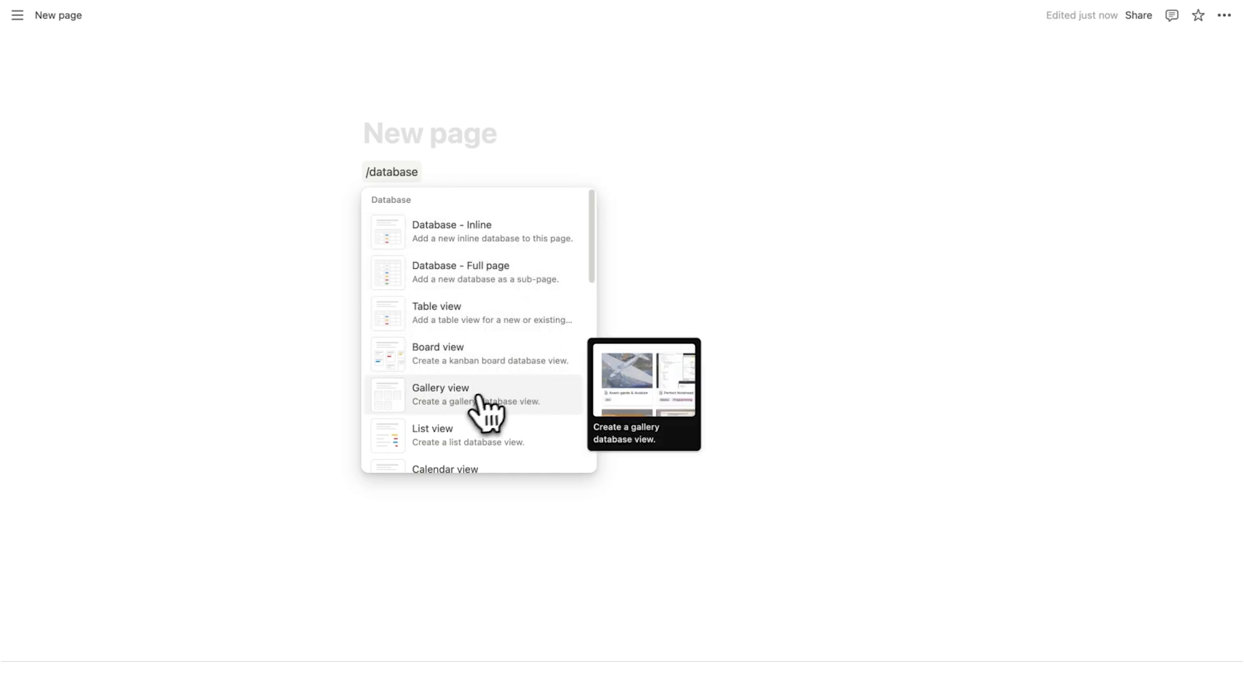
Step: Insert a new gallery database named Projects and add cards Project 1 and Project 2
{"action": "left_click", "coordinate": [441, 393]}
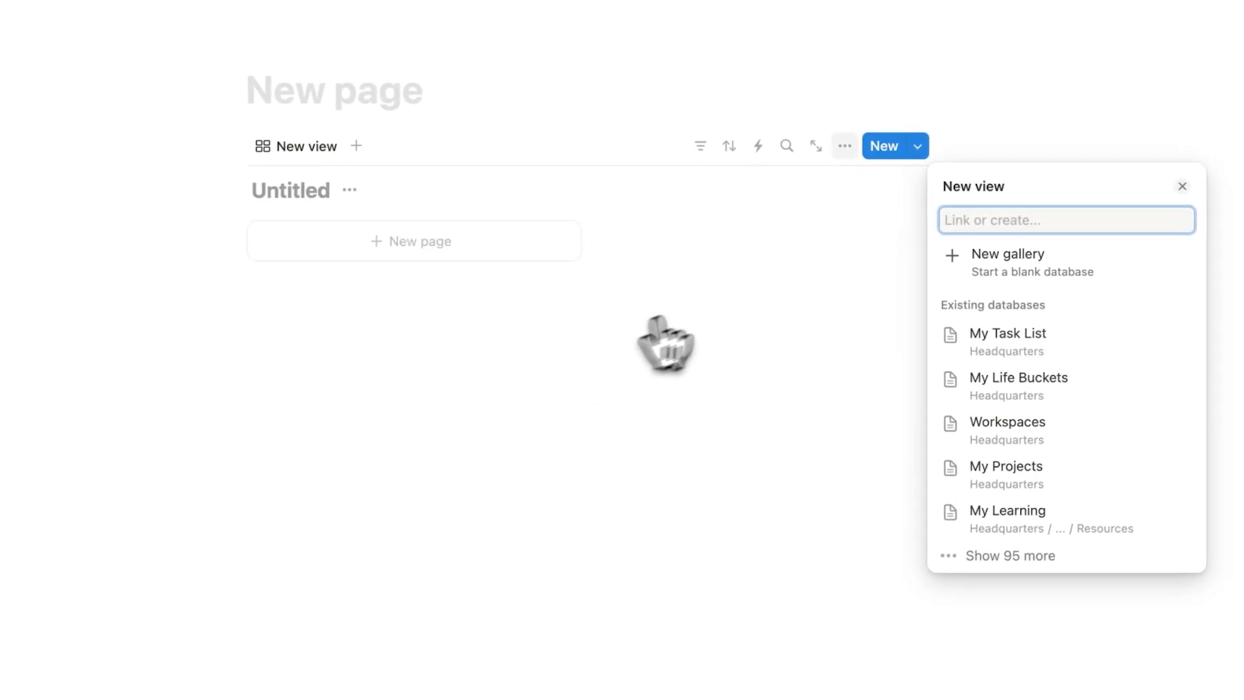
{"action": "left_click", "coordinate": [1008, 252]}
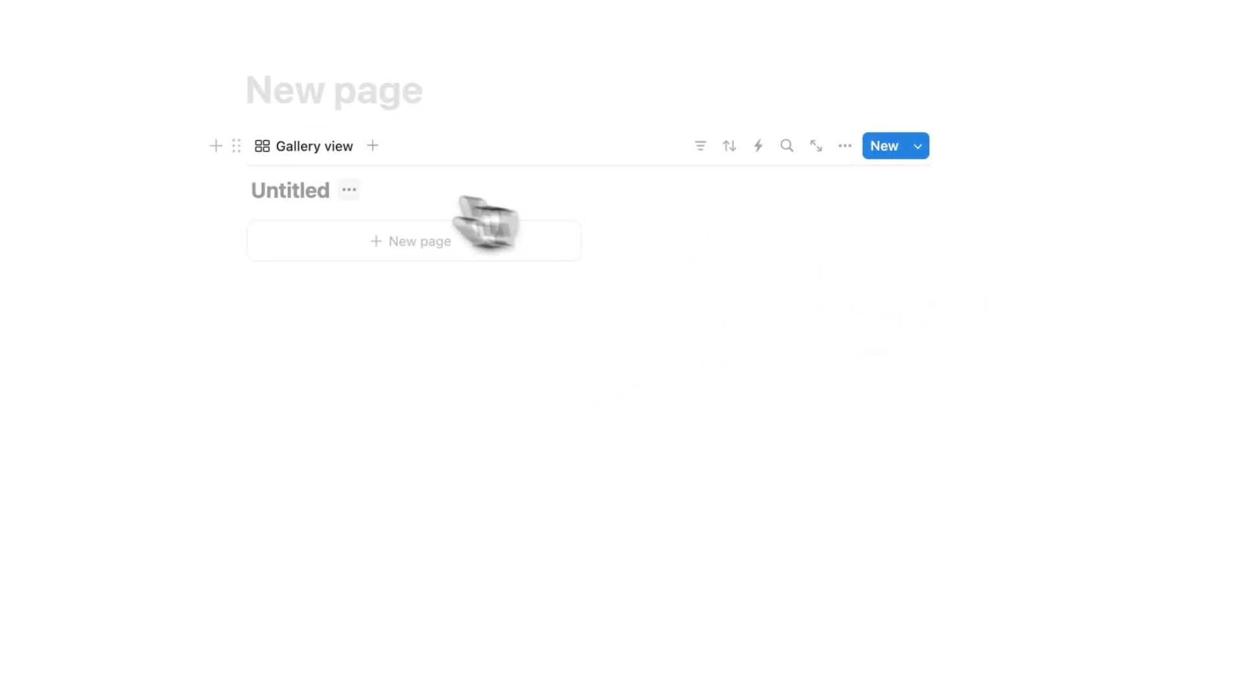
{"action": "type", "text": "P"}
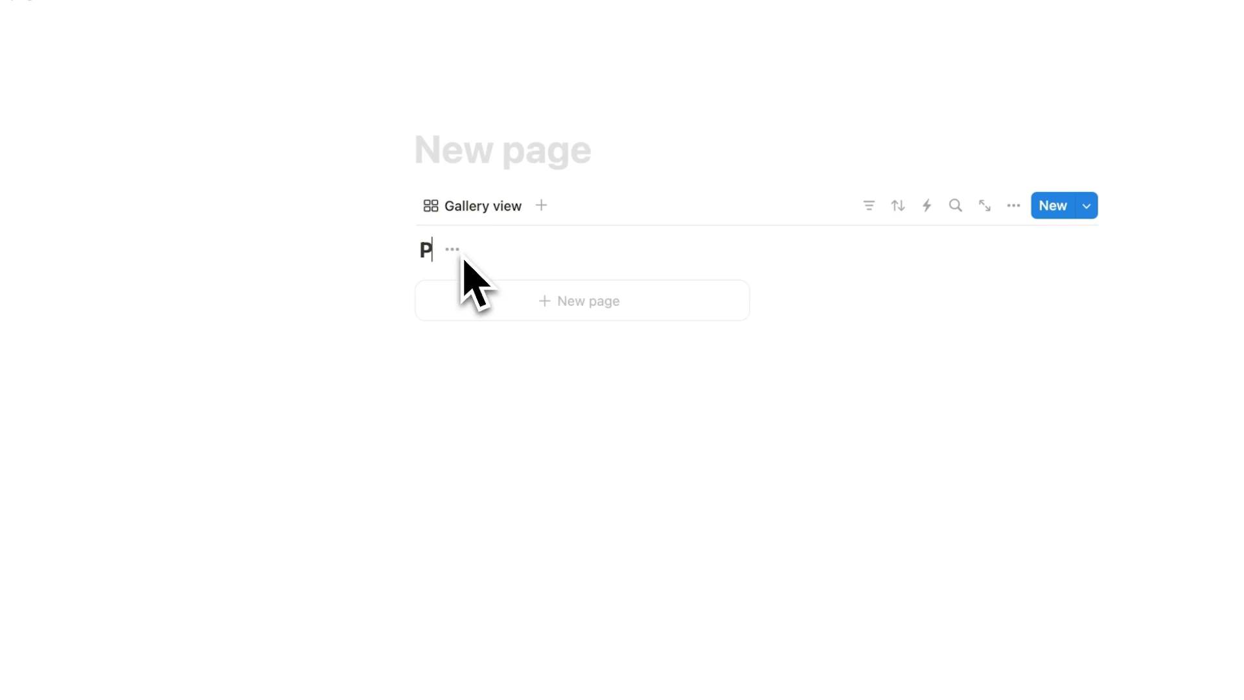
{"action": "type", "text": "rojects"}
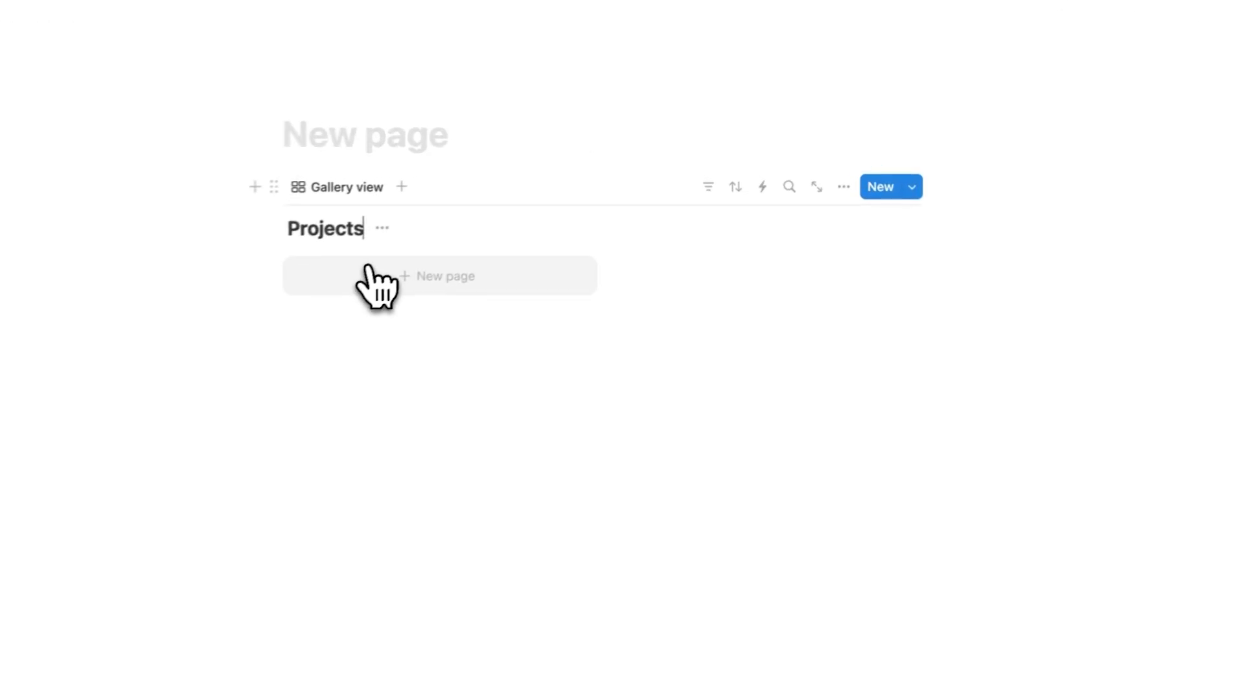
{"action": "left_click", "coordinate": [444, 276]}
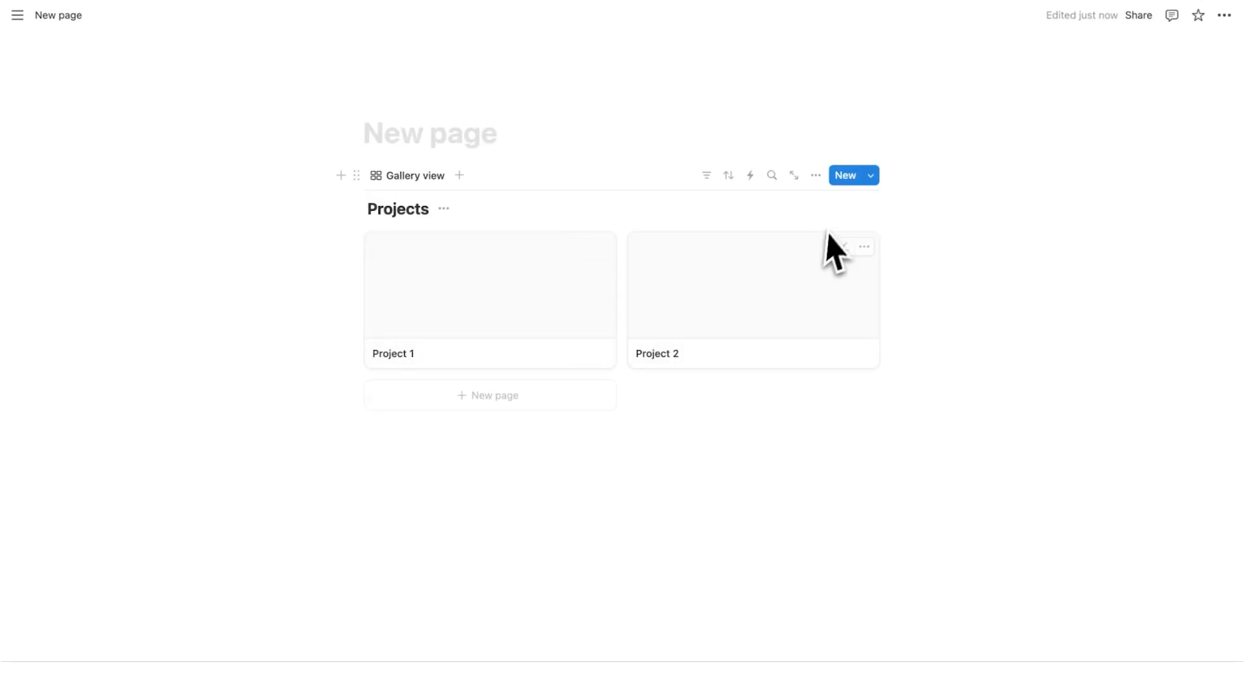
Step: Set the Projects gallery card size to Small and switch the page to full width
{"action": "left_click", "coordinate": [815, 175]}
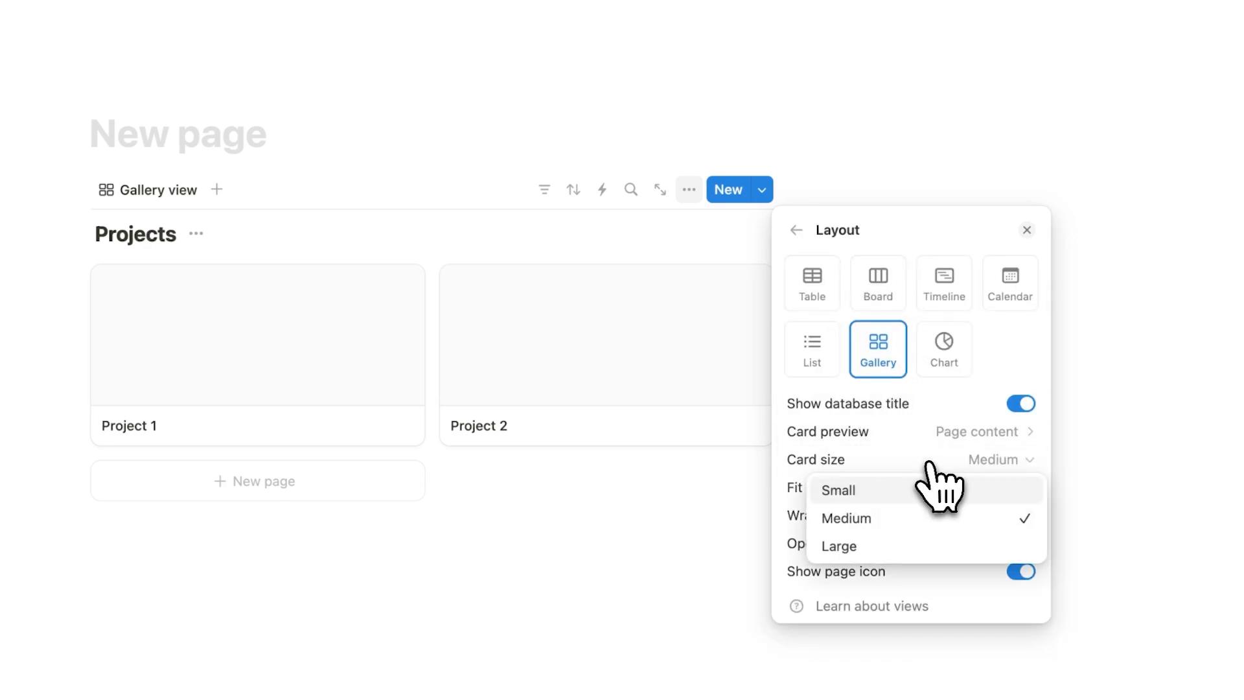
{"action": "left_click", "coordinate": [838, 490]}
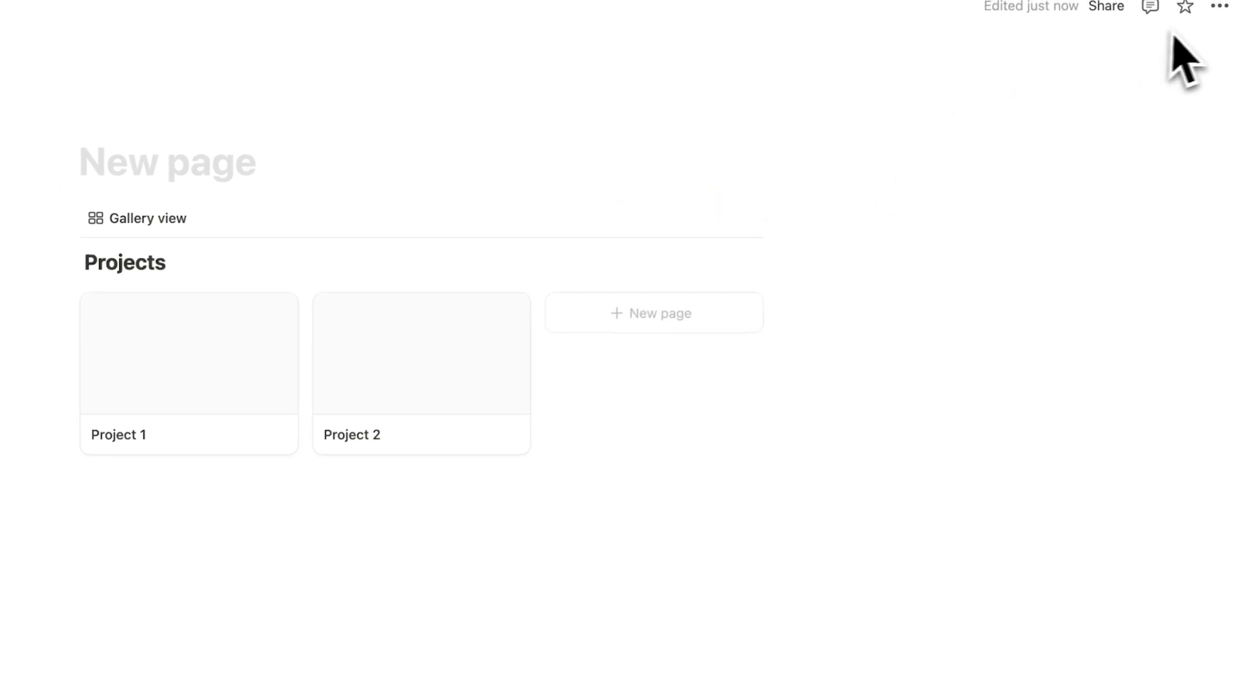
{"action": "left_click", "coordinate": [1219, 7]}
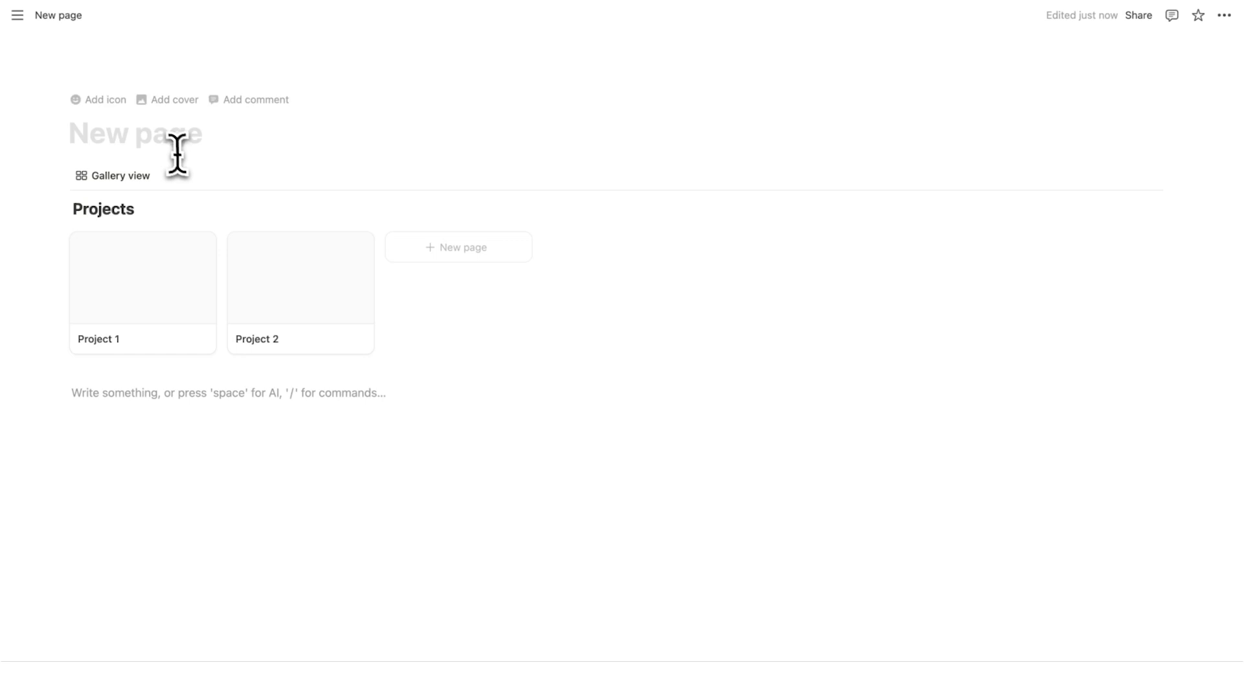
Step: Title the page Dashboard and enter /datab below the gallery for database options
{"action": "type", "text": "Dashboard"}
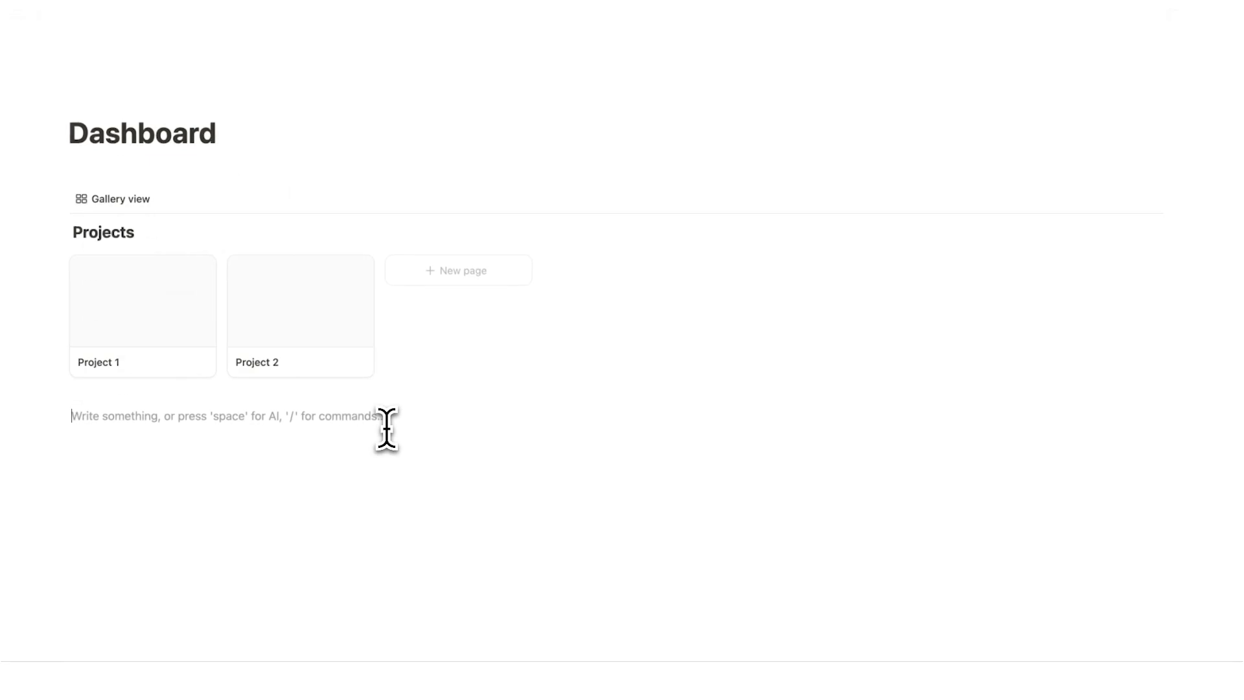
{"action": "type", "text": "/database"}
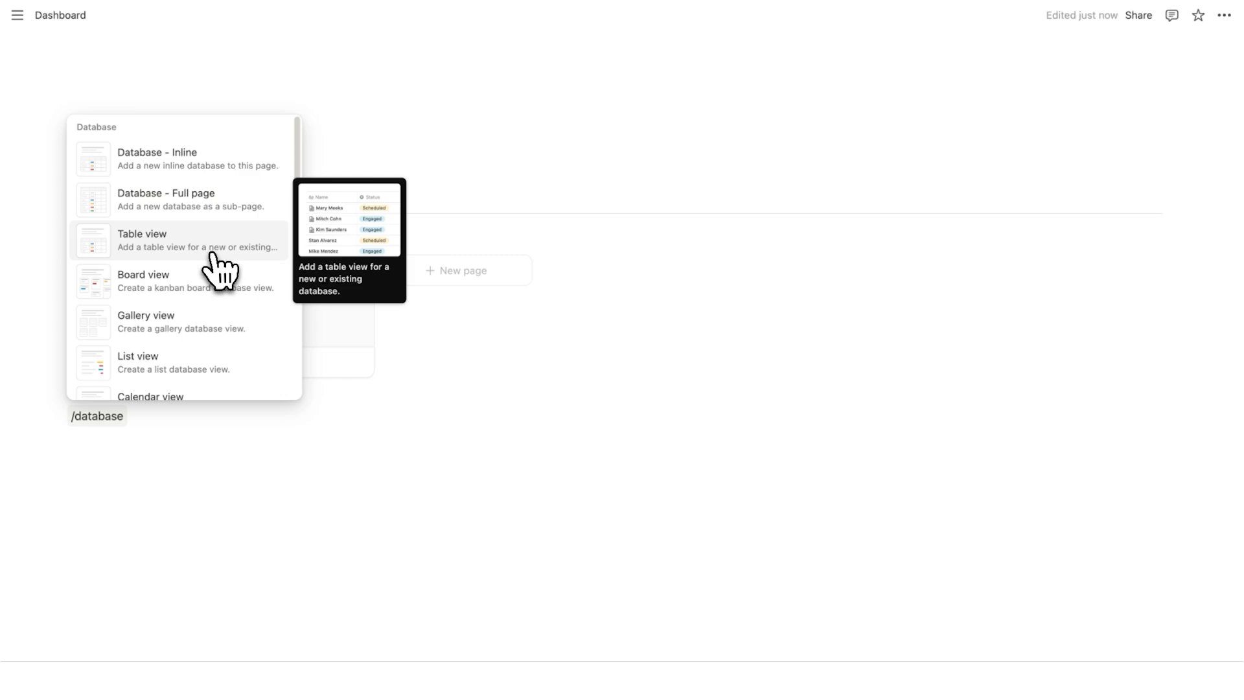
Step: Insert a new table database below the gallery and start a /table command beneath it
{"action": "left_click", "coordinate": [143, 239]}
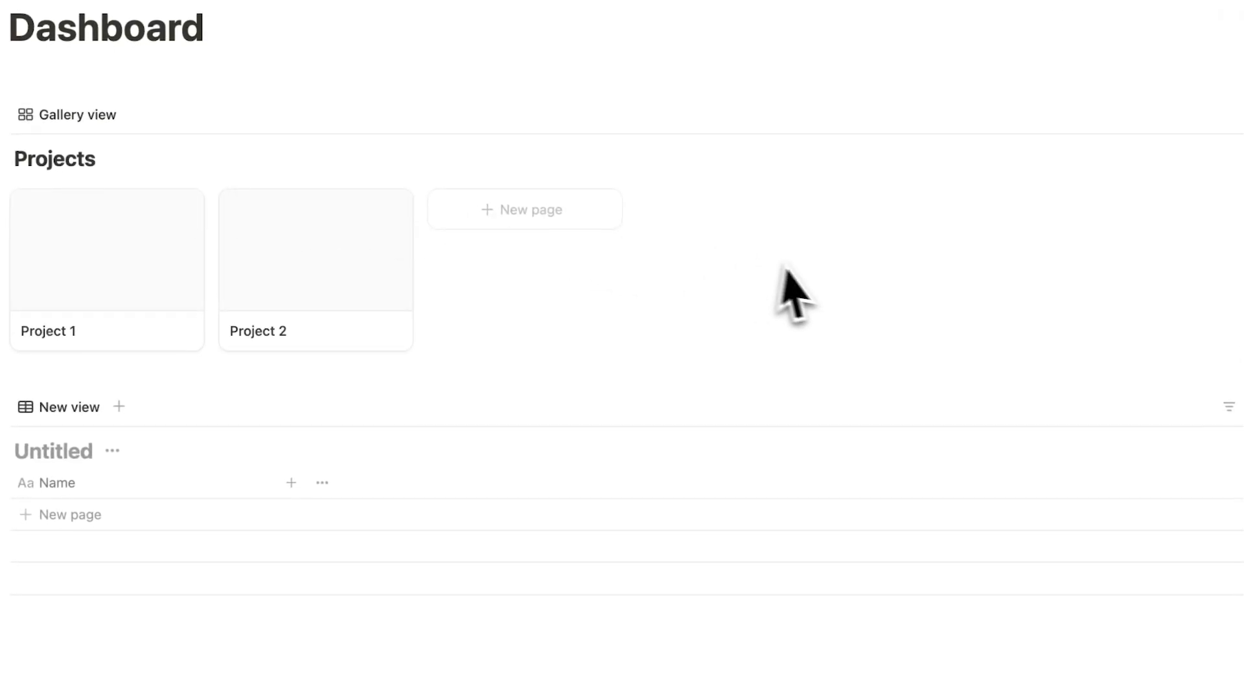
{"action": "scroll", "scroll_direction": "down", "scroll_amount": 3}
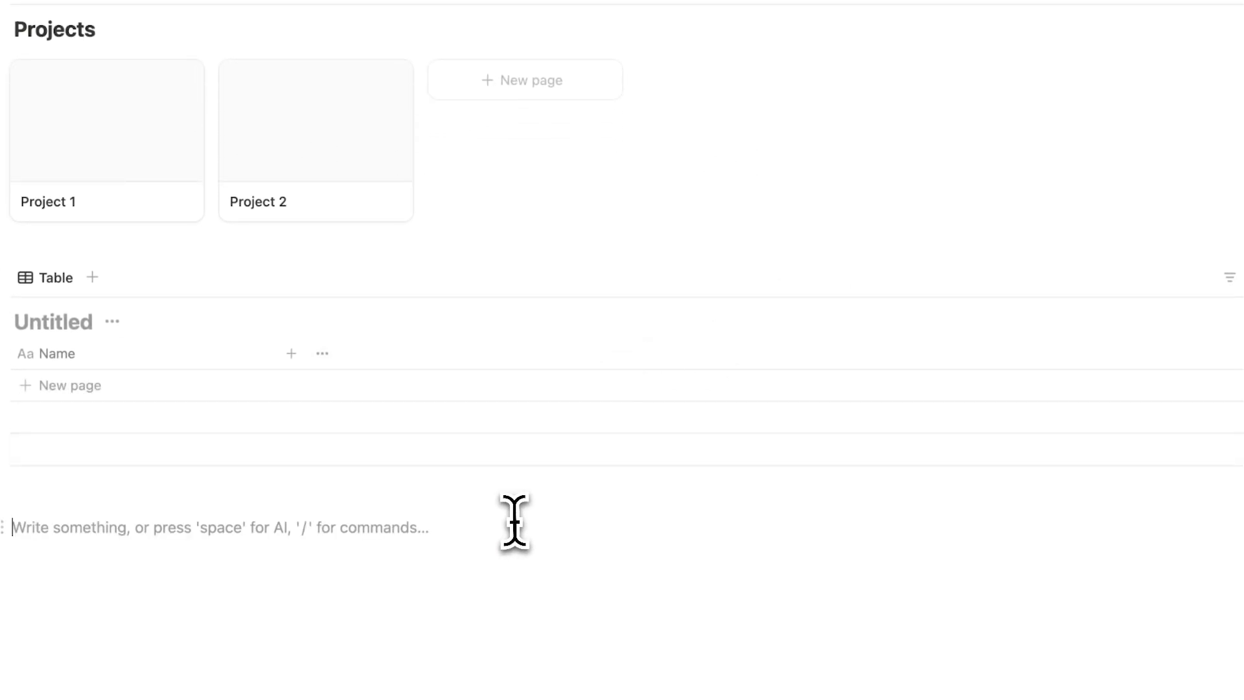
{"action": "type", "text": "/table"}
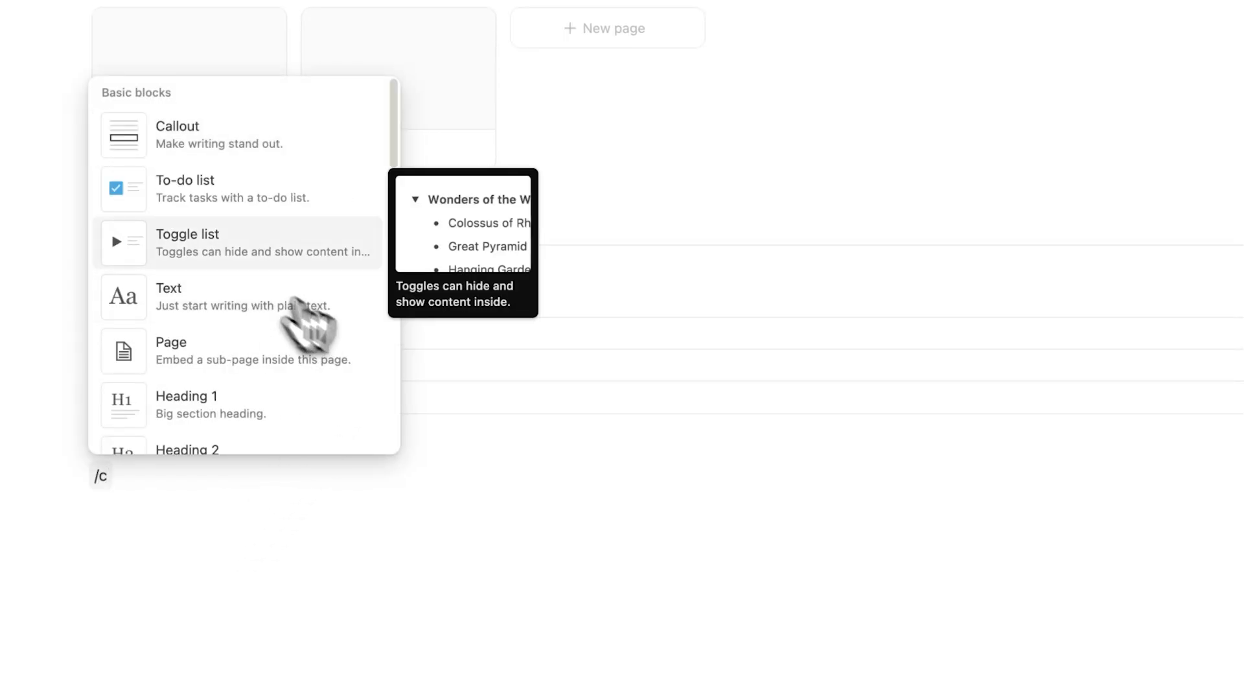
{"action": "left_click", "coordinate": [185, 188]}
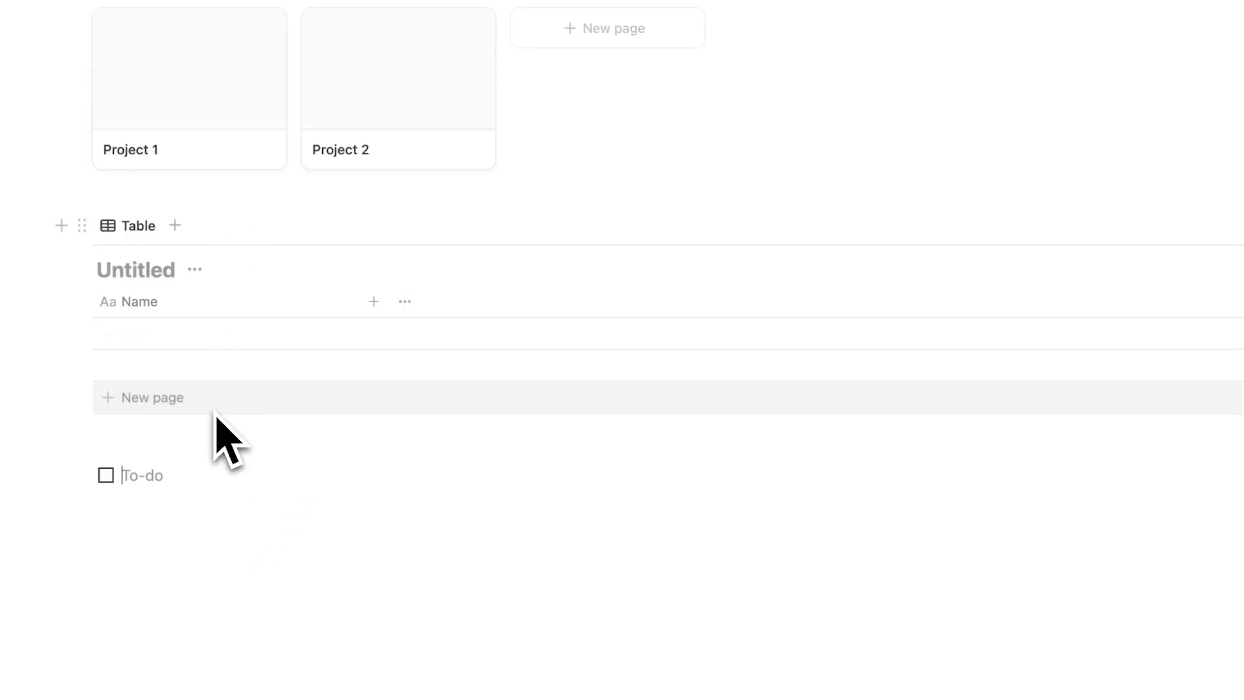
{"action": "type", "text": "to do 1"}
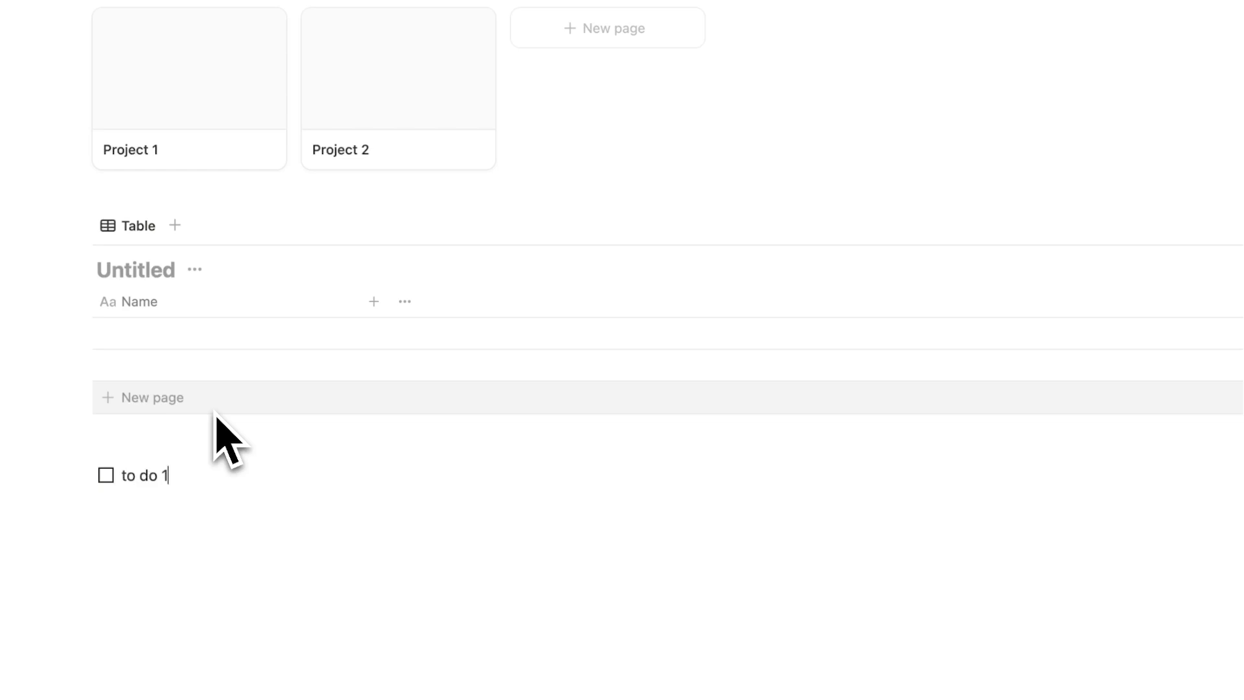
{"action": "left_click", "coordinate": [105, 474]}
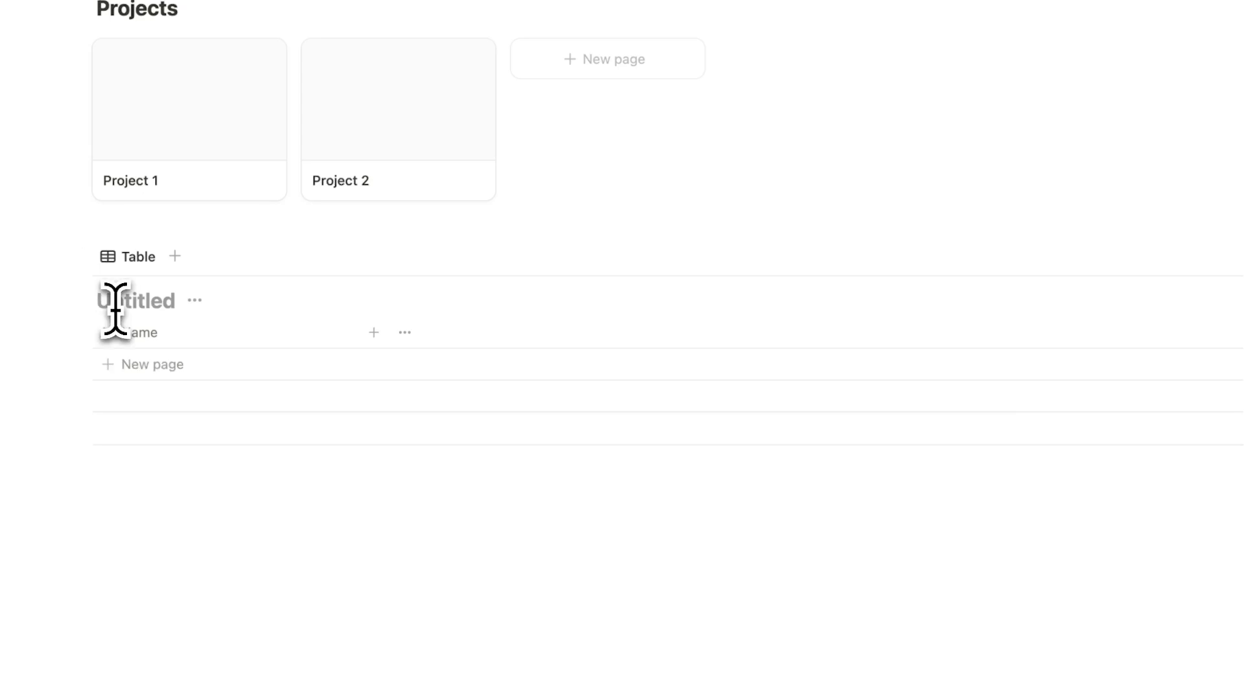
Step: Add task rows To do 1 and To do 2 to the Tasks table
{"action": "scroll", "scroll_direction": "up", "scroll_amount": 3}
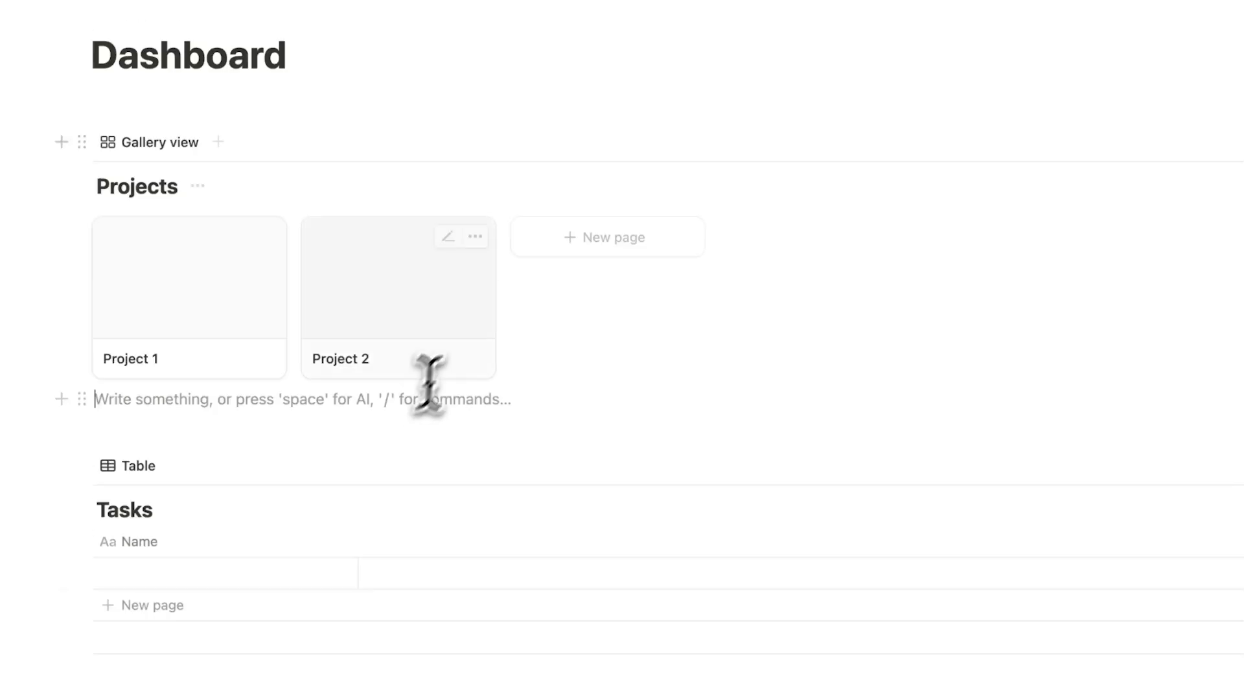
{"action": "scroll", "scroll_direction": "down", "scroll_amount": 3}
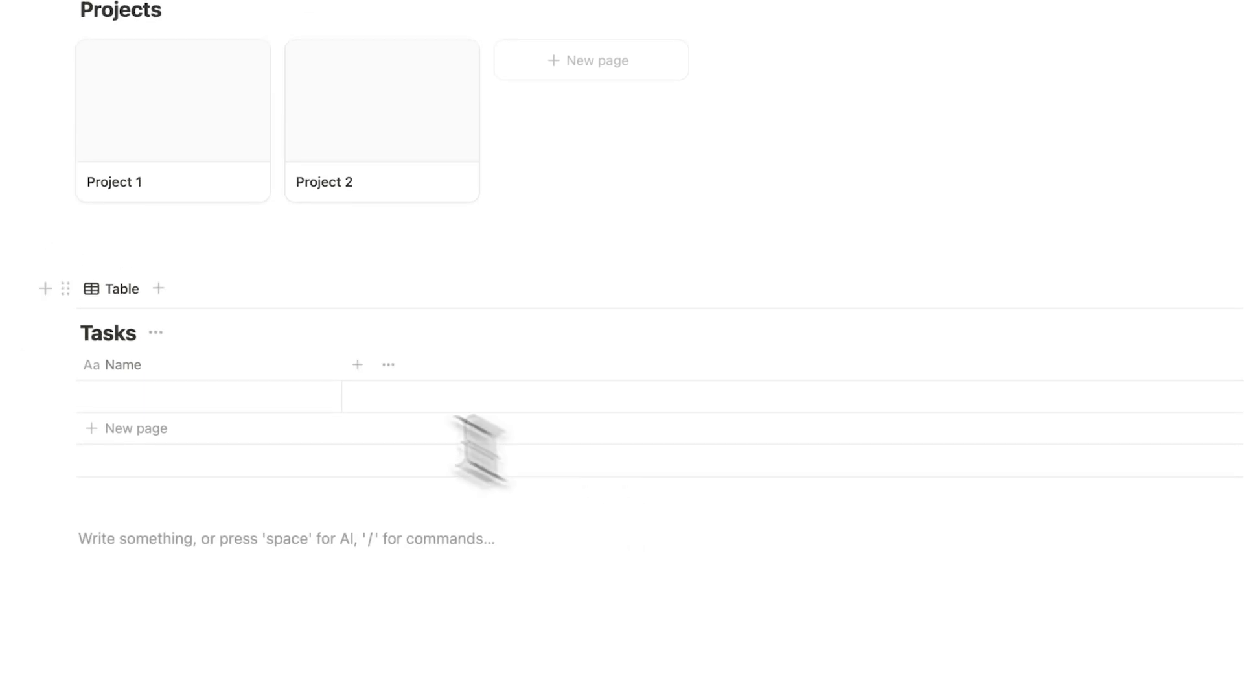
{"action": "scroll", "scroll_direction": "up", "scroll_amount": 3}
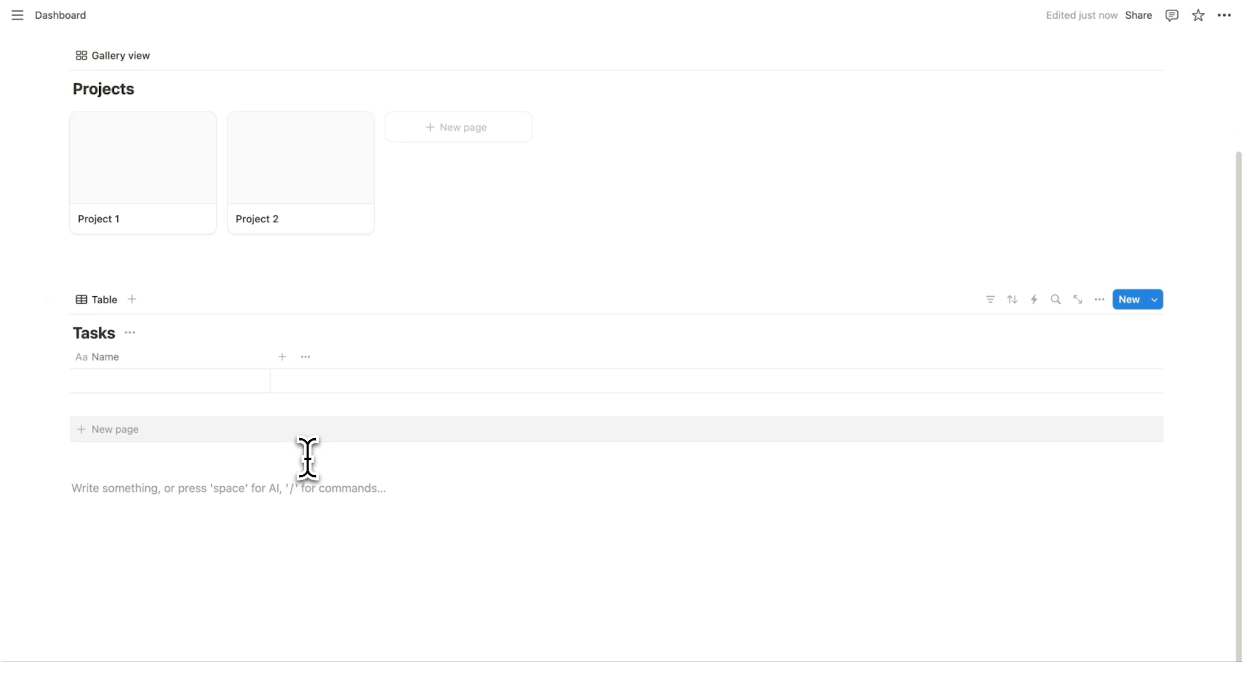
{"action": "left_click", "coordinate": [170, 380]}
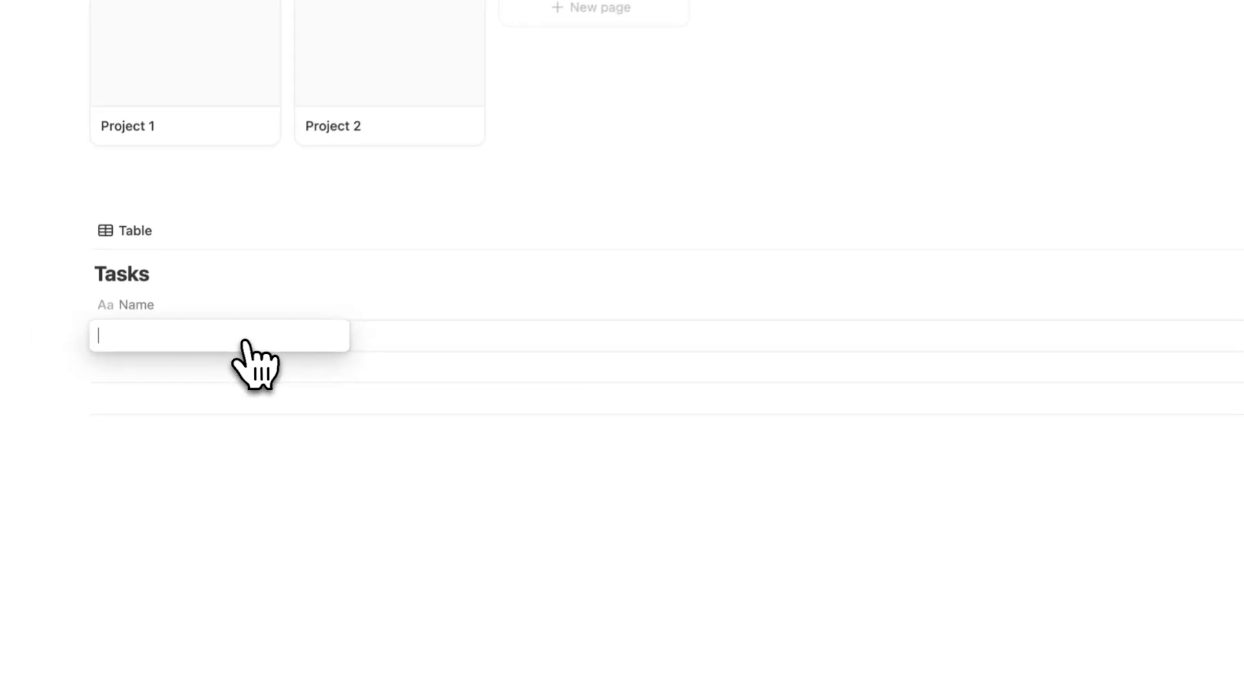
{"action": "type", "text": "To do 1"}
{"action": "left_click", "coordinate": [219, 367]}
{"action": "type", "text": "To do 2"}
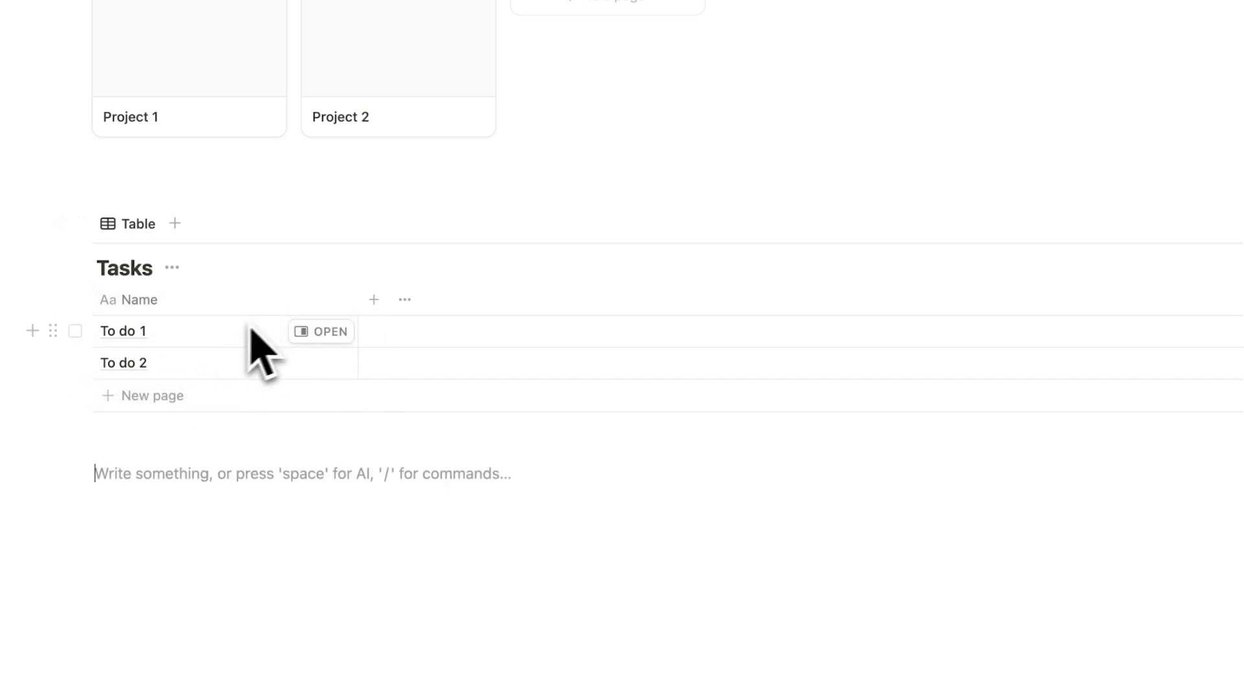
{"action": "mouse_move", "coordinate": [379, 323]}
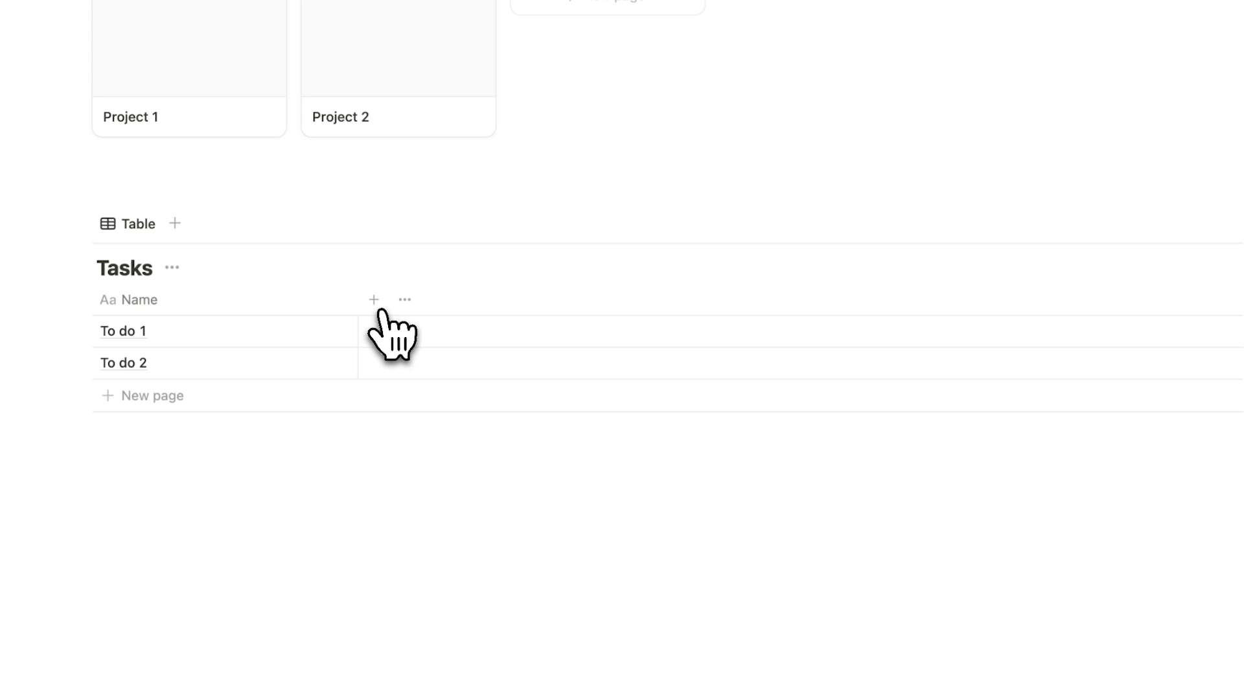
Step: Add a Checkbox property to the Tasks table
{"action": "left_click", "coordinate": [373, 300]}
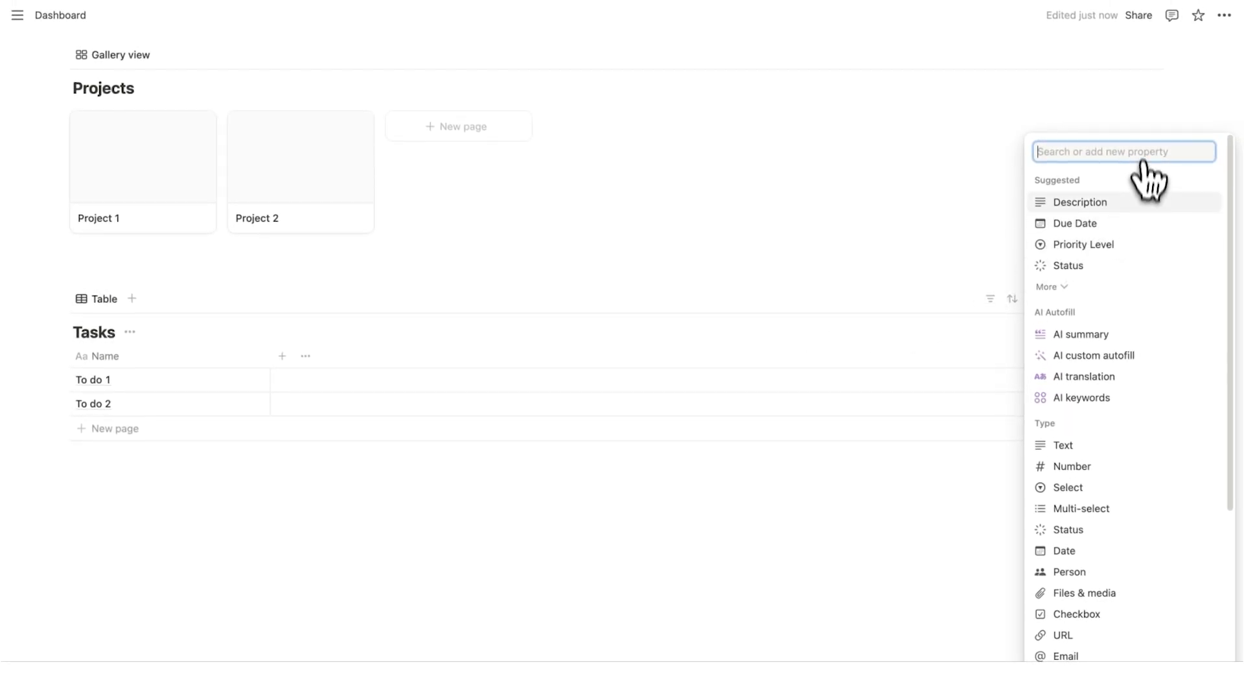
{"action": "mouse_move", "coordinate": [504, 358]}
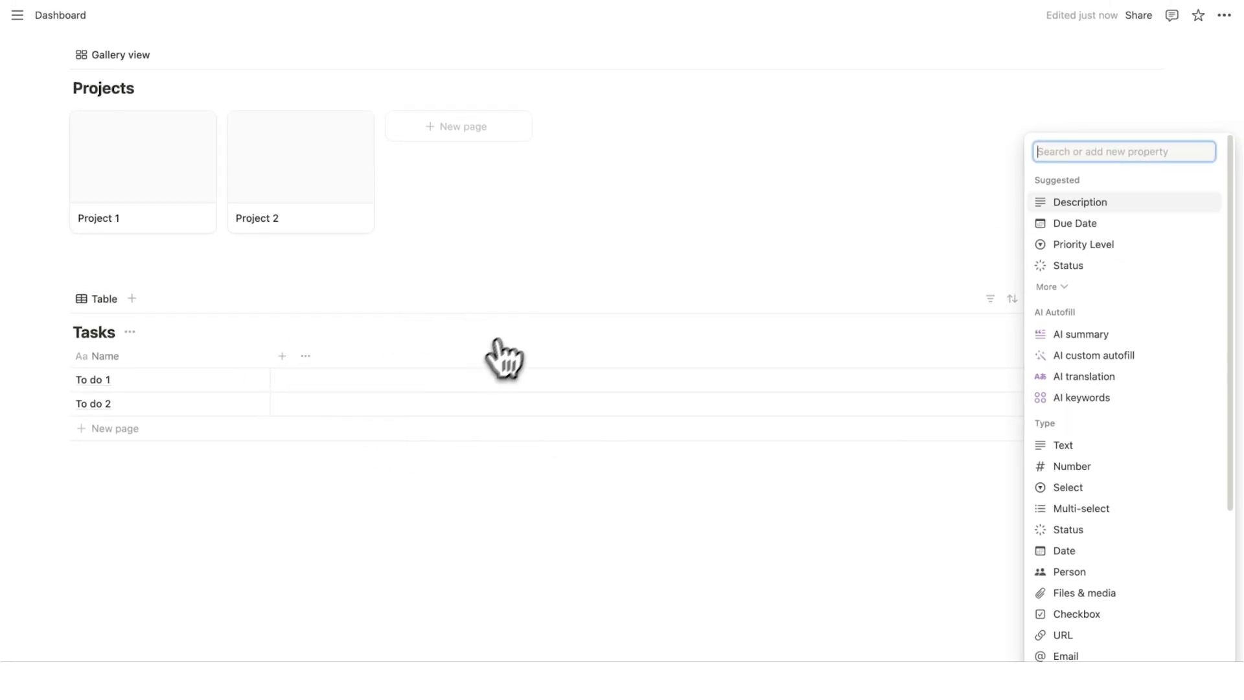
{"action": "mouse_move", "coordinate": [1150, 297]}
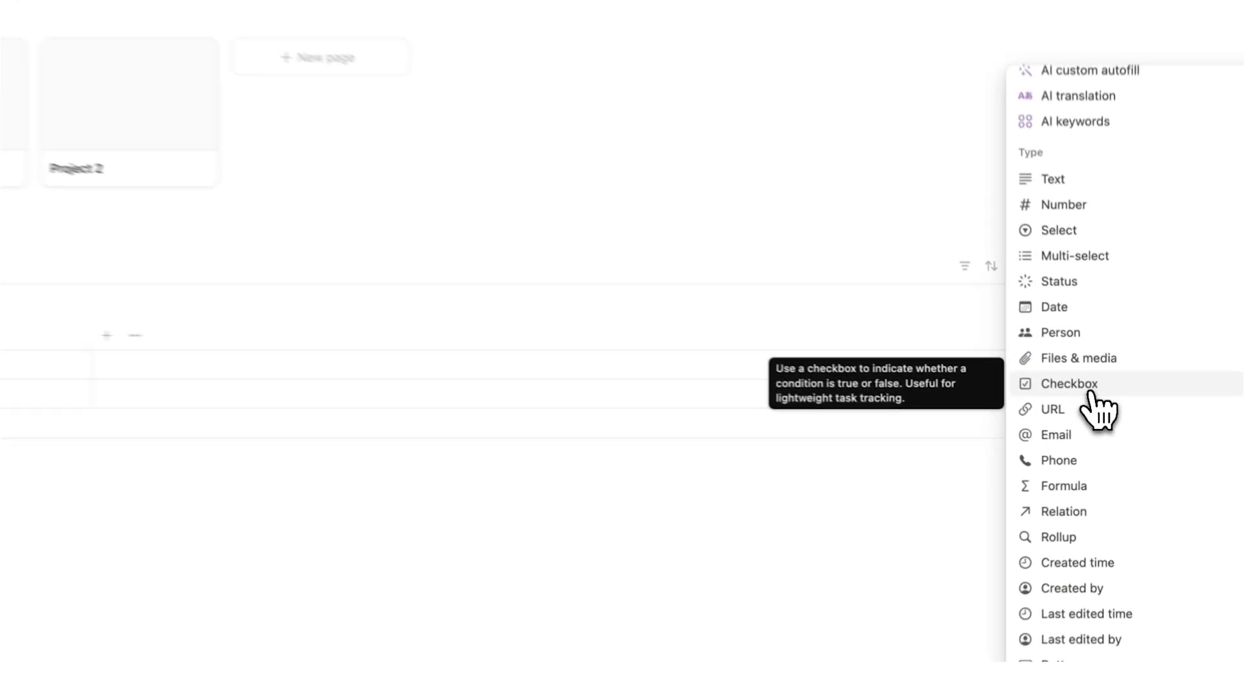
{"action": "left_click", "coordinate": [1070, 383]}
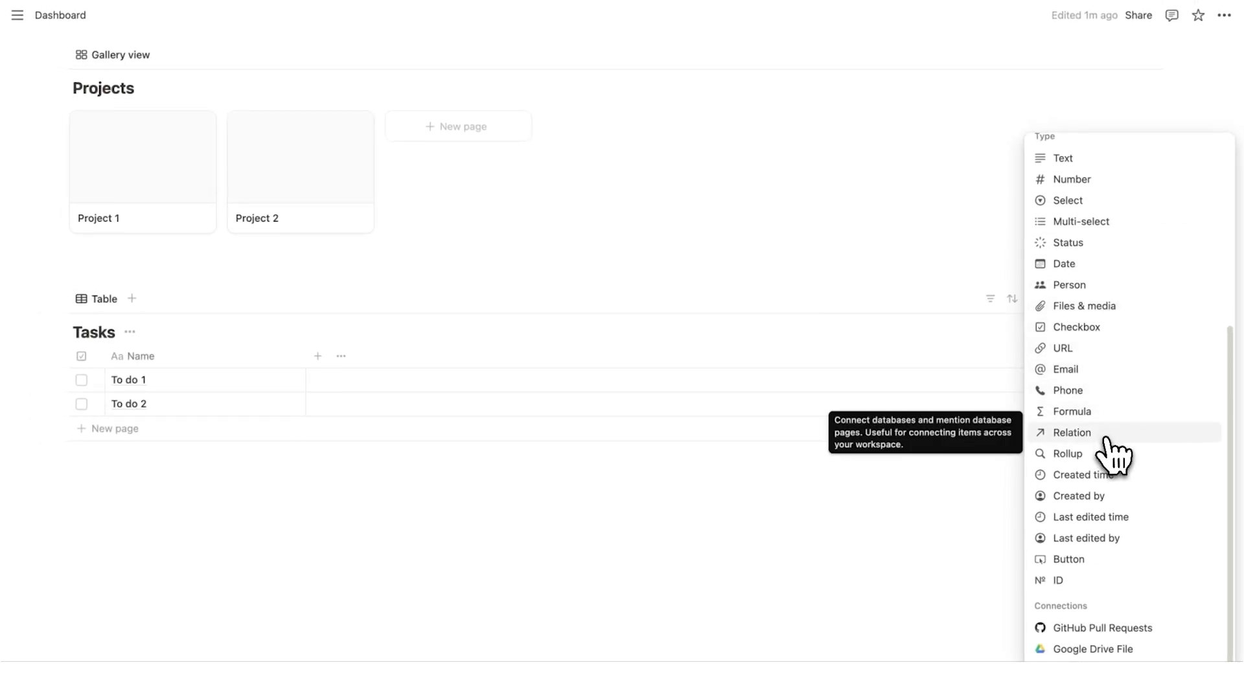
Step: Add a Relation property linking Tasks to the Dashboard's Projects database
{"action": "left_click", "coordinate": [1071, 432]}
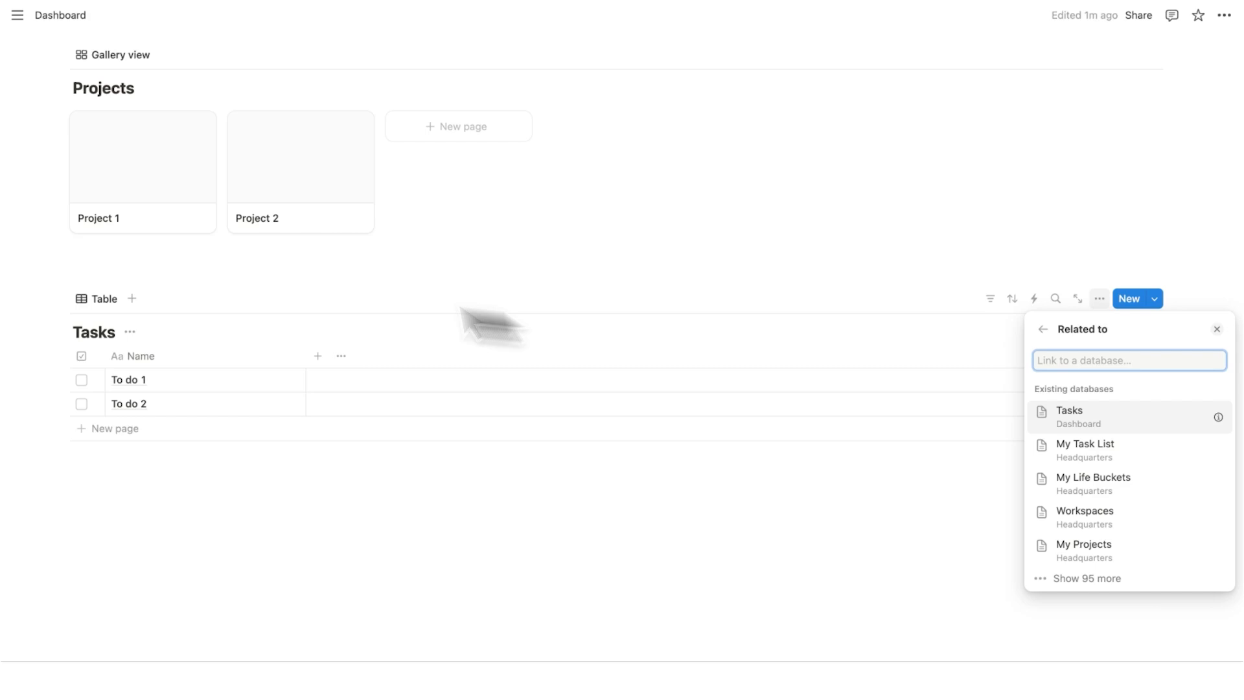
{"action": "mouse_move", "coordinate": [296, 404]}
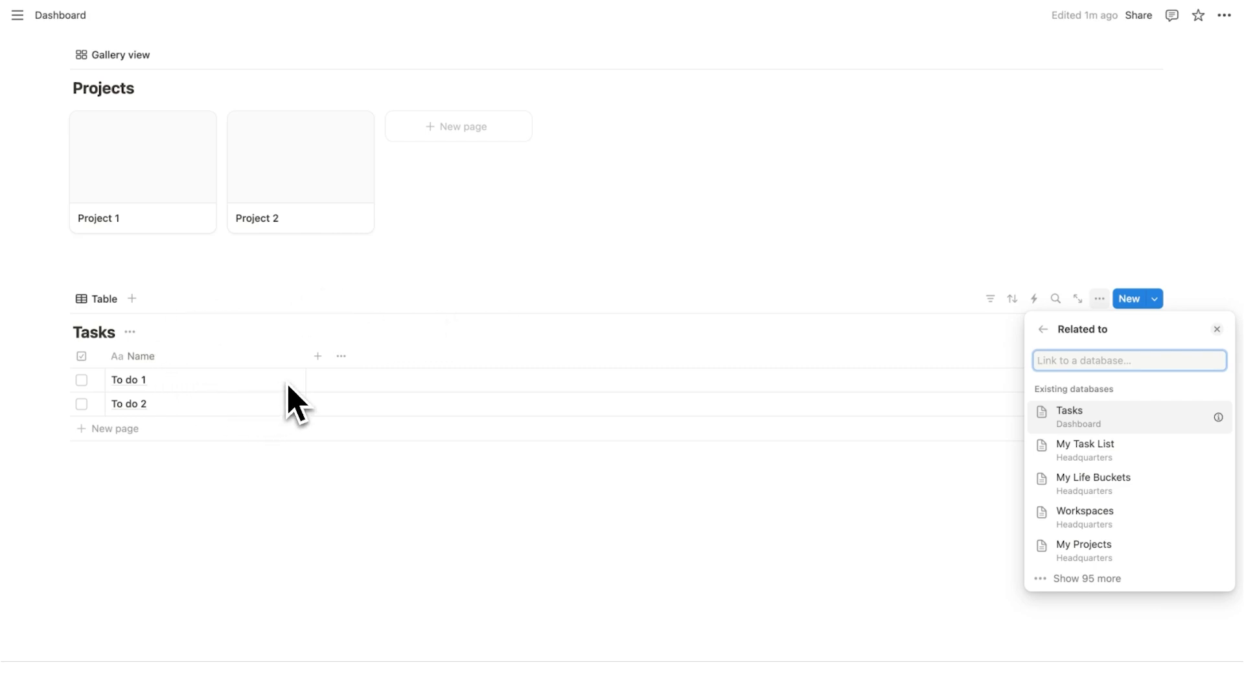
{"action": "mouse_move", "coordinate": [214, 333]}
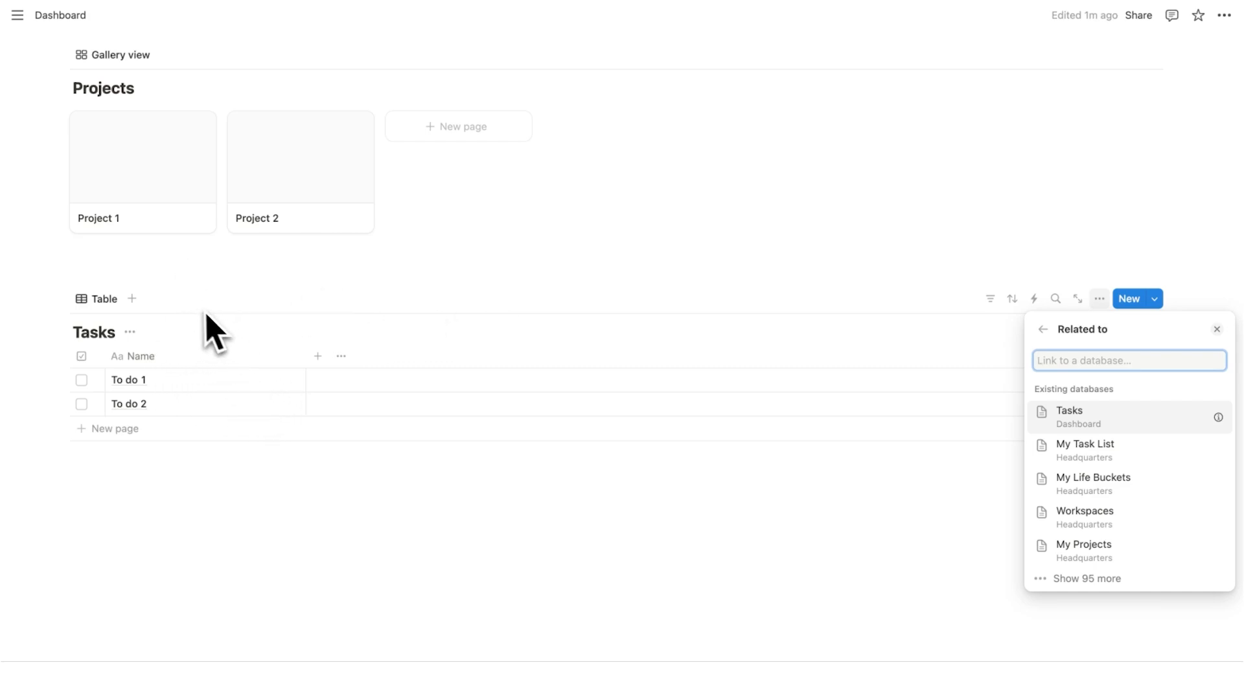
{"action": "mouse_move", "coordinate": [305, 190]}
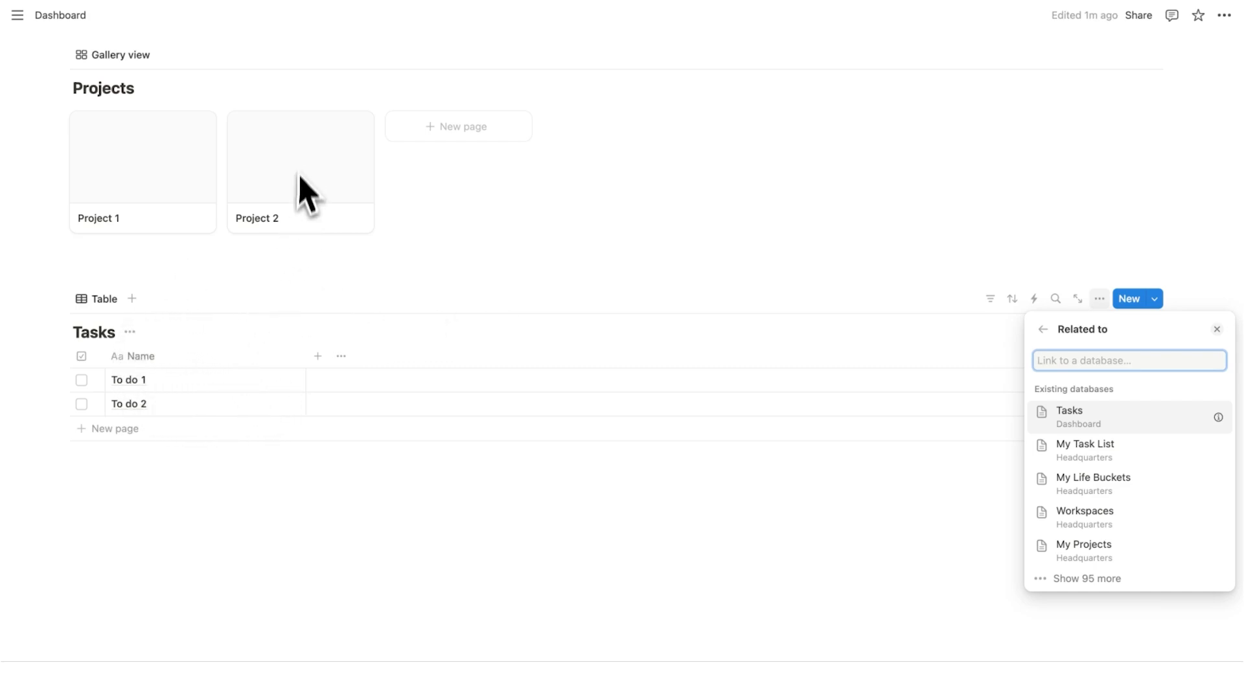
{"action": "mouse_move", "coordinate": [952, 385]}
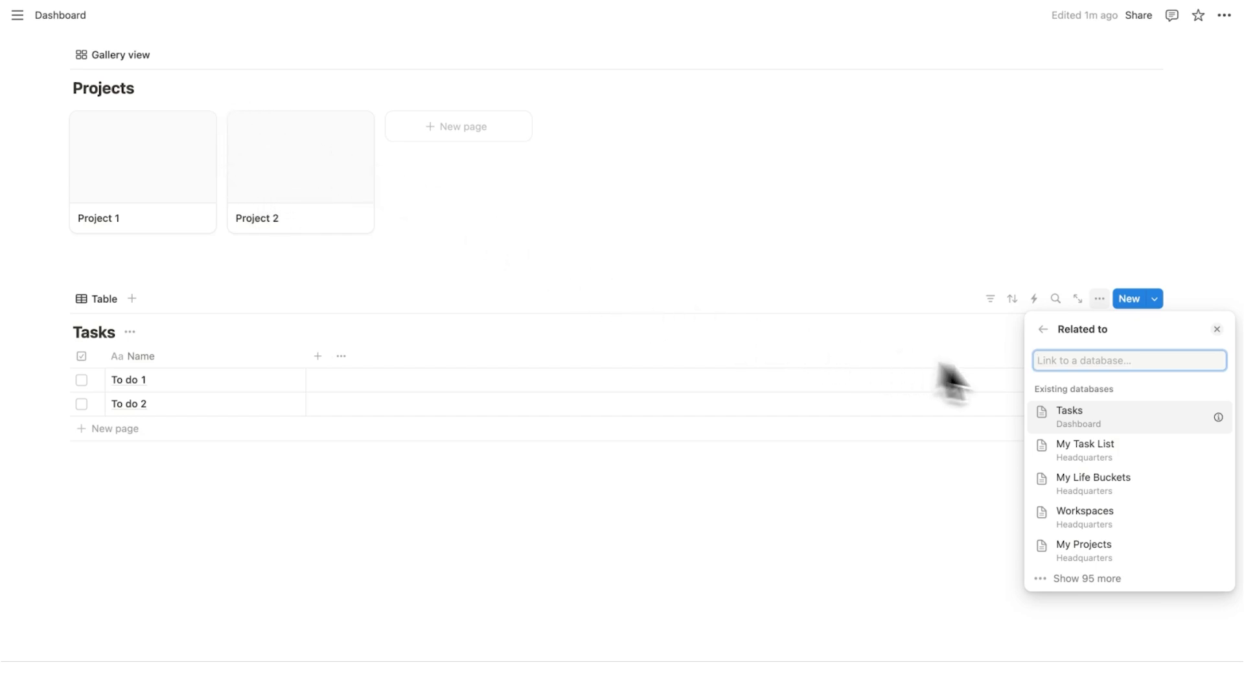
{"action": "type", "text": "P"}
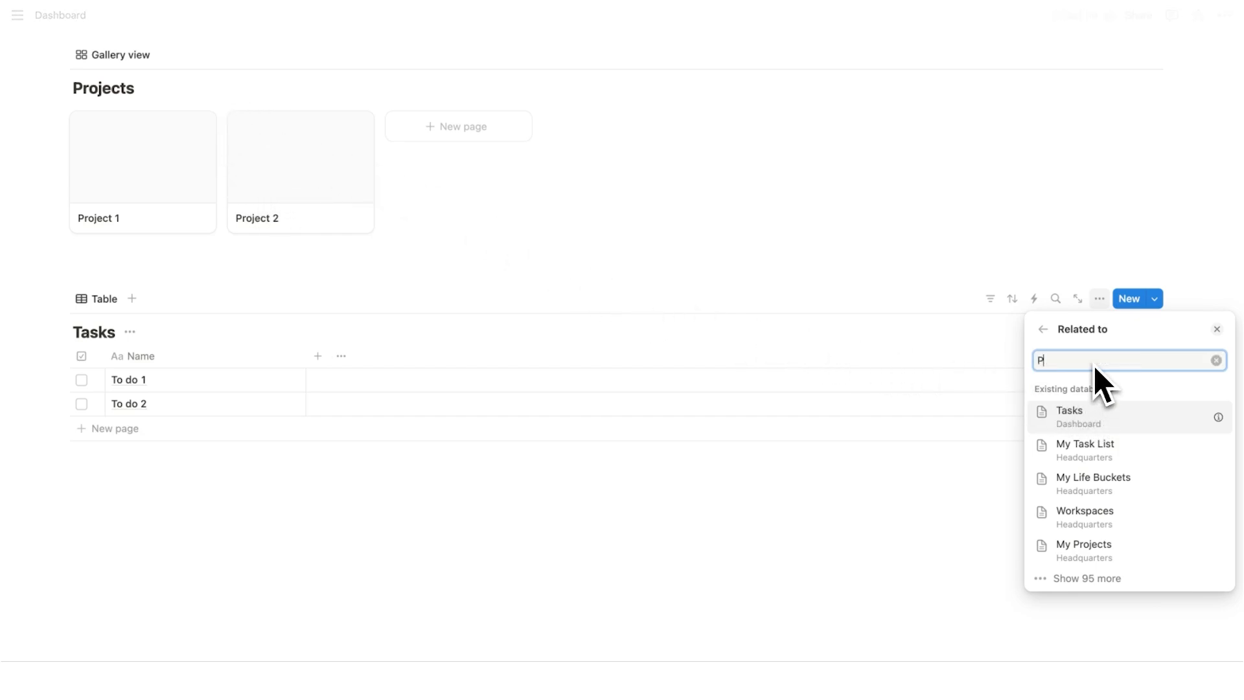
{"action": "type", "text": "rojects"}
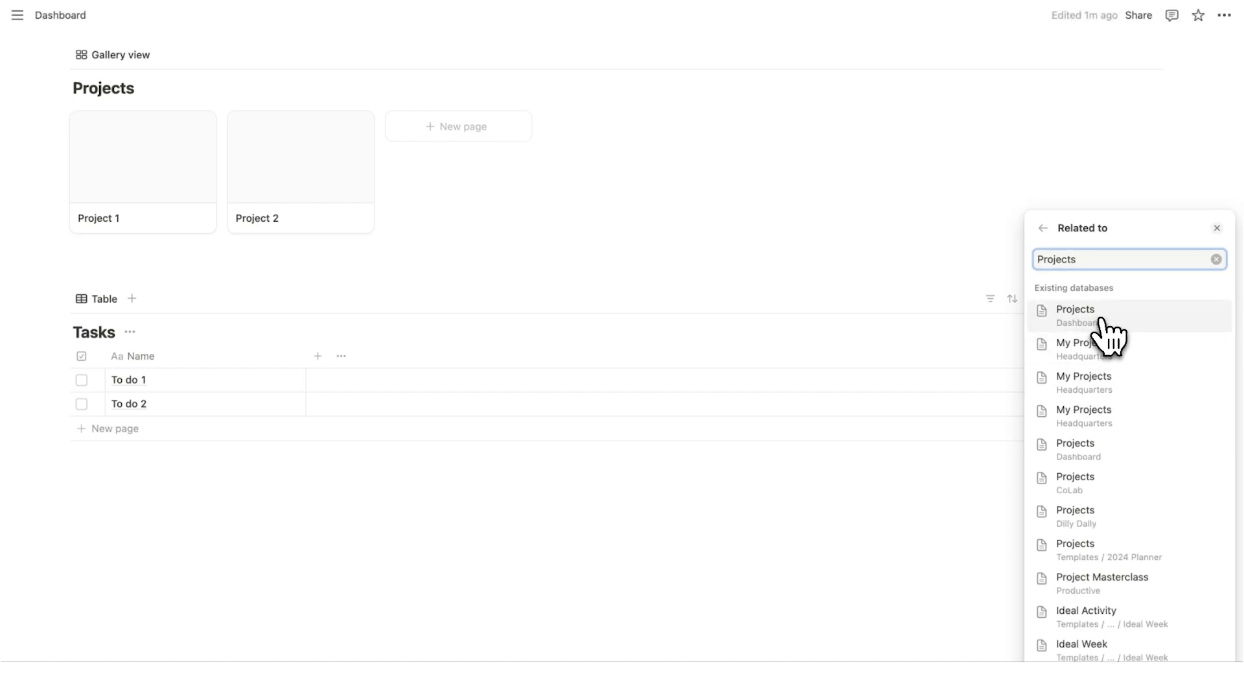
{"action": "left_click", "coordinate": [1075, 315]}
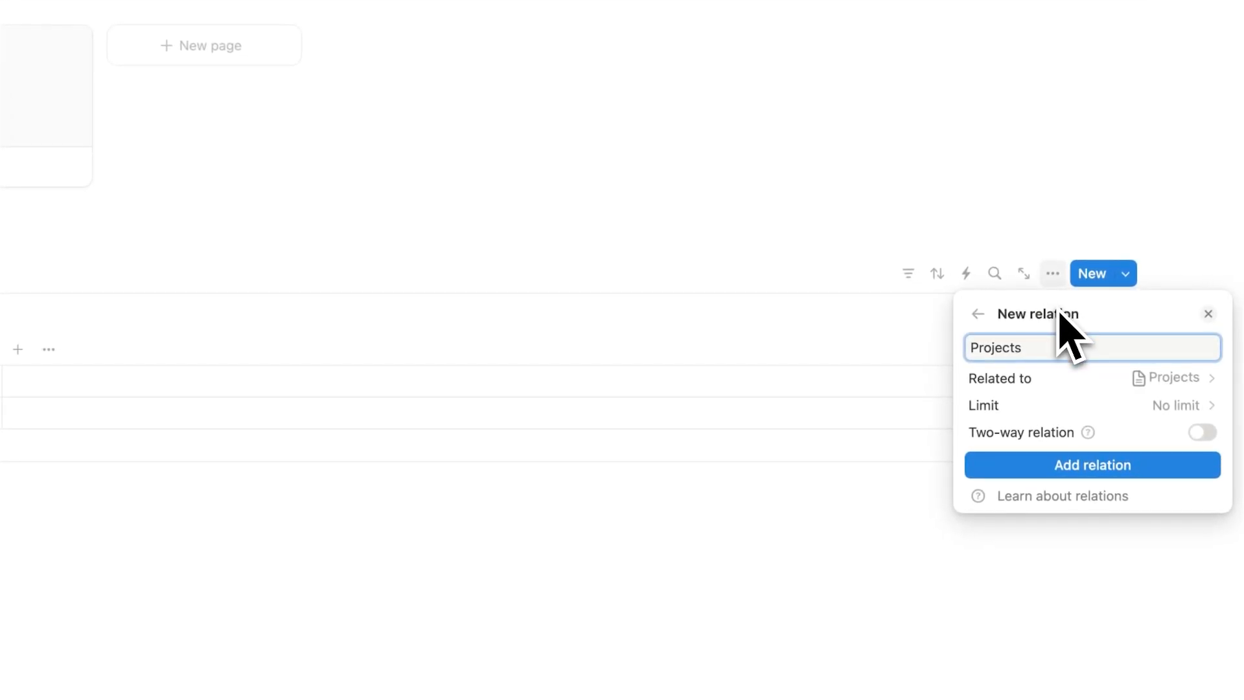
{"action": "left_click", "coordinate": [1092, 465]}
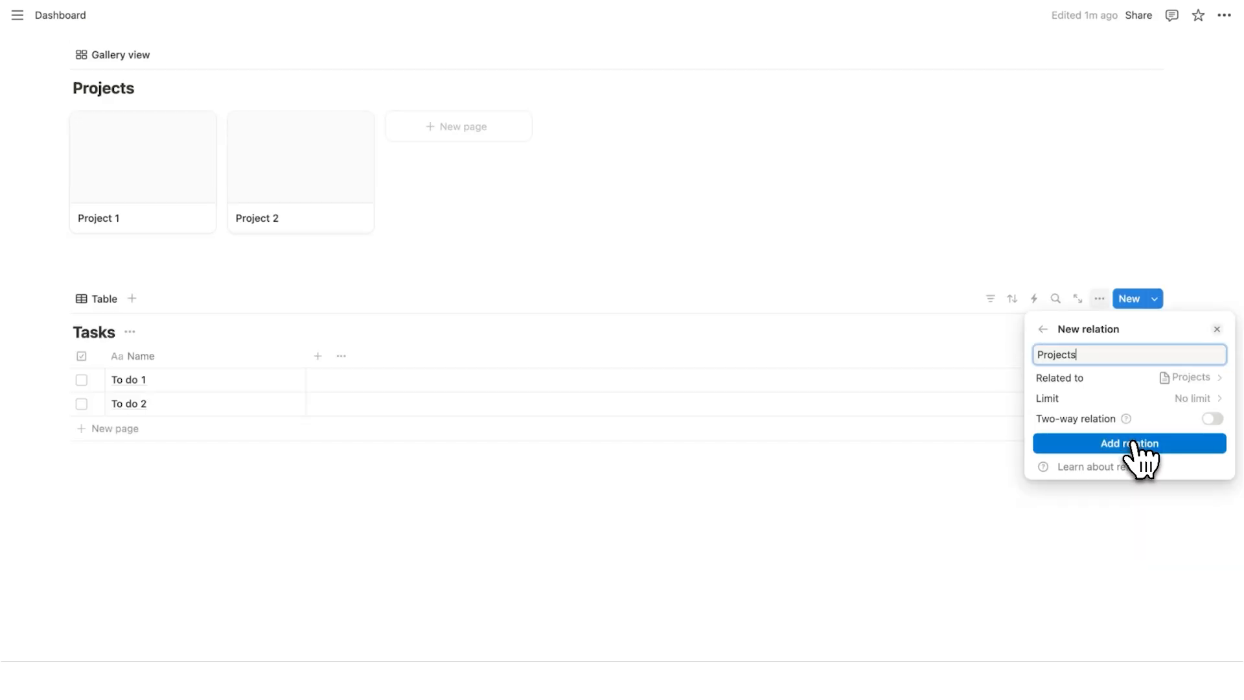
{"action": "left_click", "coordinate": [1128, 443]}
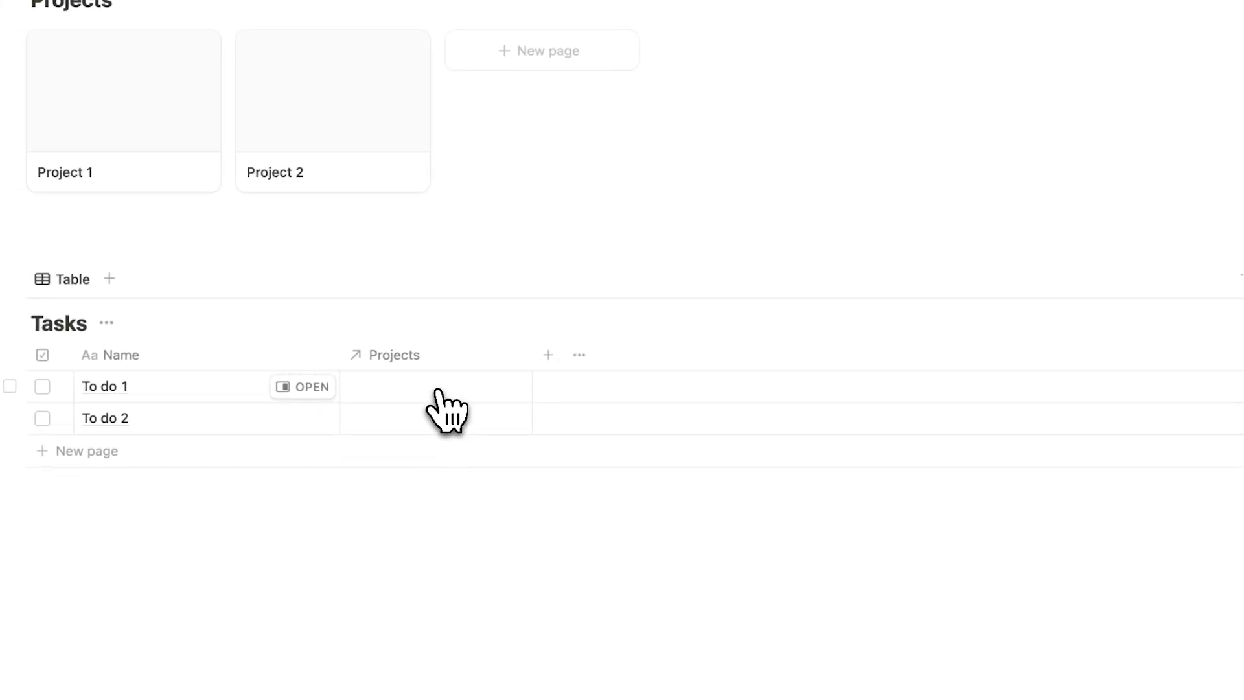
Step: Link To do 1 and To do 2 to Project 1 in the Projects column
{"action": "left_click", "coordinate": [435, 401]}
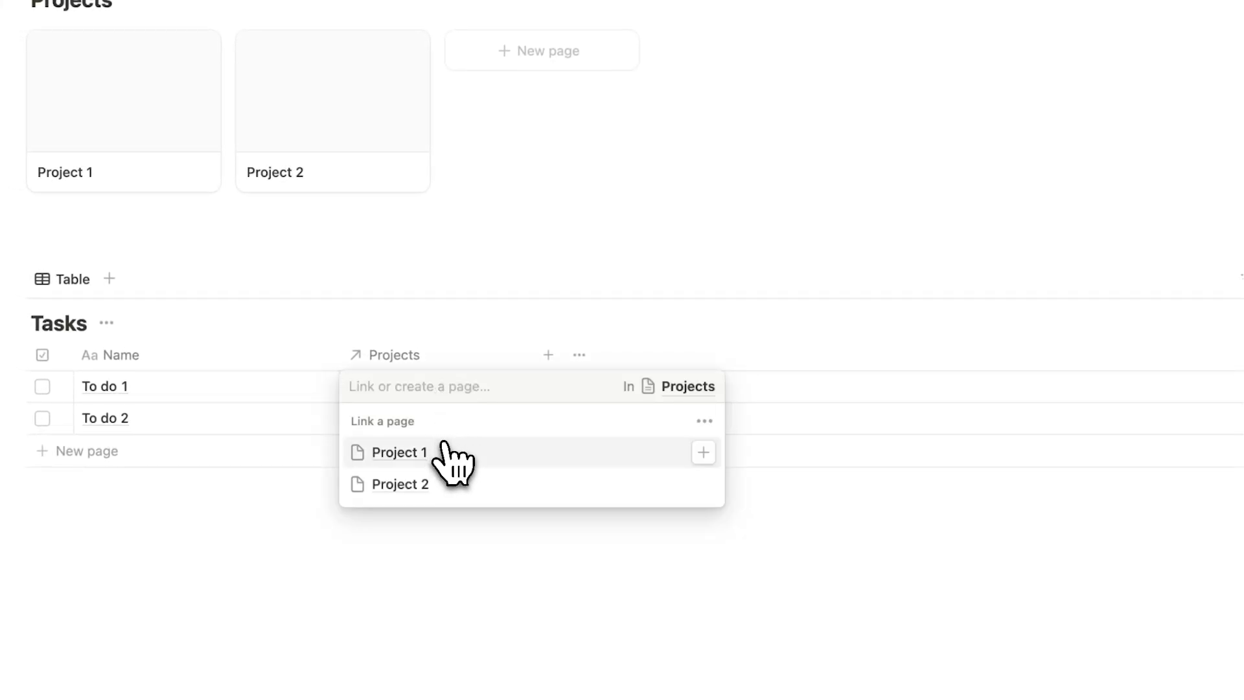
{"action": "left_click", "coordinate": [400, 453]}
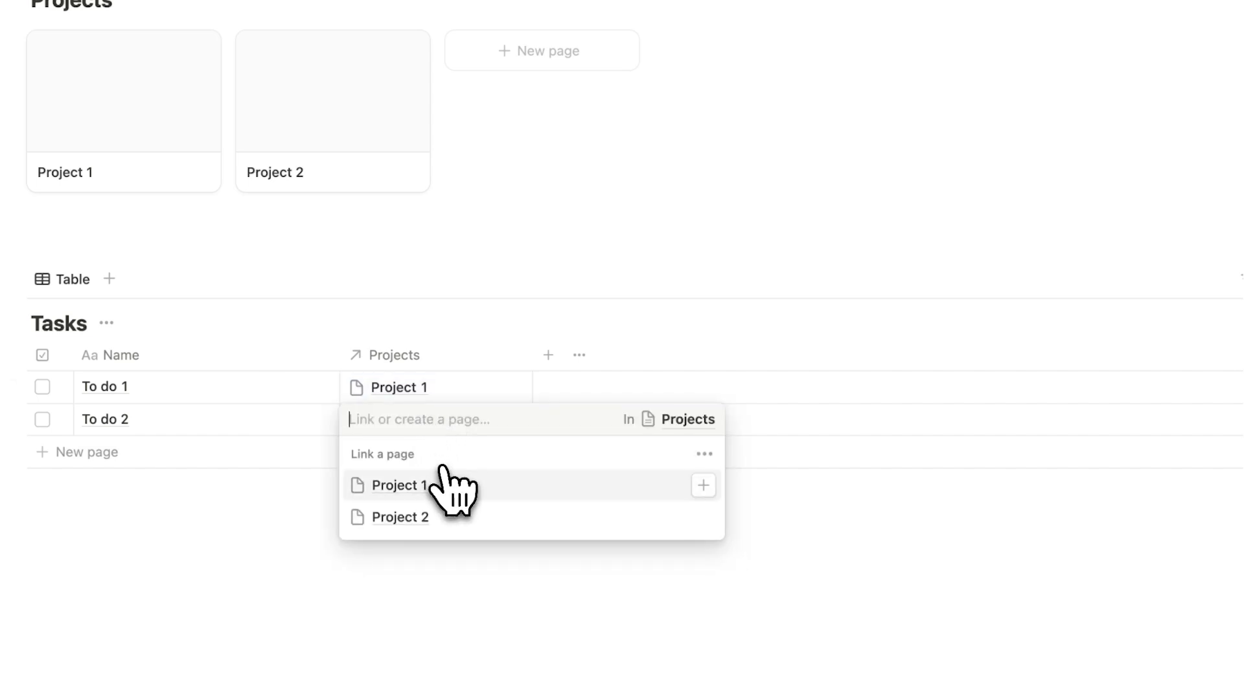
{"action": "left_click", "coordinate": [400, 484]}
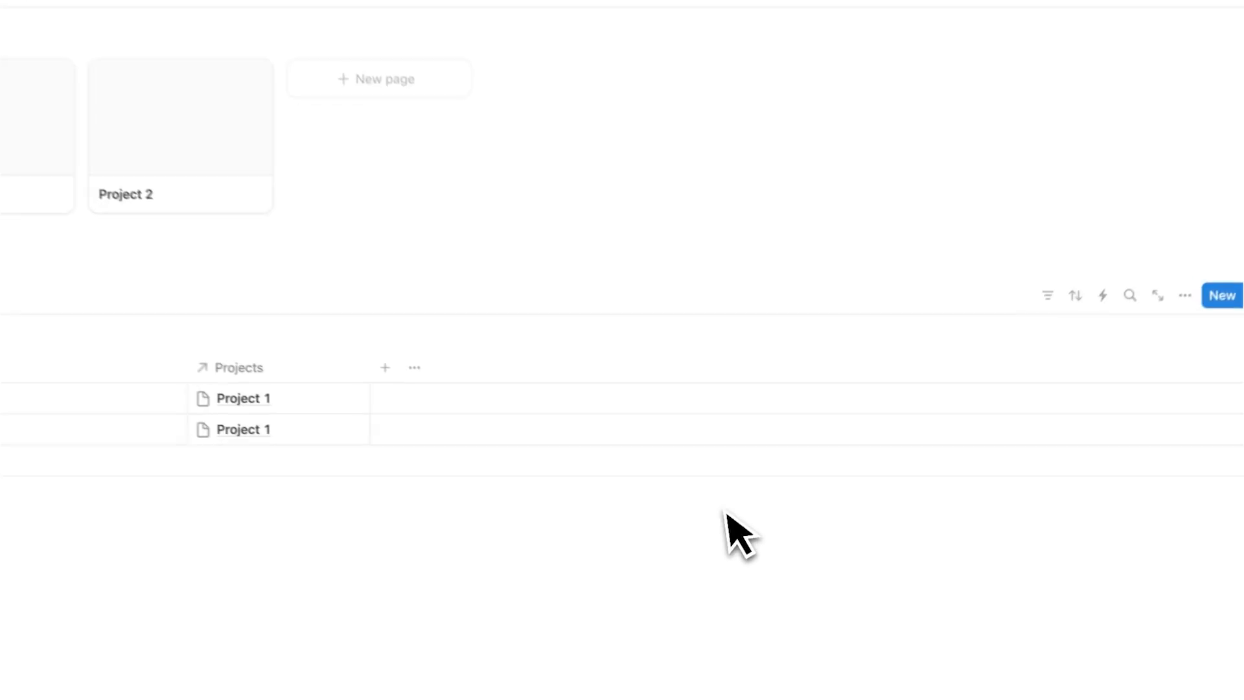
{"action": "scroll", "scroll_direction": "up", "scroll_amount": 3}
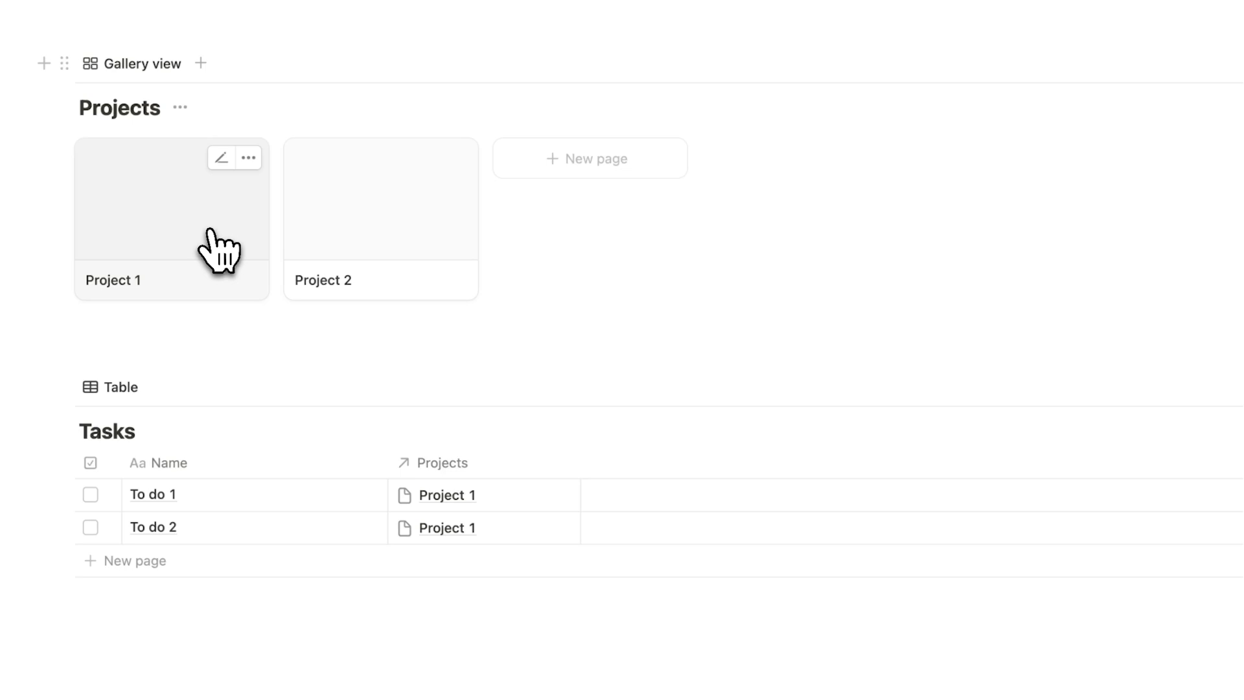
Step: Open Project 1 in peek view and bring up the Tasks relation property's options
{"action": "left_click", "coordinate": [171, 198]}
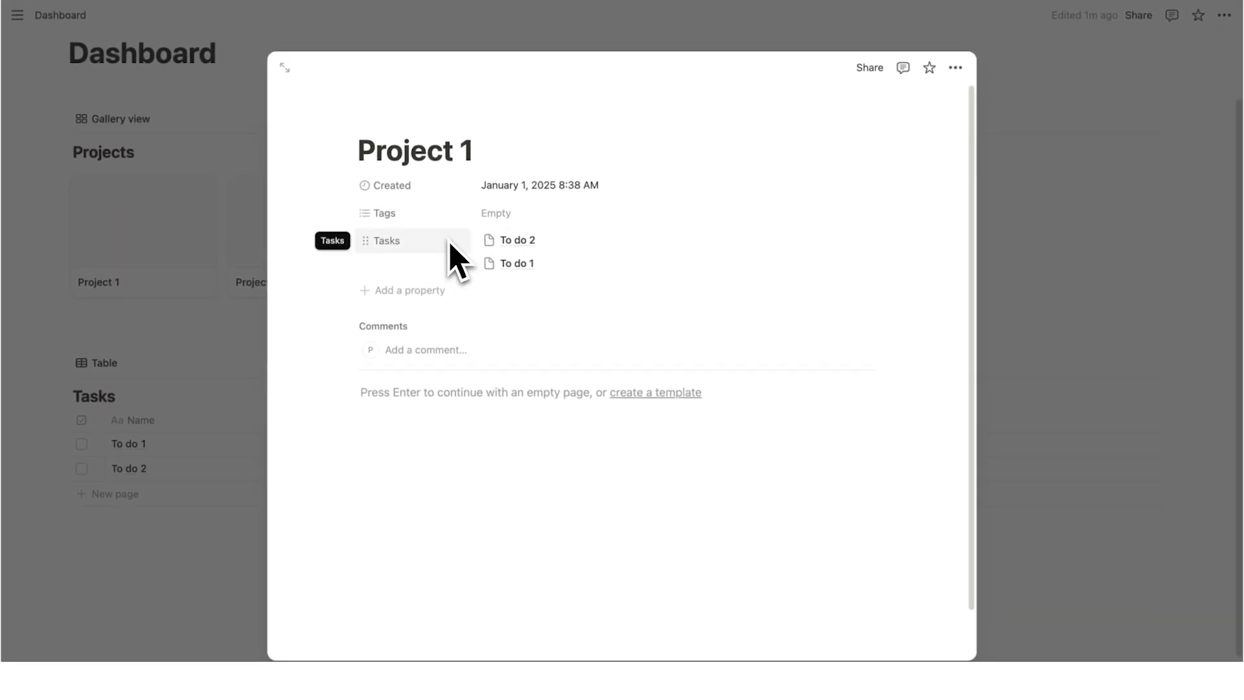
{"action": "mouse_move", "coordinate": [388, 340]}
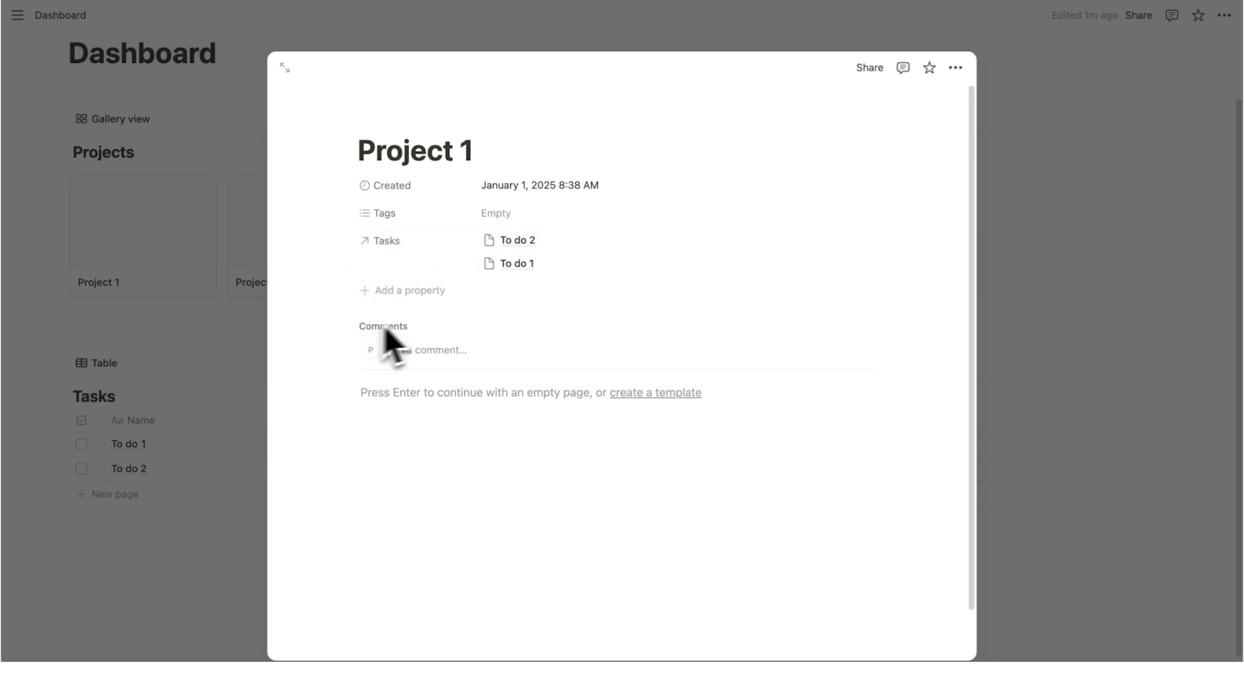
{"action": "mouse_move", "coordinate": [456, 289]}
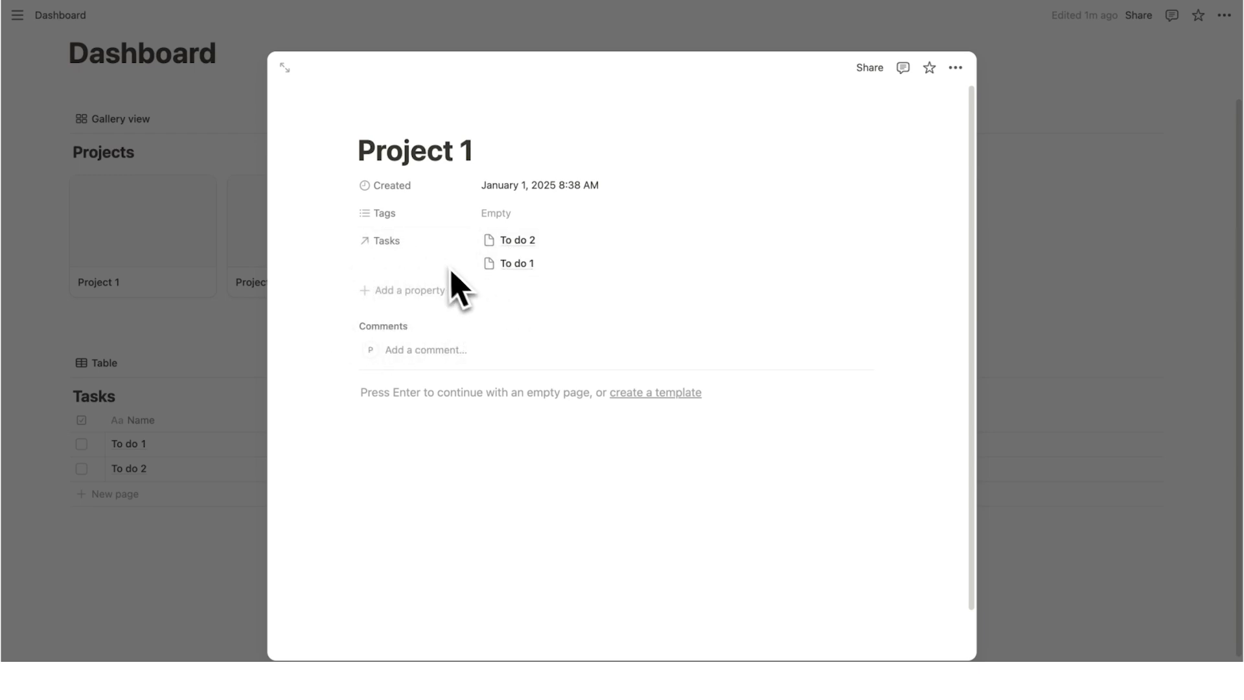
{"action": "right_click", "coordinate": [386, 241]}
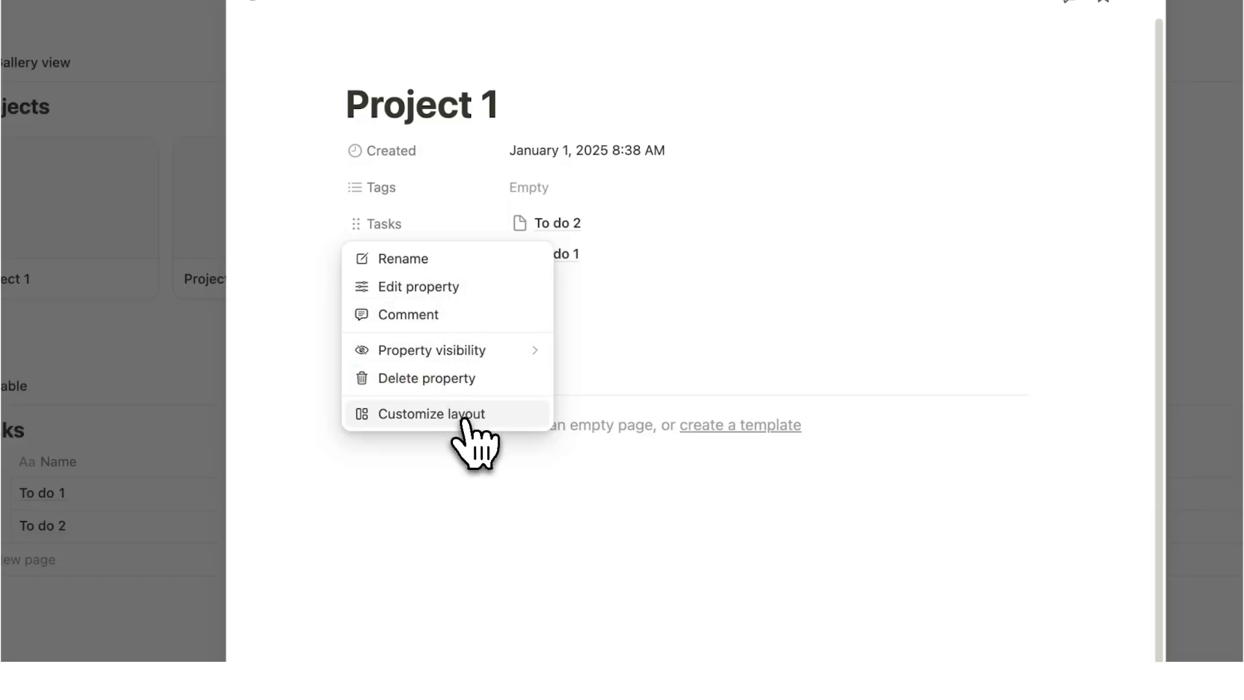
Step: Customize the layout so Tasks shows as its own panel section, applied to all project pages
{"action": "left_click", "coordinate": [430, 414]}
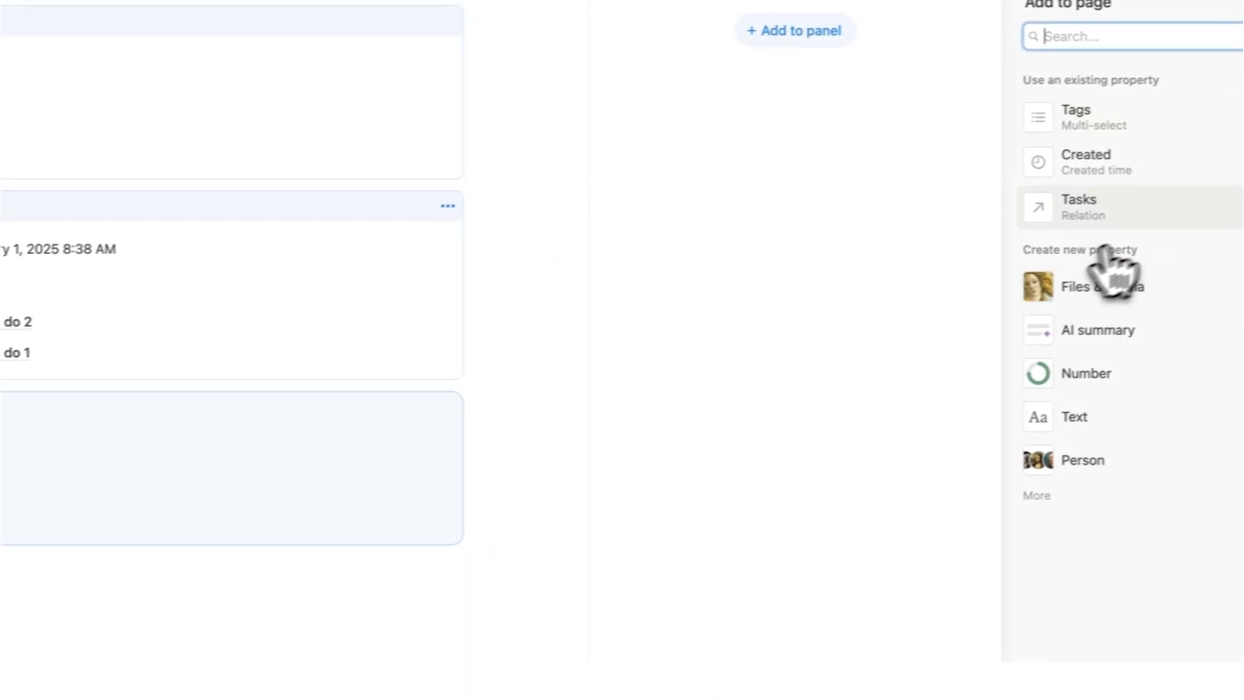
{"action": "left_click", "coordinate": [1079, 206]}
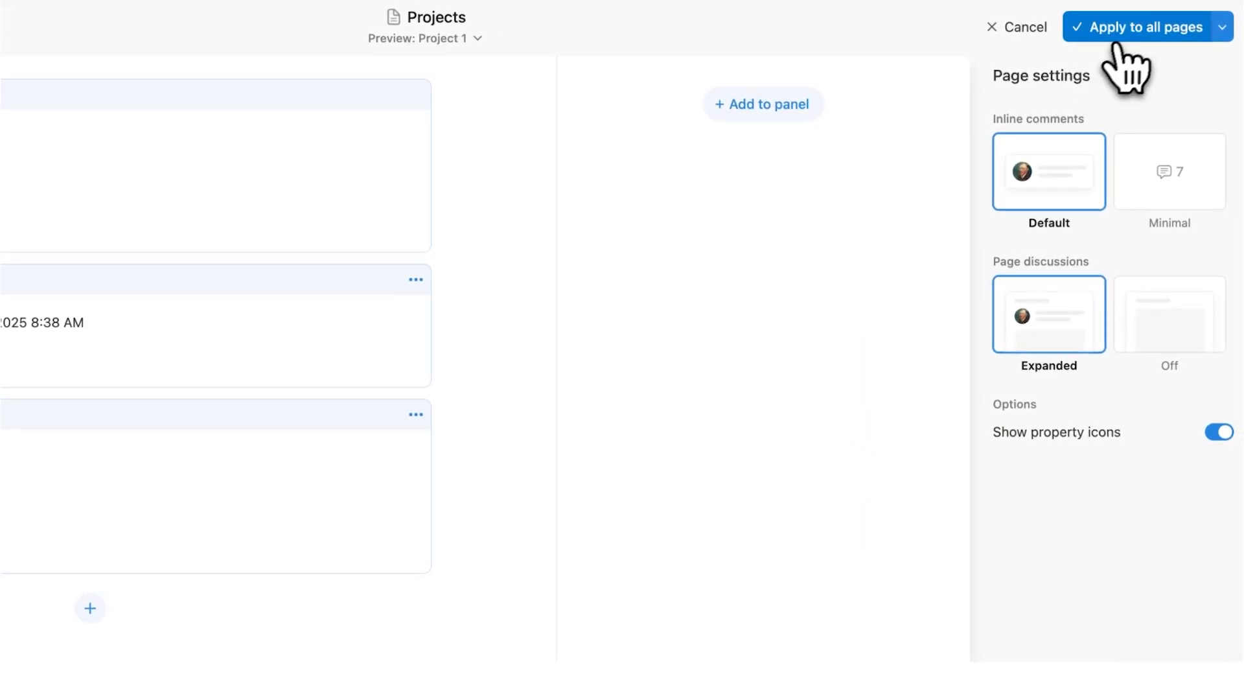
{"action": "left_click", "coordinate": [1144, 25]}
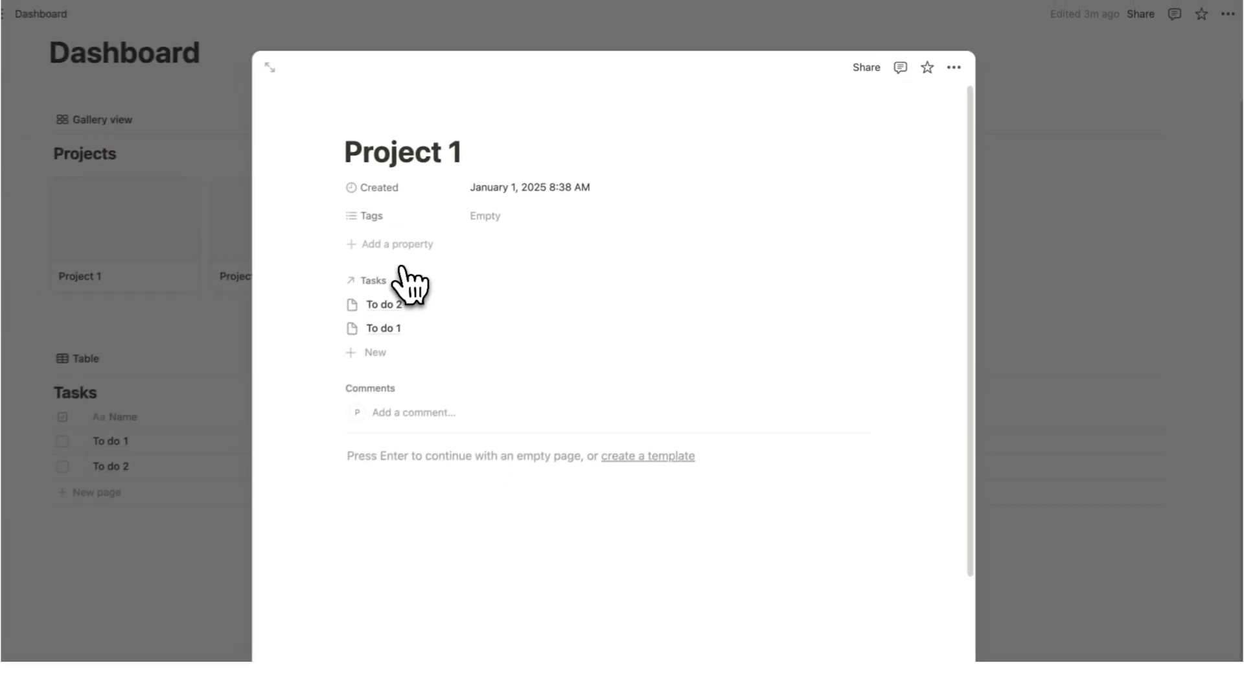
Step: Check off To do 2 in Project 1, then close the peek back to the Dashboard
{"action": "left_click", "coordinate": [269, 66]}
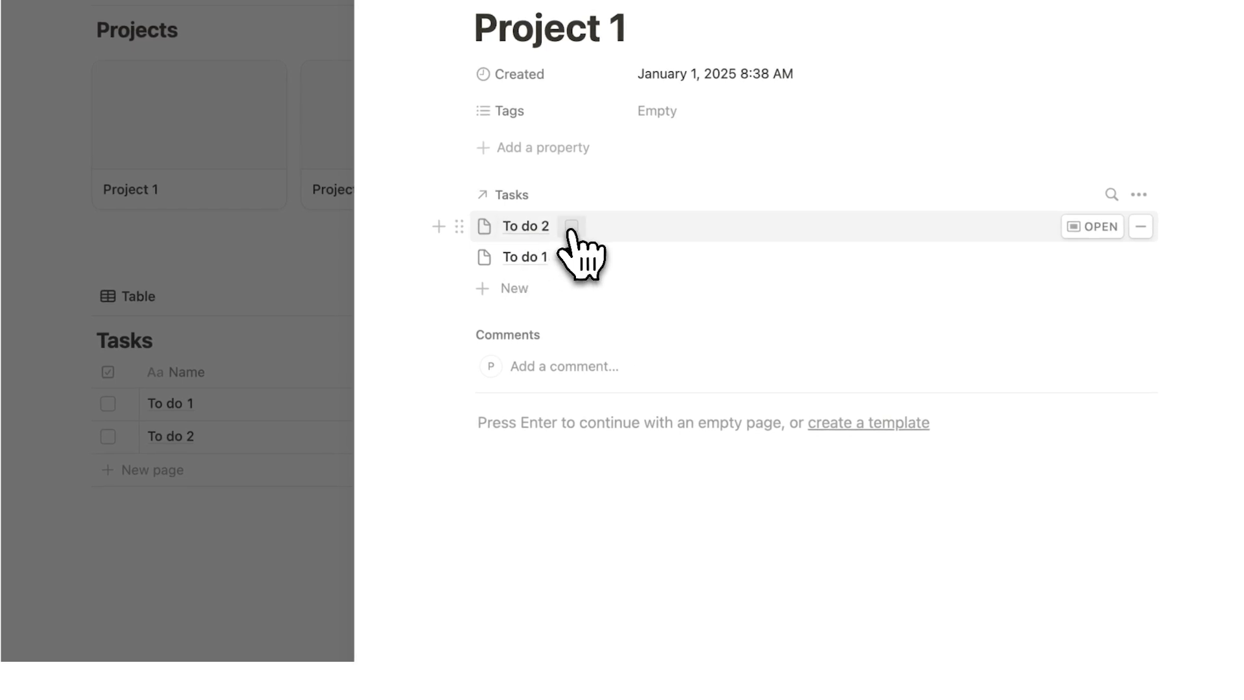
{"action": "left_click", "coordinate": [570, 226]}
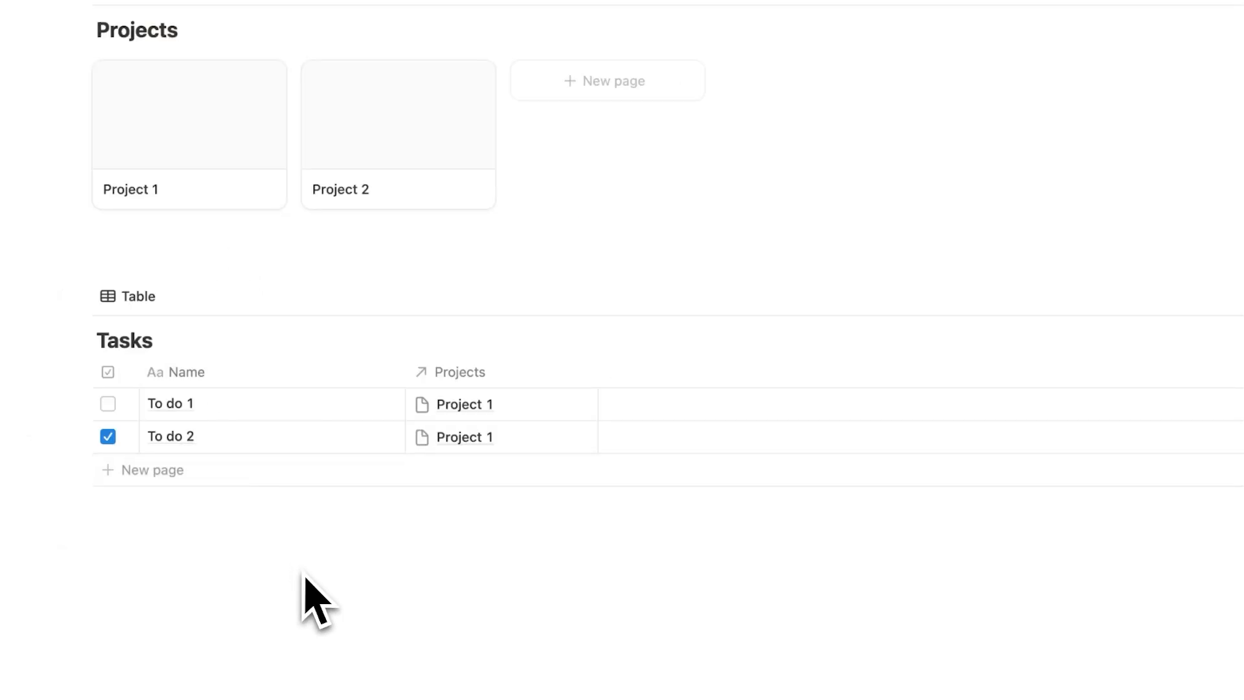
{"action": "scroll", "scroll_direction": "up", "scroll_amount": 3}
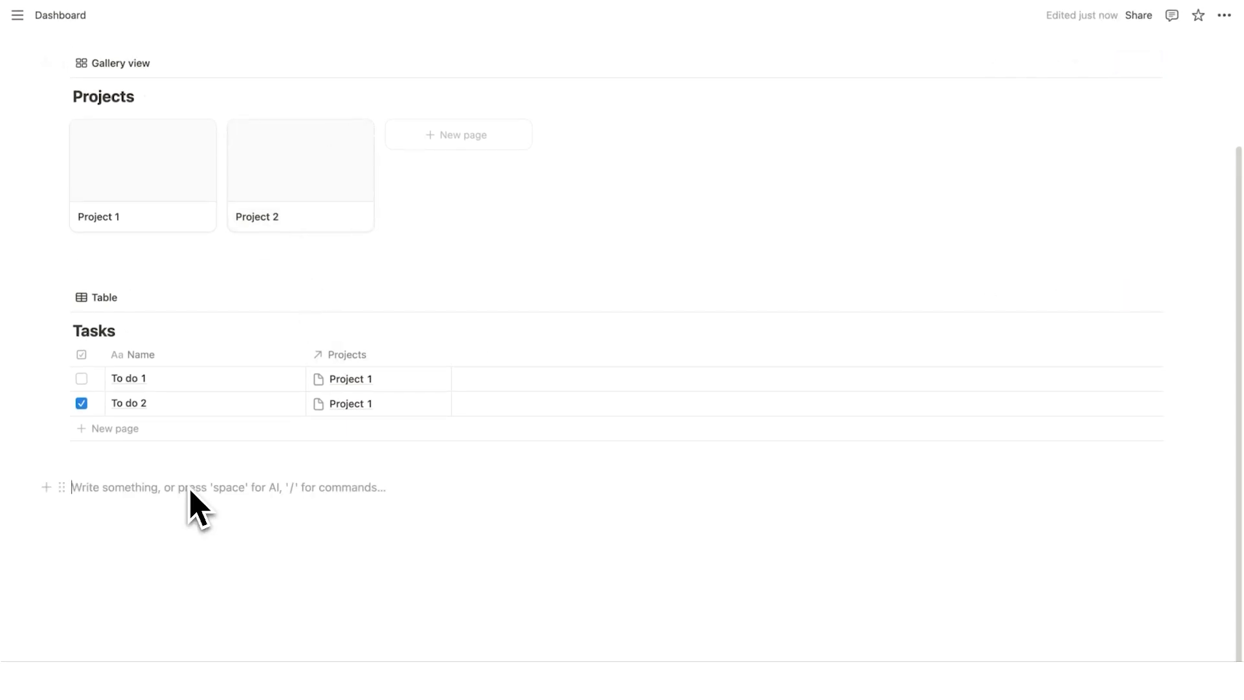
Step: Insert a calendar view via /calendar and link it to the existing Tasks database
{"action": "type", "text": "/caled"}
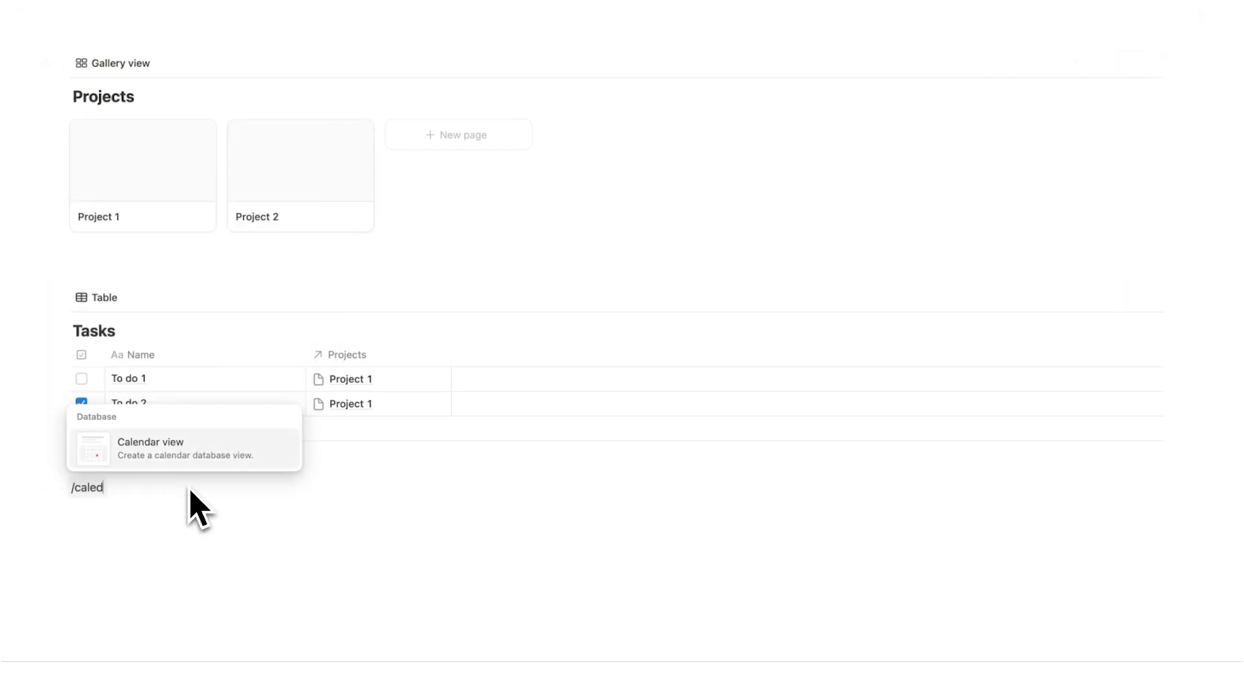
{"action": "type", "text": "ndar"}
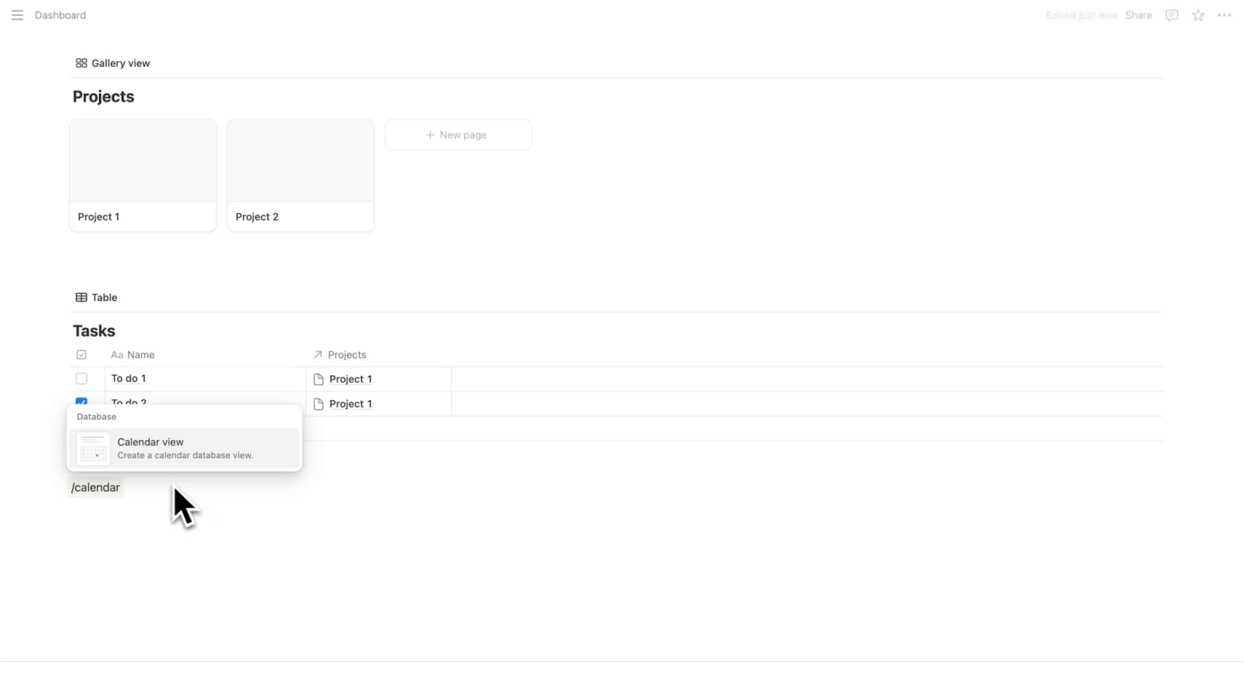
{"action": "left_click", "coordinate": [185, 447]}
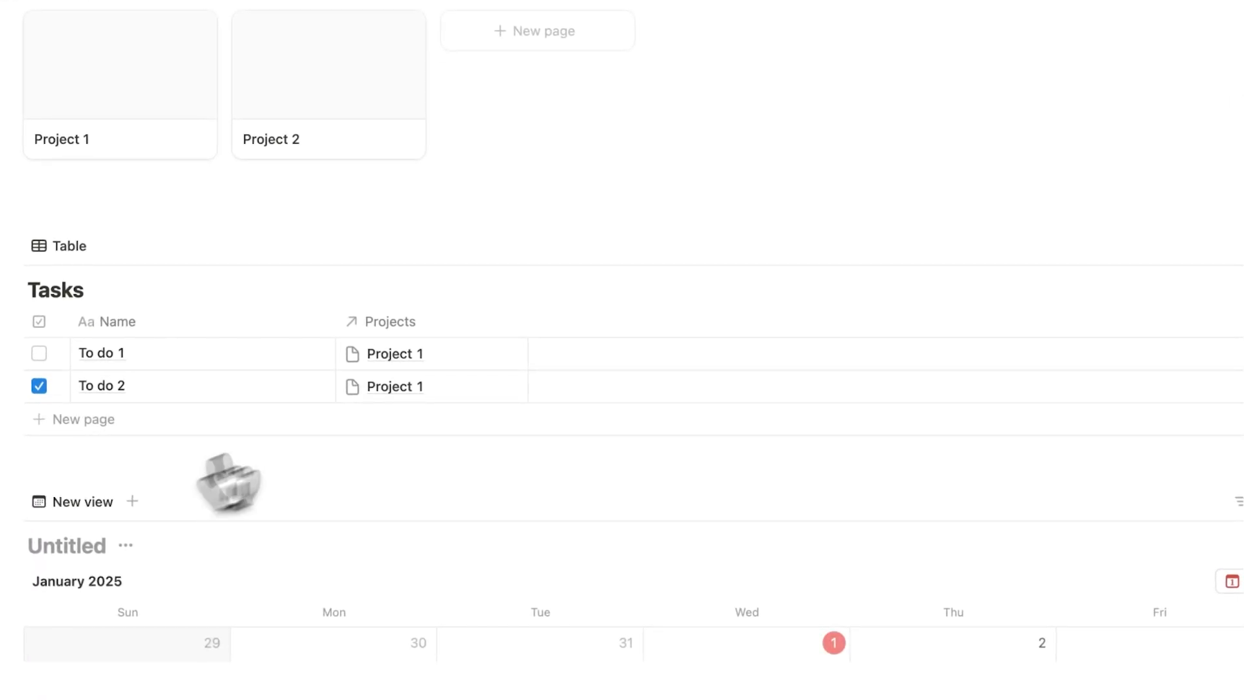
{"action": "left_click", "coordinate": [81, 500]}
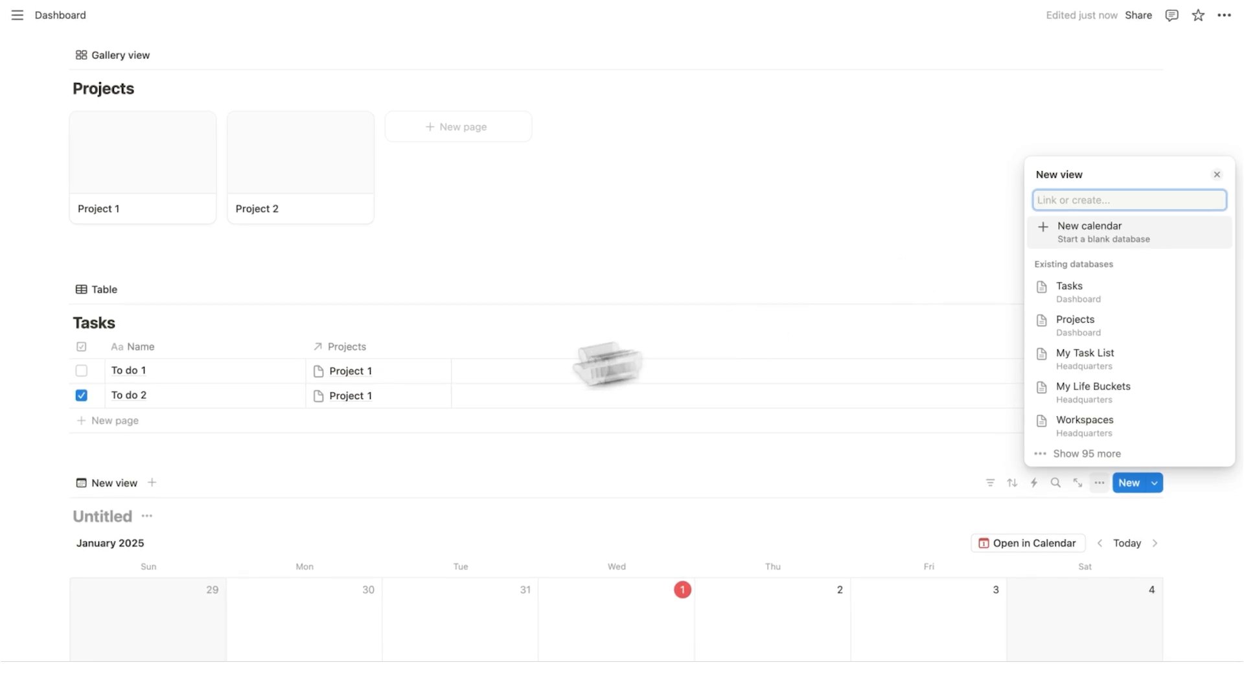
{"action": "mouse_move", "coordinate": [177, 376]}
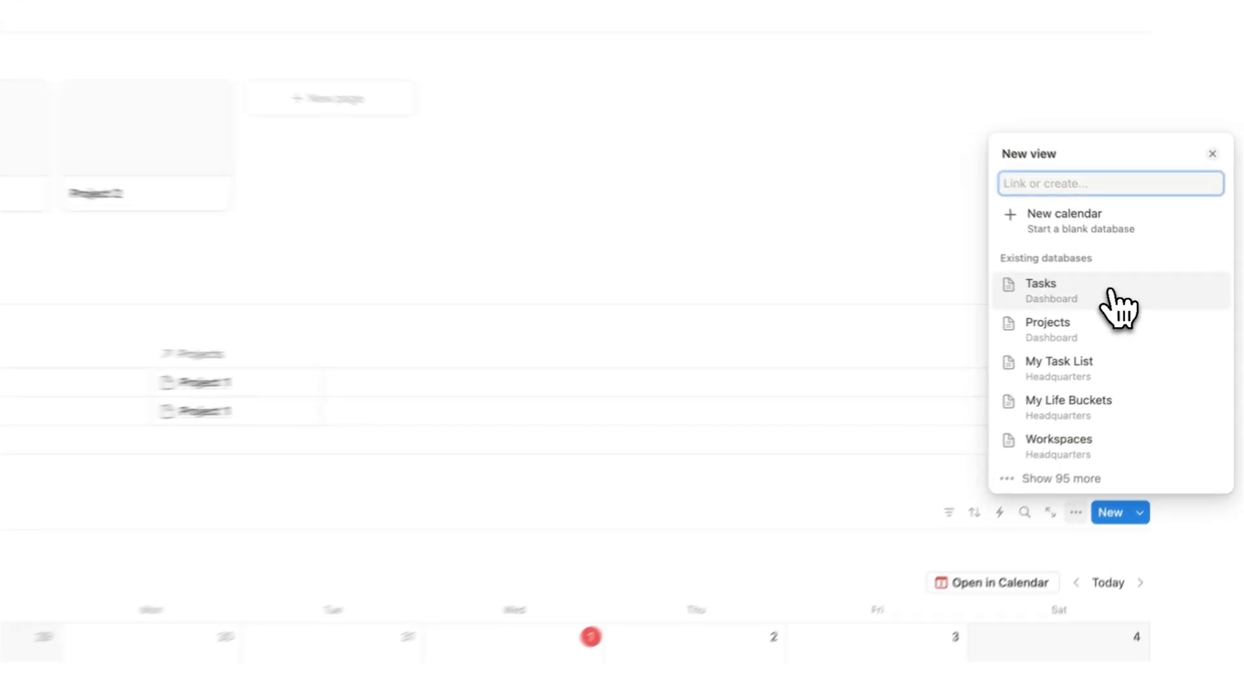
{"action": "left_click", "coordinate": [1041, 284]}
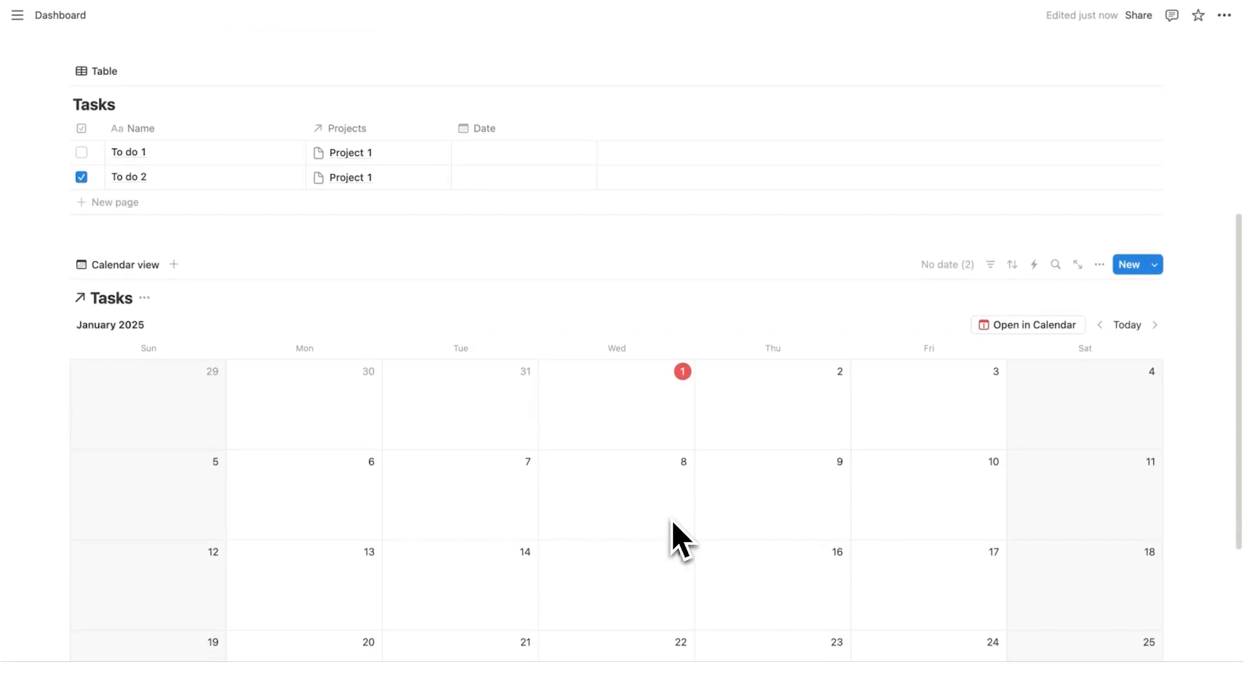
{"action": "mouse_move", "coordinate": [504, 167]}
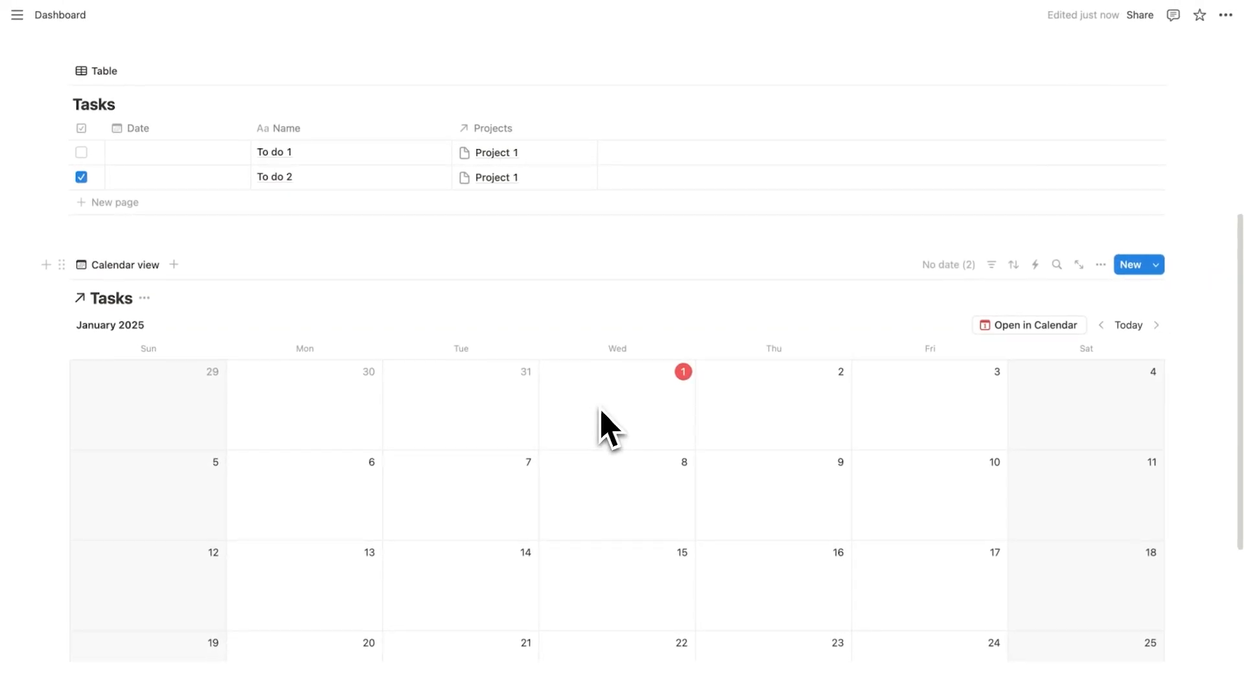
{"action": "mouse_move", "coordinate": [202, 167]}
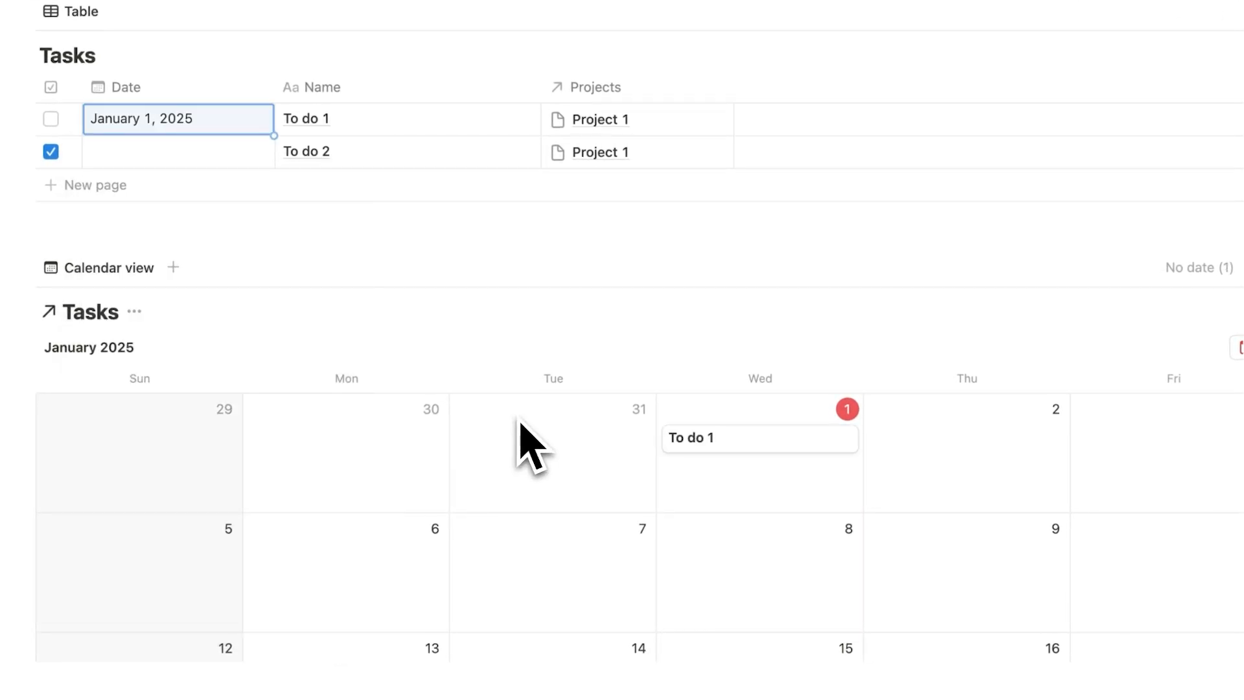
{"action": "mouse_move", "coordinate": [295, 225]}
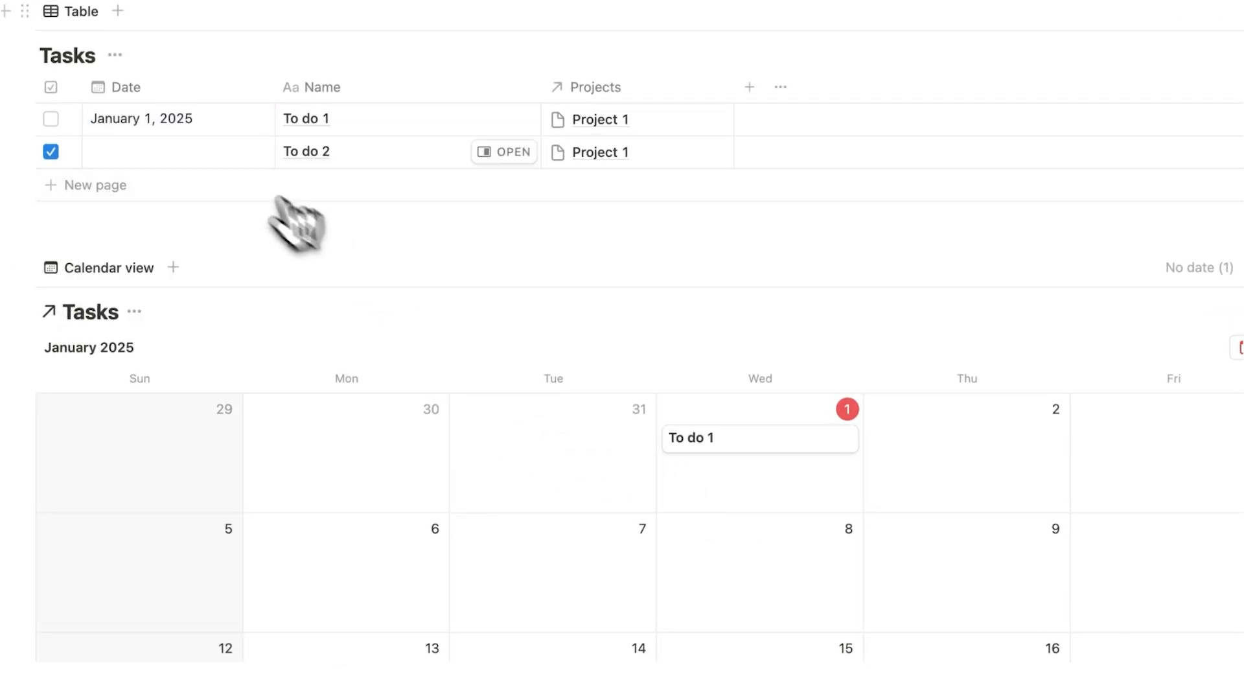
Step: Move Date to the first column and date To do 1 and To do 2 January 1, 2025
{"action": "left_click", "coordinate": [177, 152]}
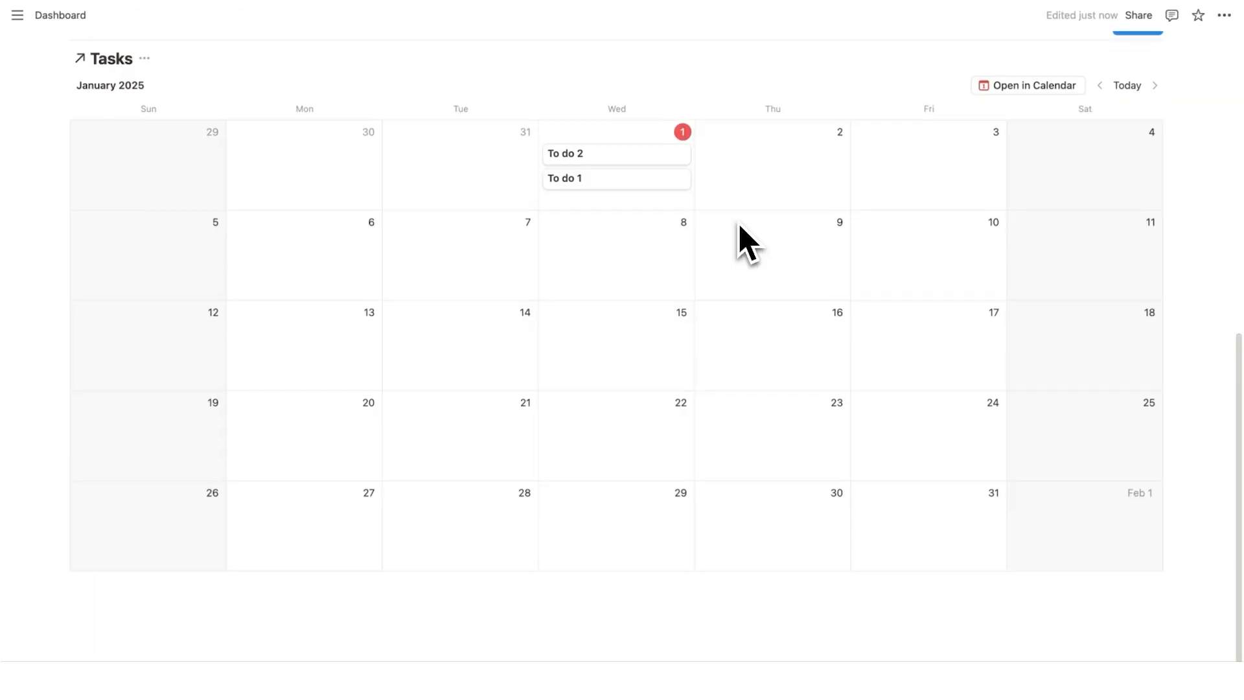
{"action": "scroll", "scroll_direction": "up", "scroll_amount": 3}
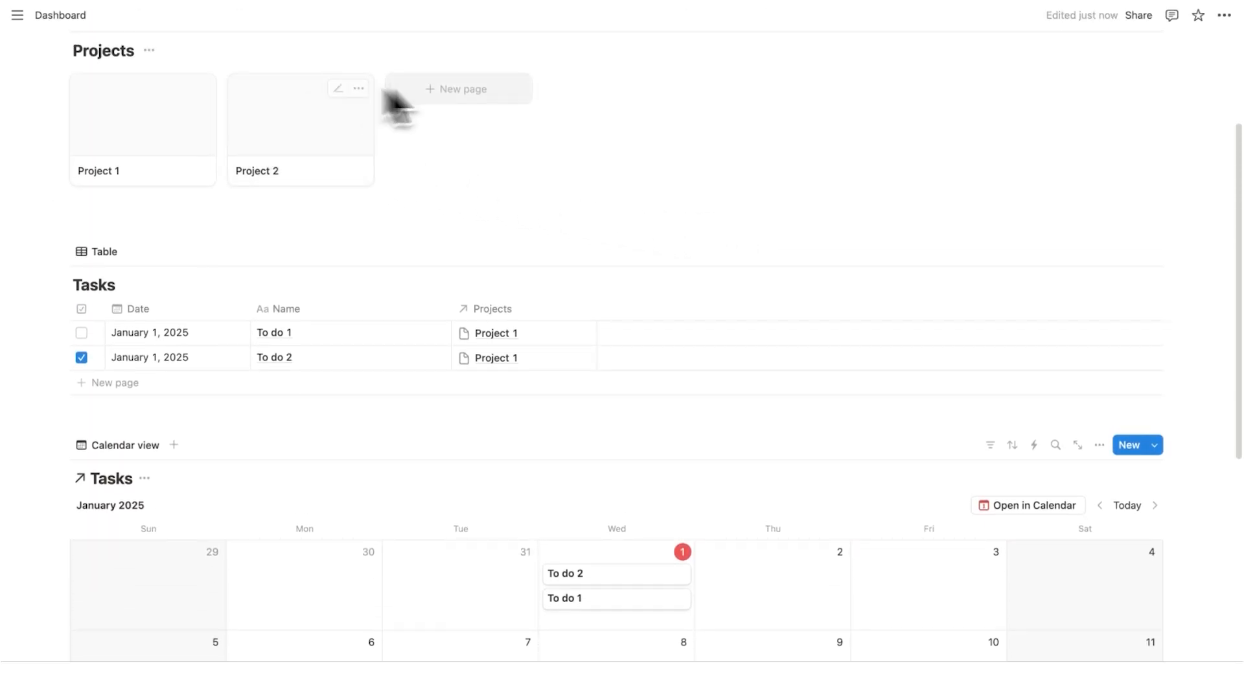
{"action": "left_click", "coordinate": [143, 114]}
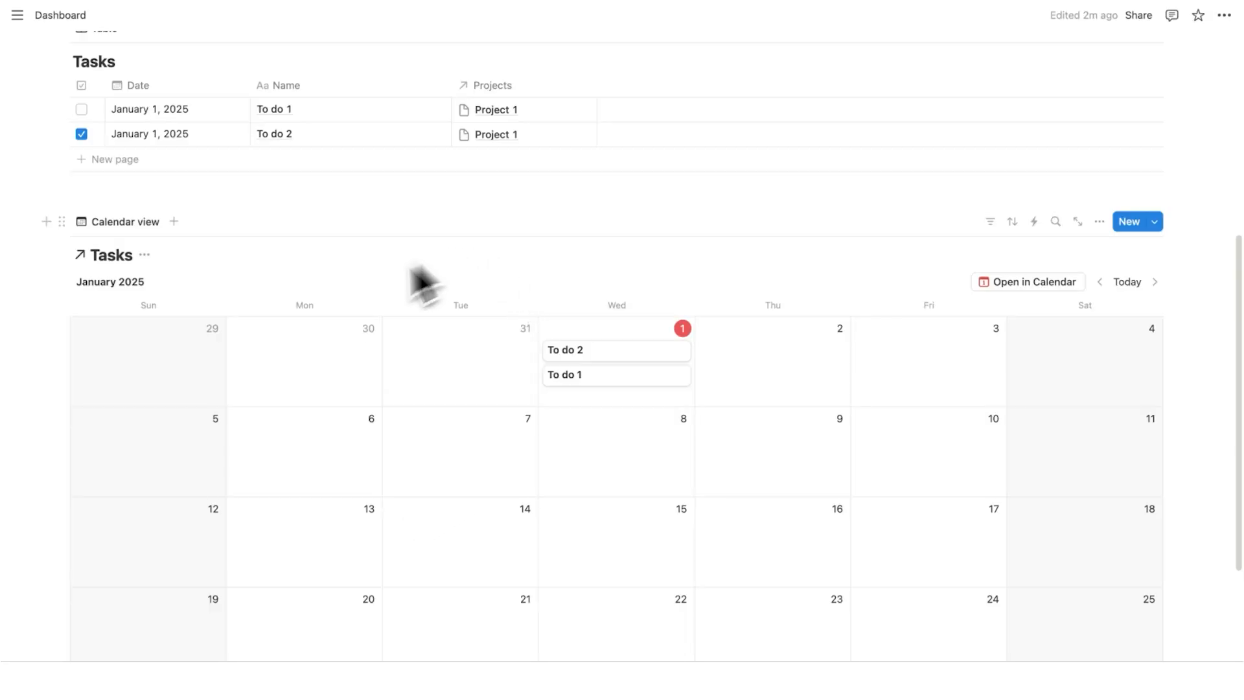
{"action": "scroll", "scroll_direction": "up", "scroll_amount": 3}
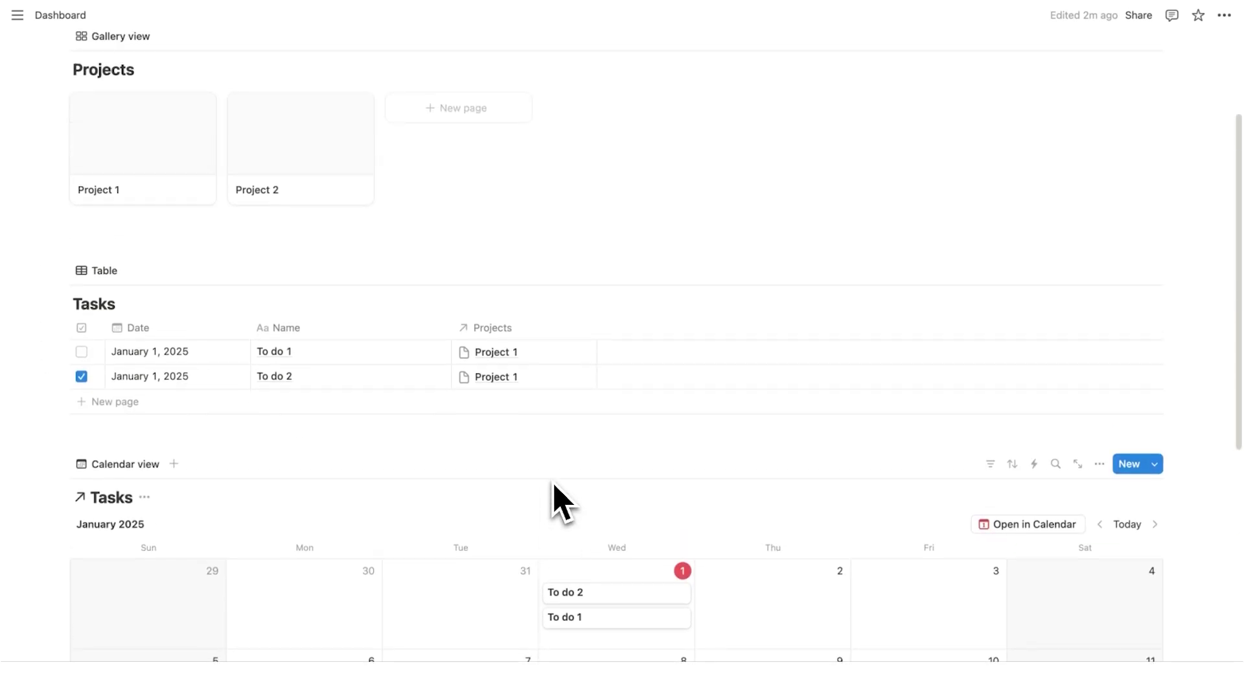
{"action": "scroll", "scroll_direction": "down", "scroll_amount": 3}
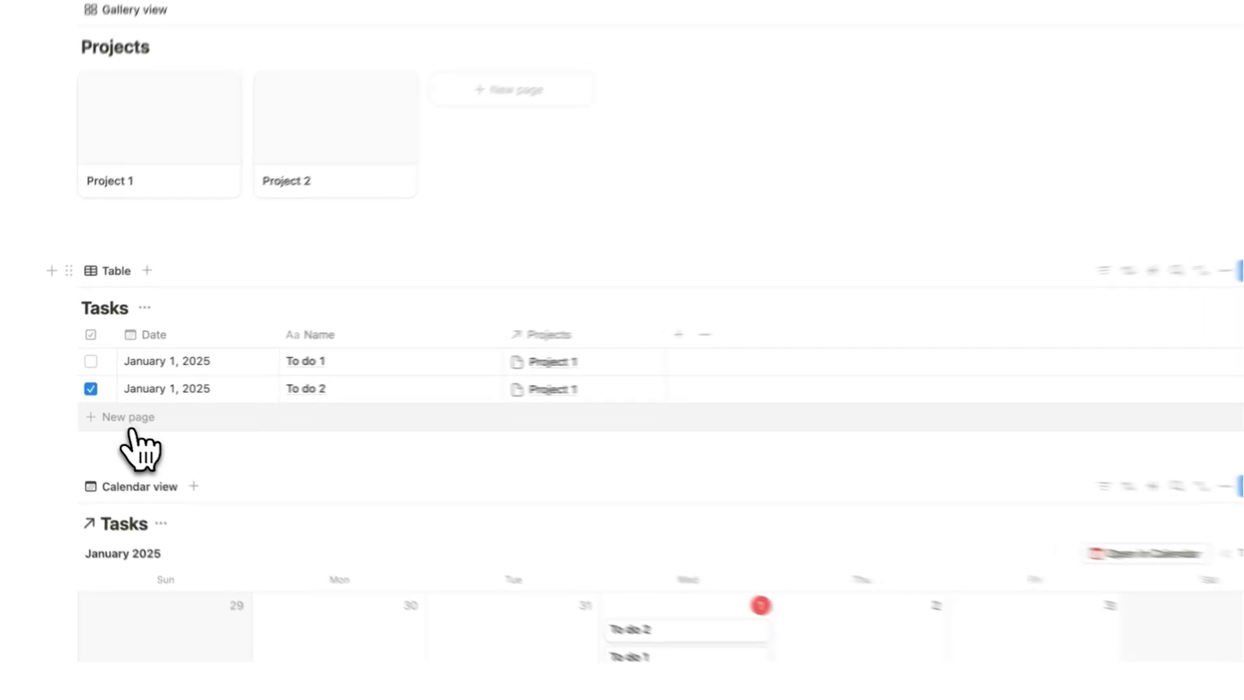
{"action": "type", "text": "to do 3"}
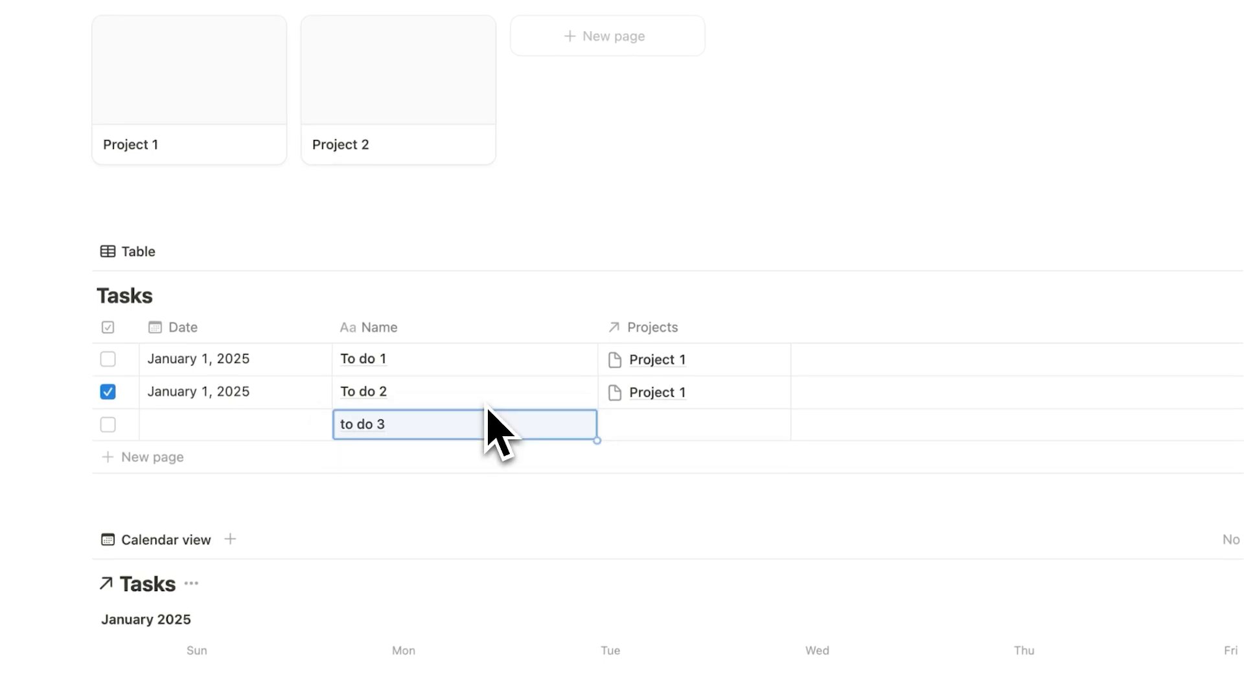
{"action": "left_click", "coordinate": [108, 423]}
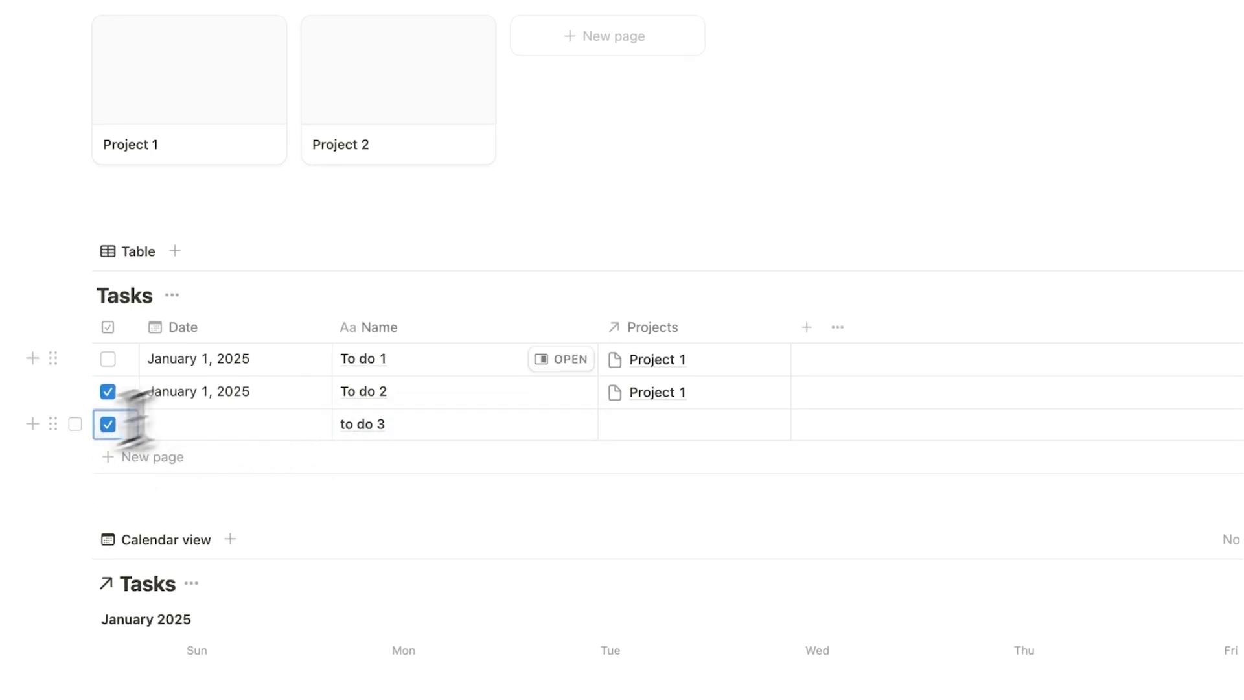
{"action": "scroll", "scroll_direction": "down", "scroll_amount": 3}
{"action": "type", "text": "/"}
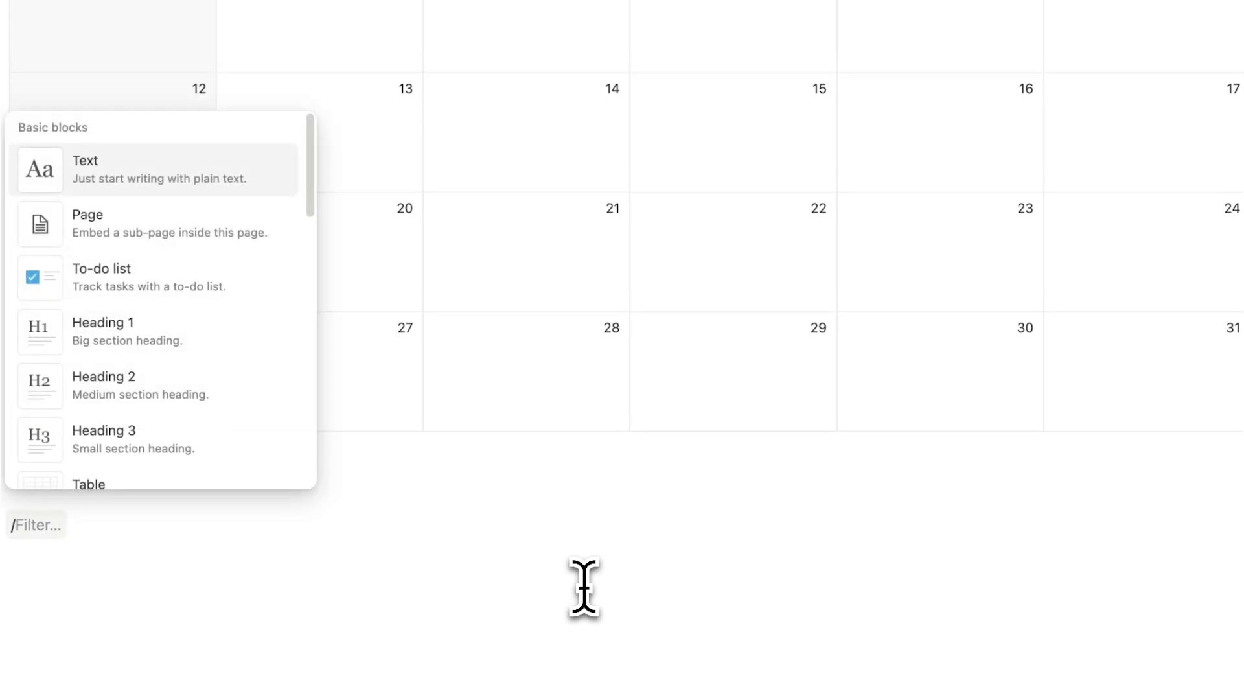
{"action": "left_click", "coordinate": [120, 277]}
{"action": "type", "text": "1"}
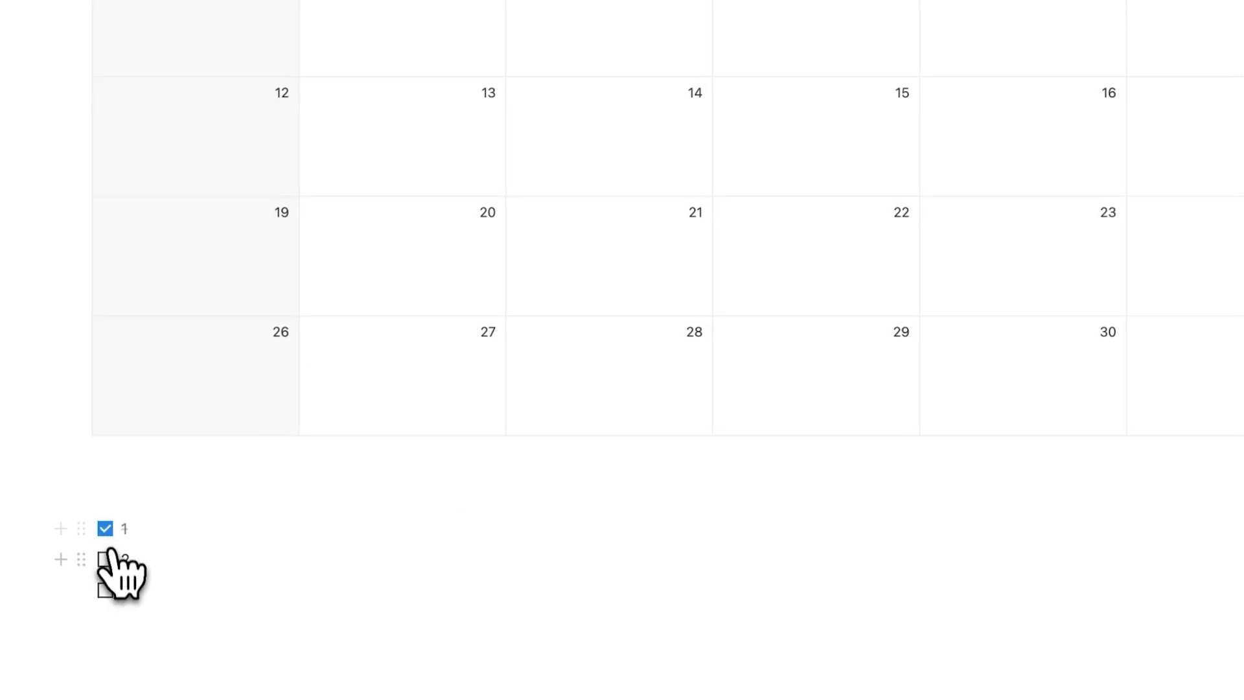
{"action": "left_click", "coordinate": [104, 560]}
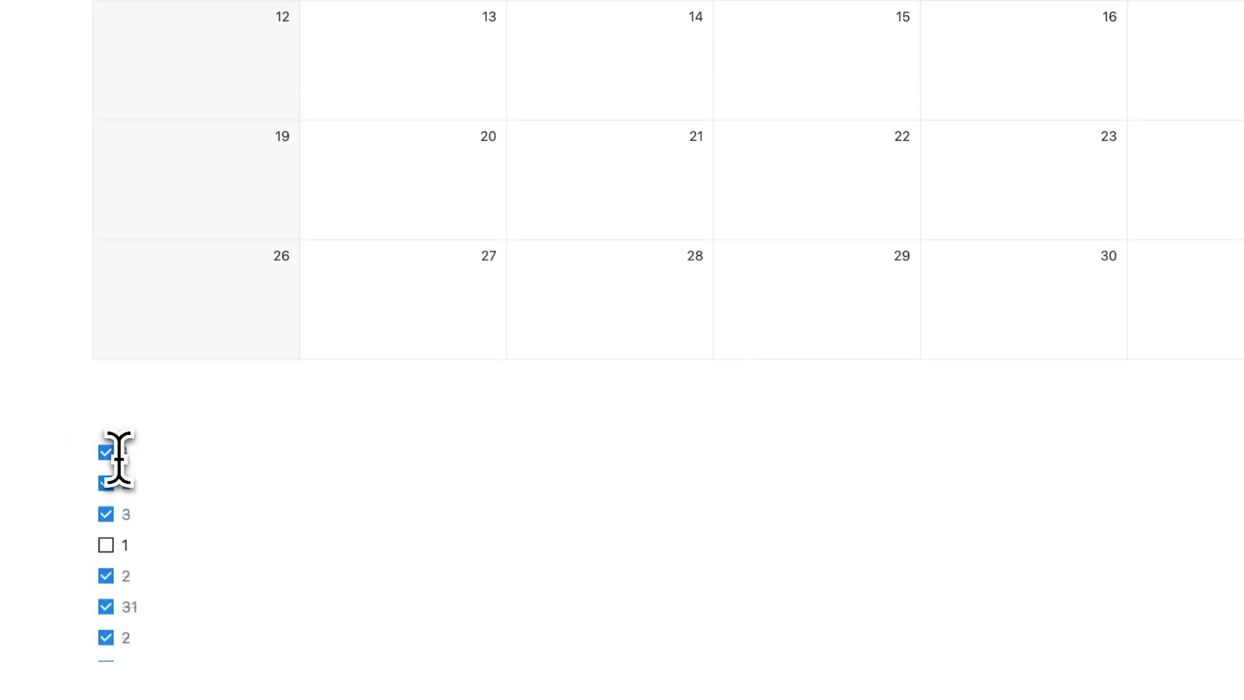
{"action": "scroll", "scroll_direction": "up", "scroll_amount": 3}
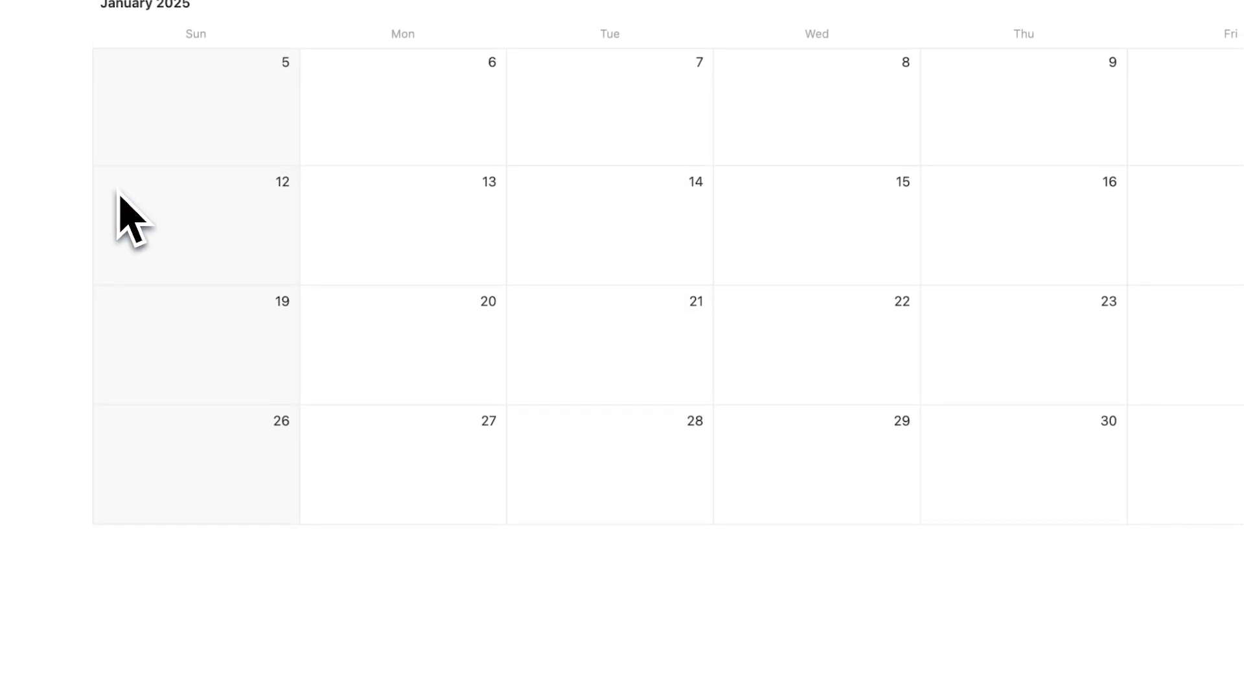
{"action": "scroll", "scroll_direction": "up", "scroll_amount": 3}
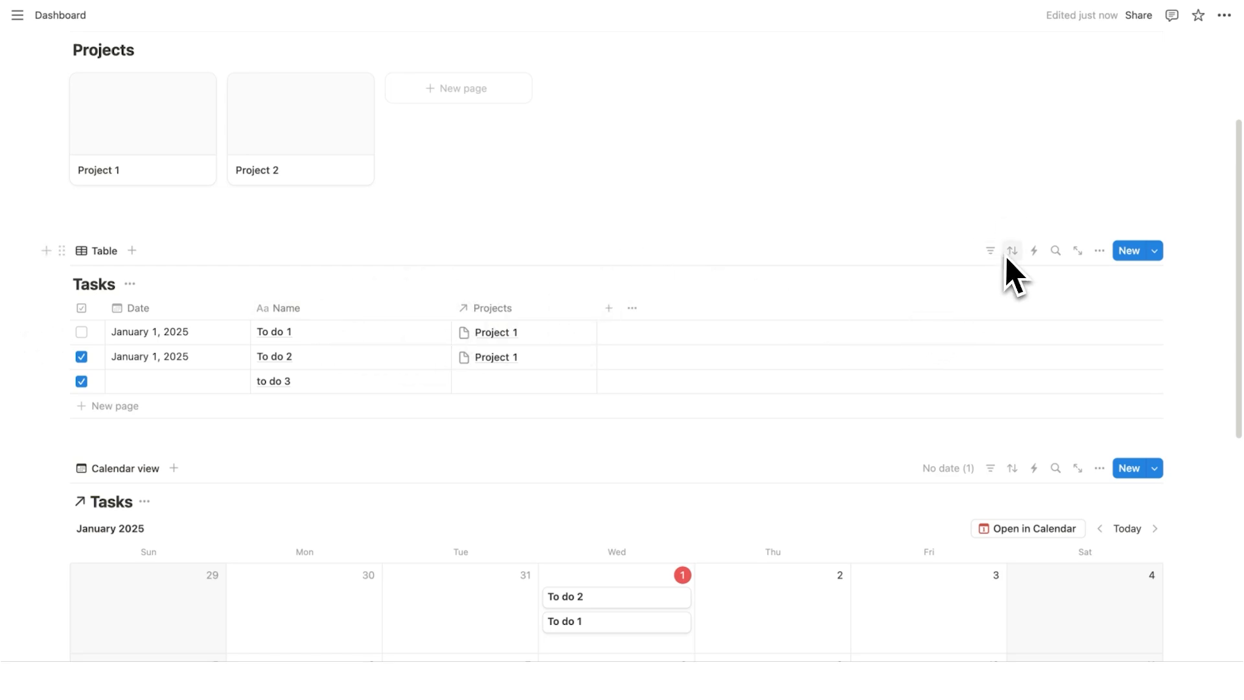
{"action": "mouse_move", "coordinate": [1062, 270]}
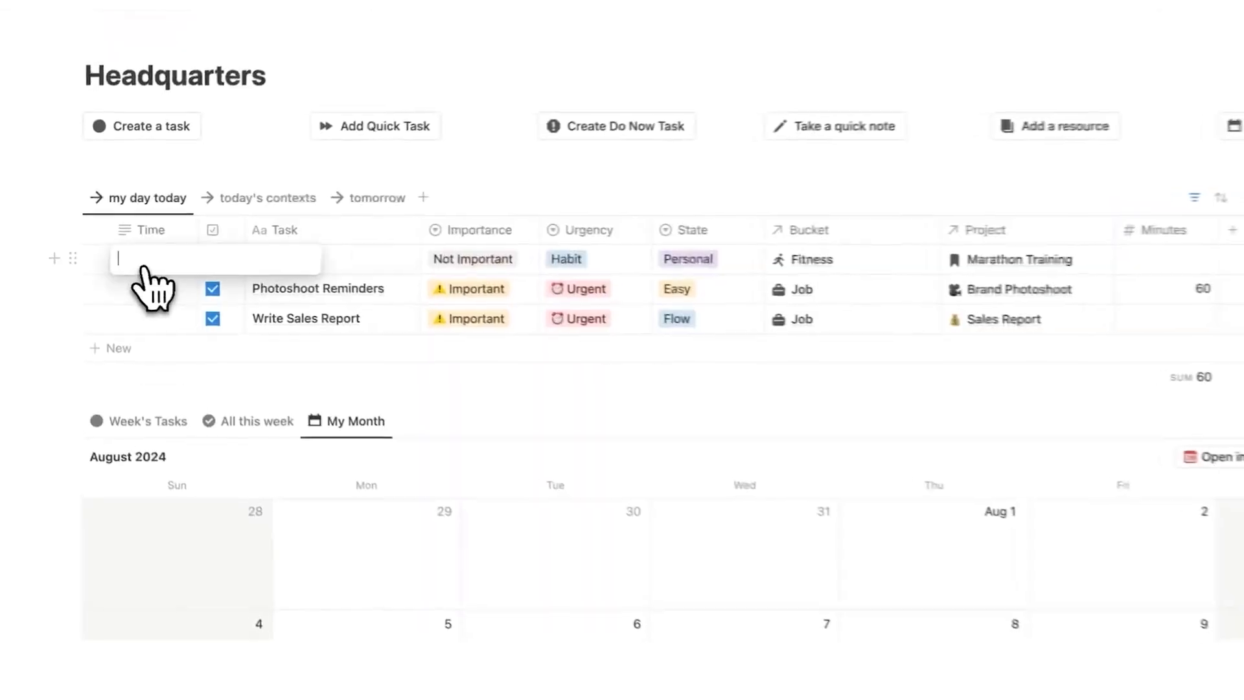
{"action": "scroll", "scroll_direction": "down", "scroll_amount": 3}
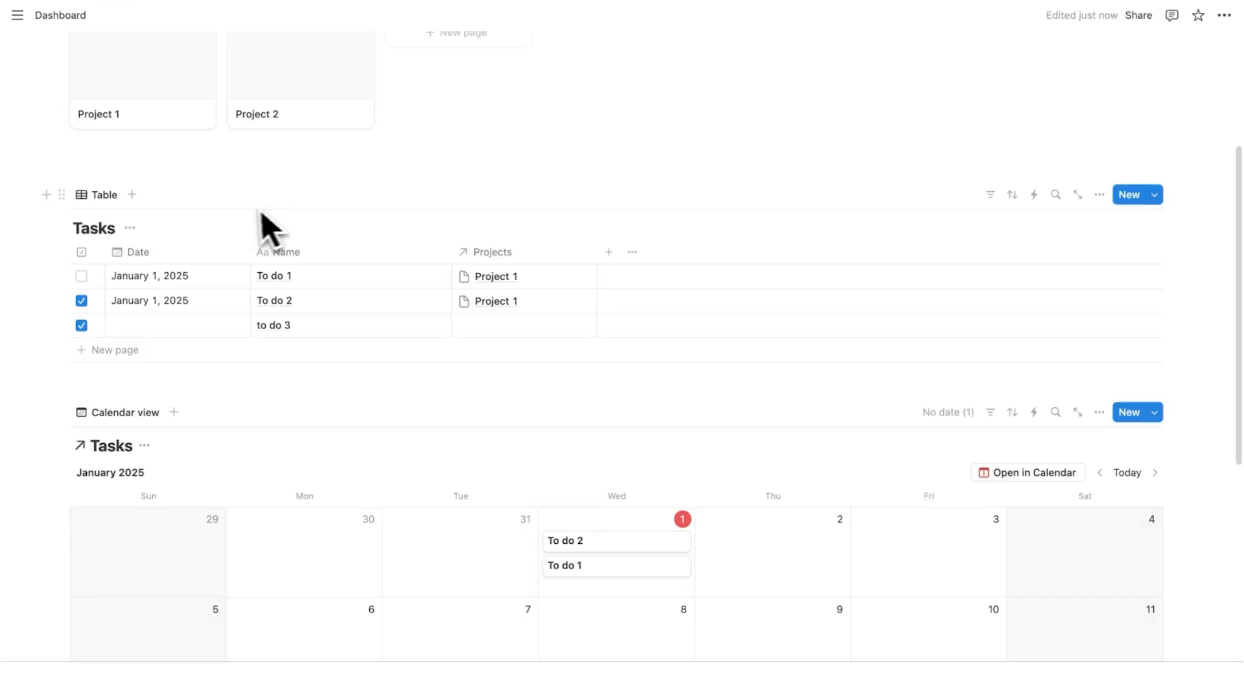
Step: Rename the Table view to 'uncompleted' and add a second table view 'all tasks'
{"action": "left_click", "coordinate": [103, 194]}
{"action": "type", "text": "uncompleted"}
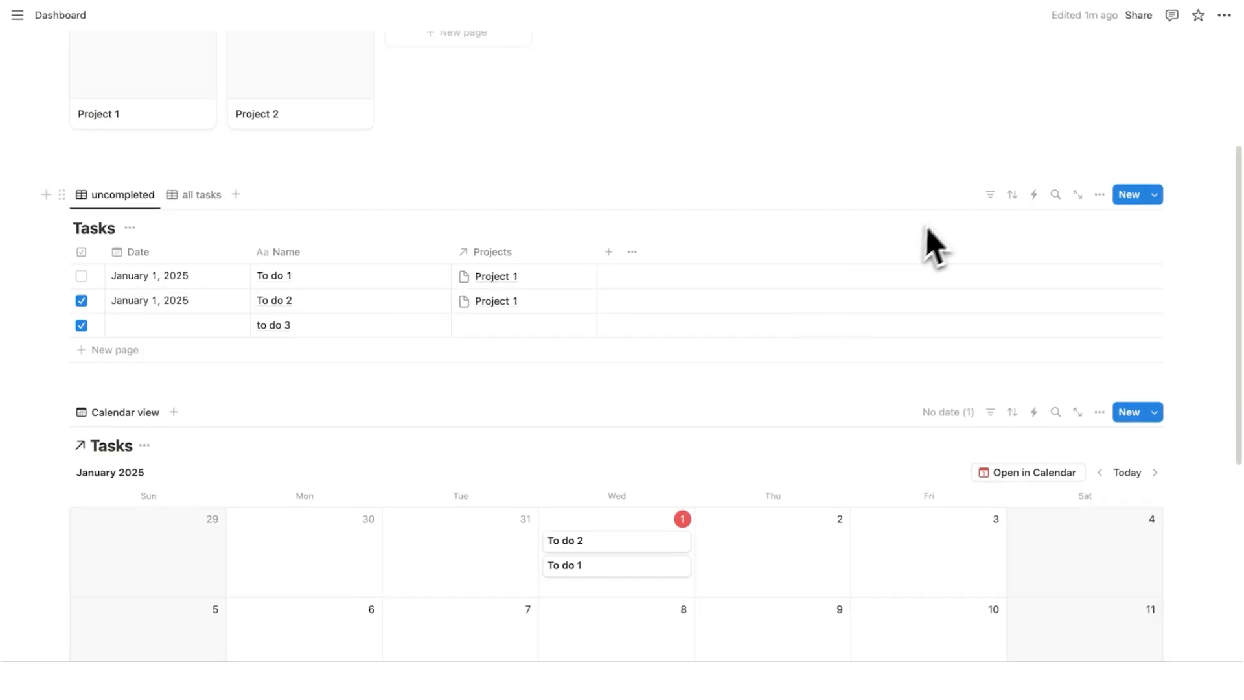
{"action": "mouse_move", "coordinate": [988, 194]}
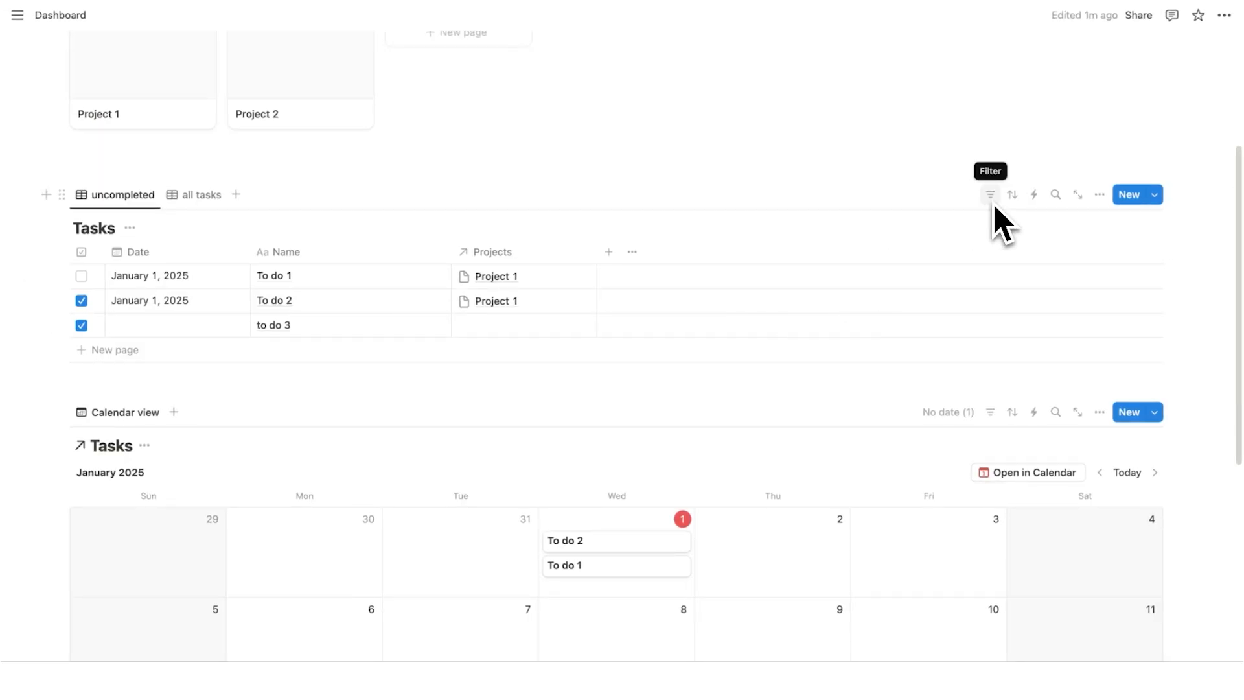
{"action": "scroll", "scroll_direction": "up", "scroll_amount": 3}
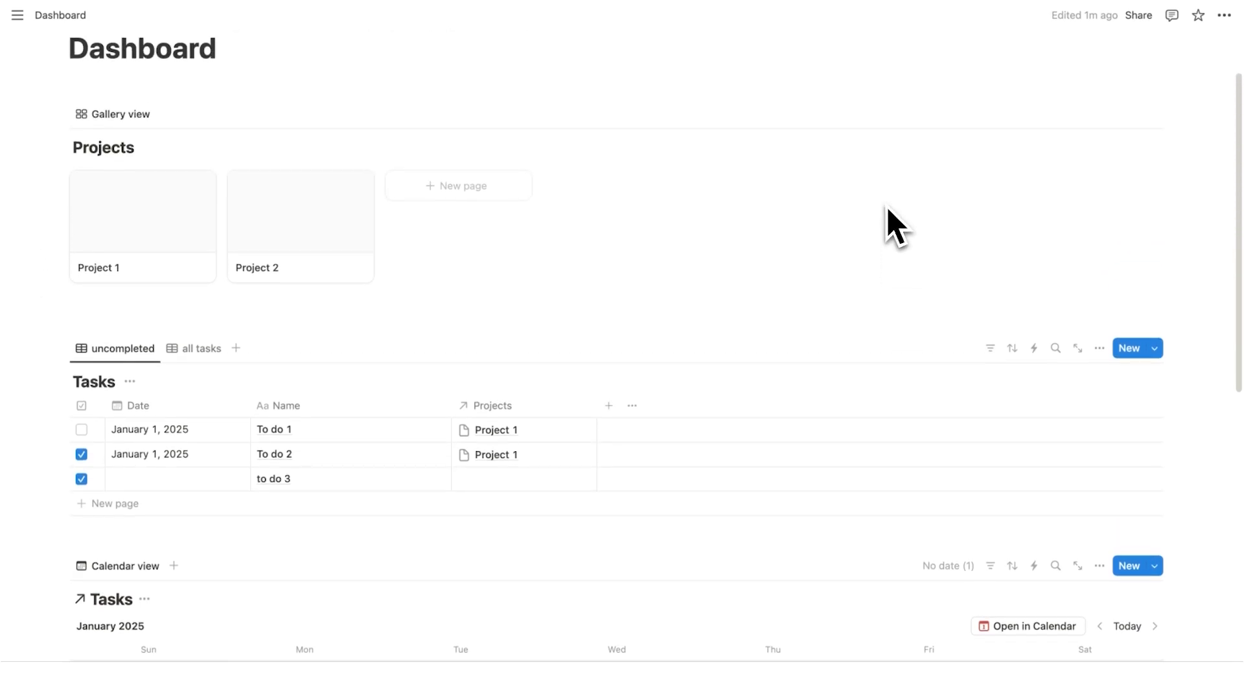
{"action": "scroll", "scroll_direction": "down", "scroll_amount": 3}
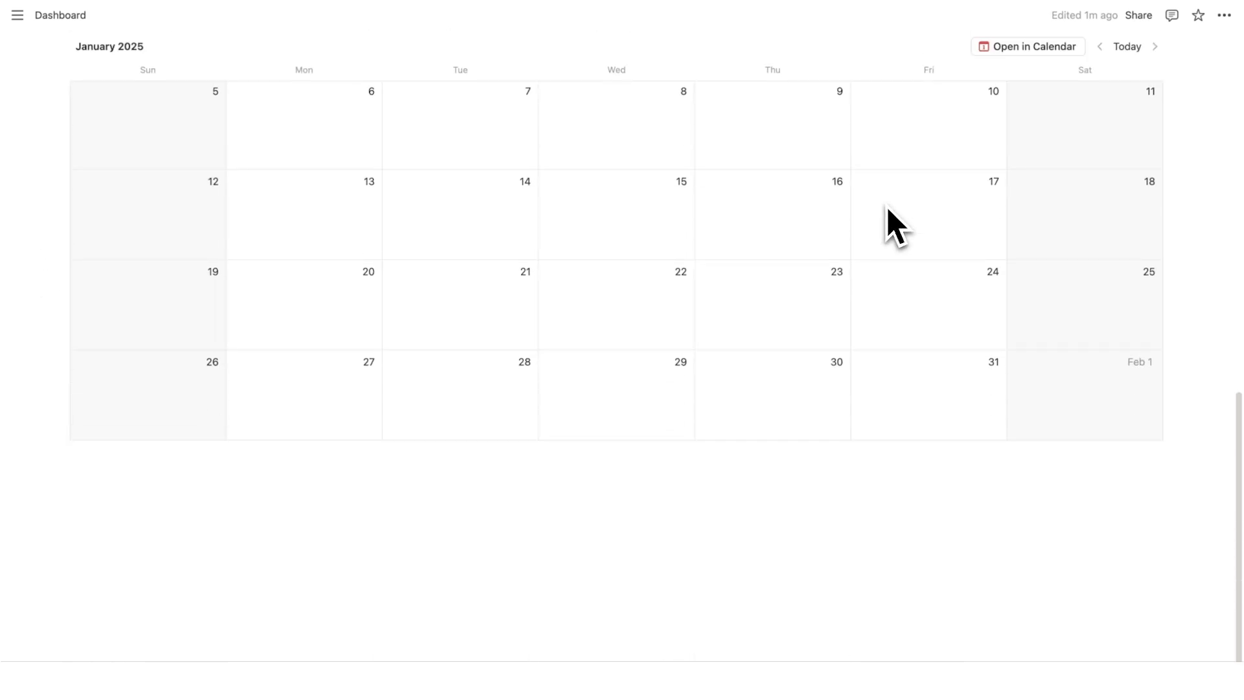
{"action": "scroll", "scroll_direction": "up", "scroll_amount": 3}
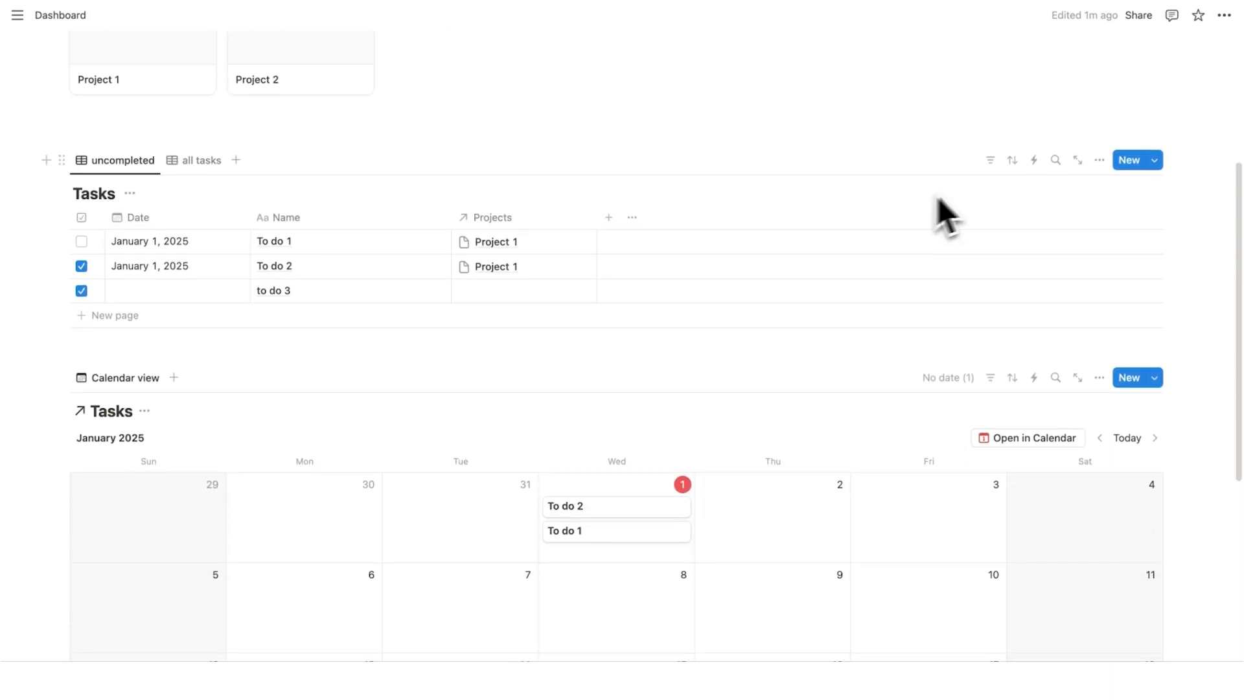
Step: Filter the uncompleted view by the checkbox property set to Unchecked, leaving To do 1
{"action": "left_click", "coordinate": [988, 160]}
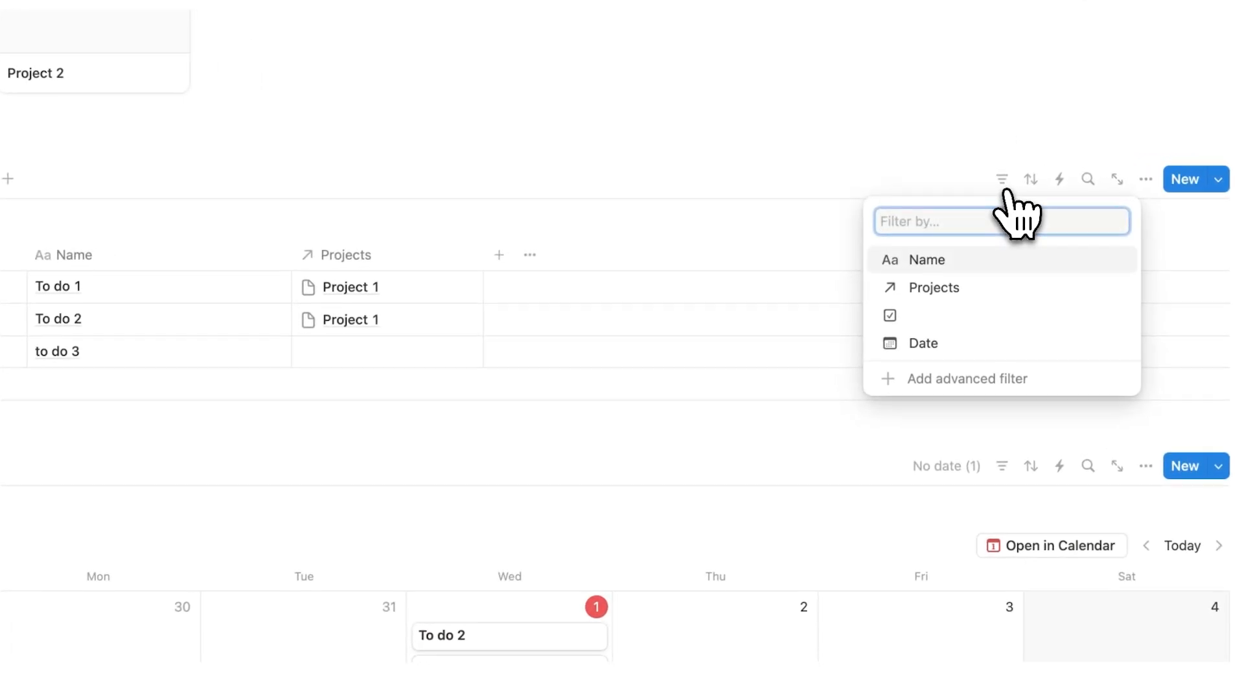
{"action": "mouse_move", "coordinate": [1003, 294]}
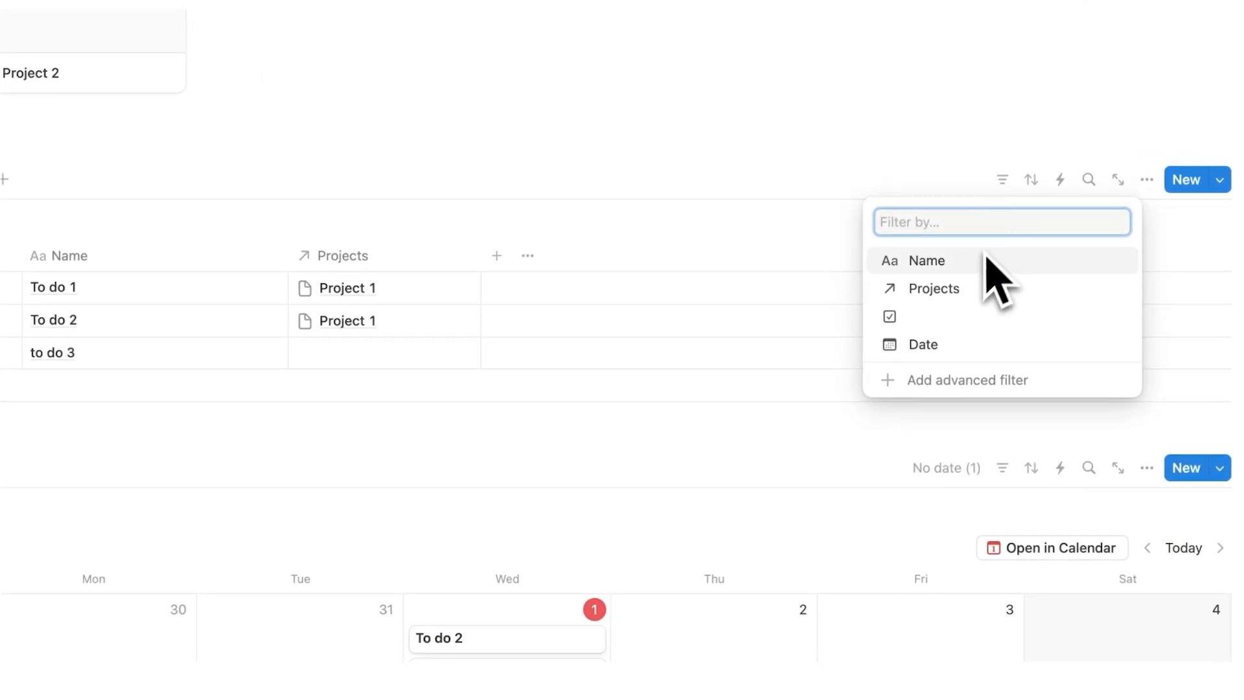
{"action": "mouse_move", "coordinate": [960, 316]}
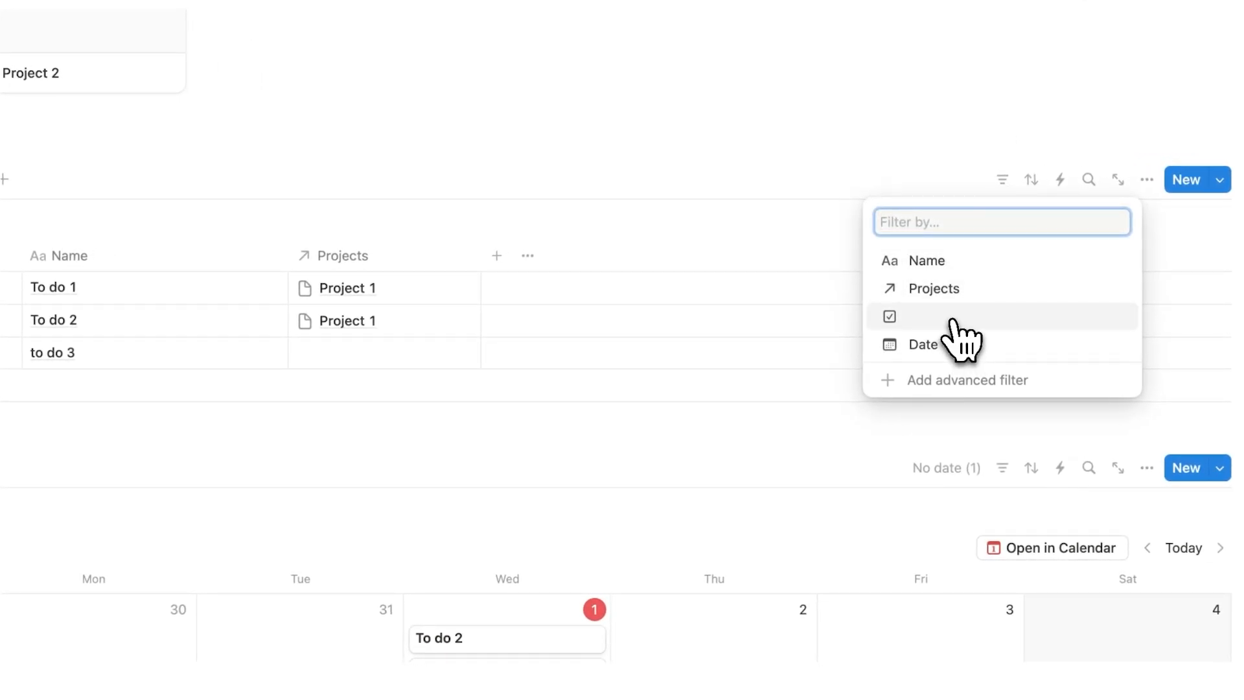
{"action": "left_click", "coordinate": [889, 316]}
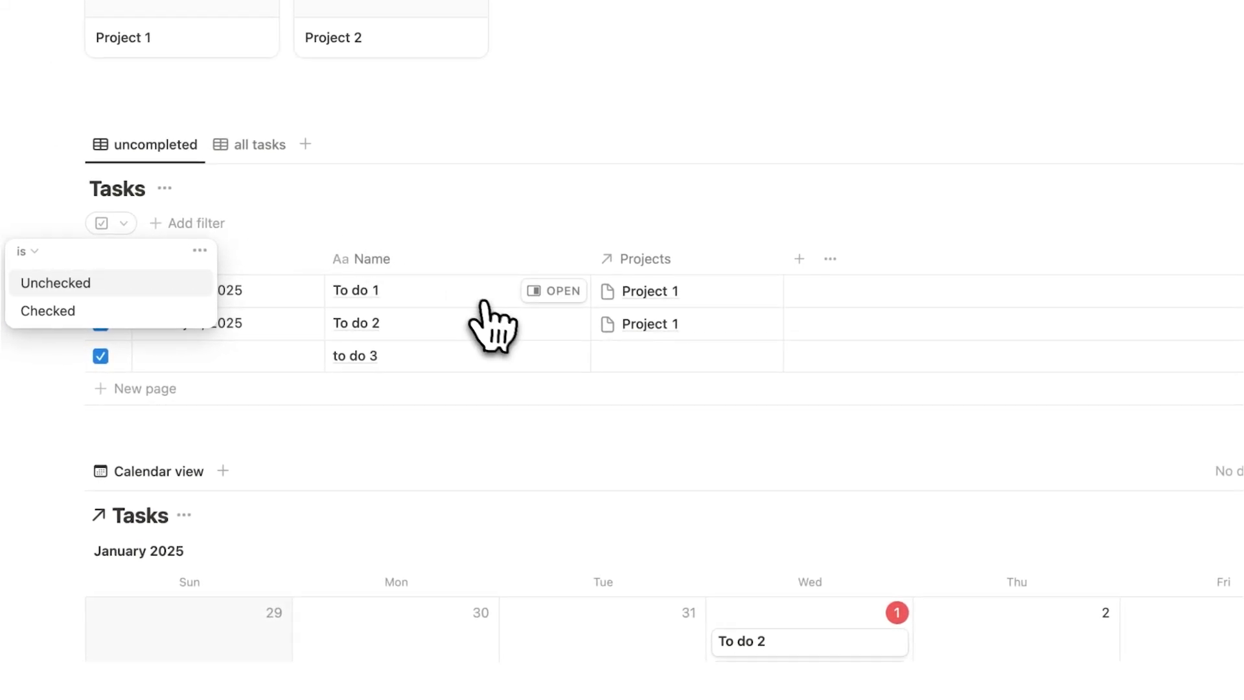
{"action": "mouse_move", "coordinate": [210, 306]}
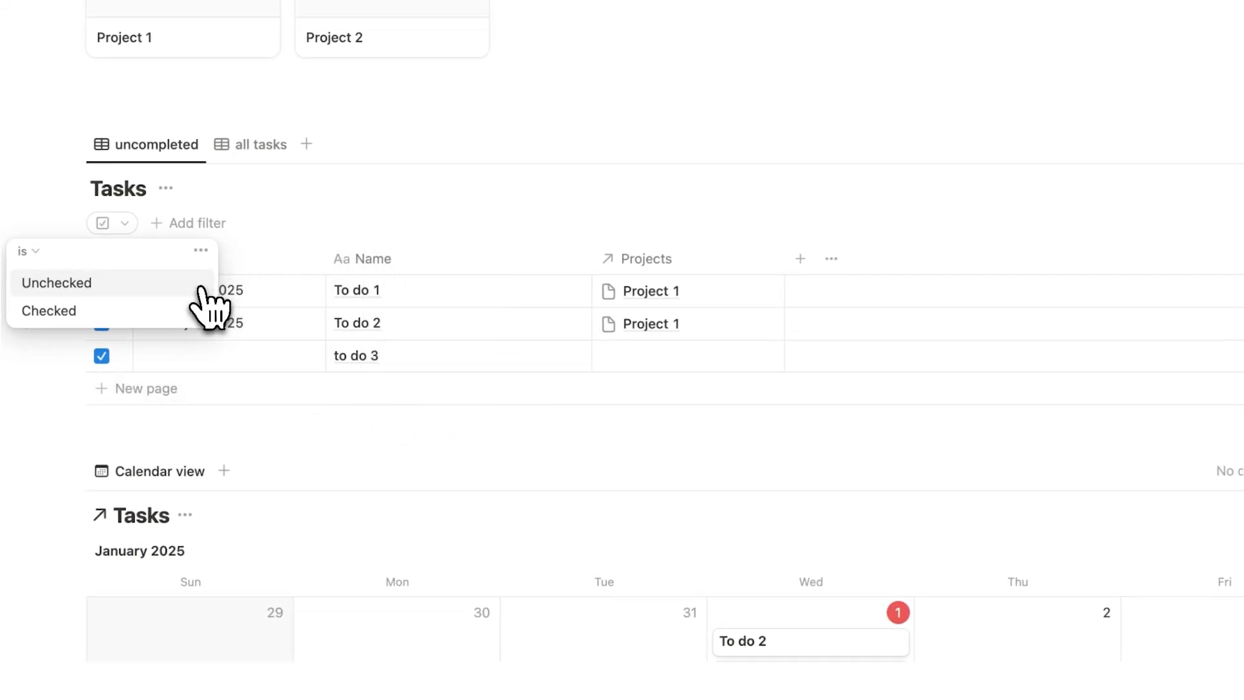
{"action": "left_click", "coordinate": [56, 282]}
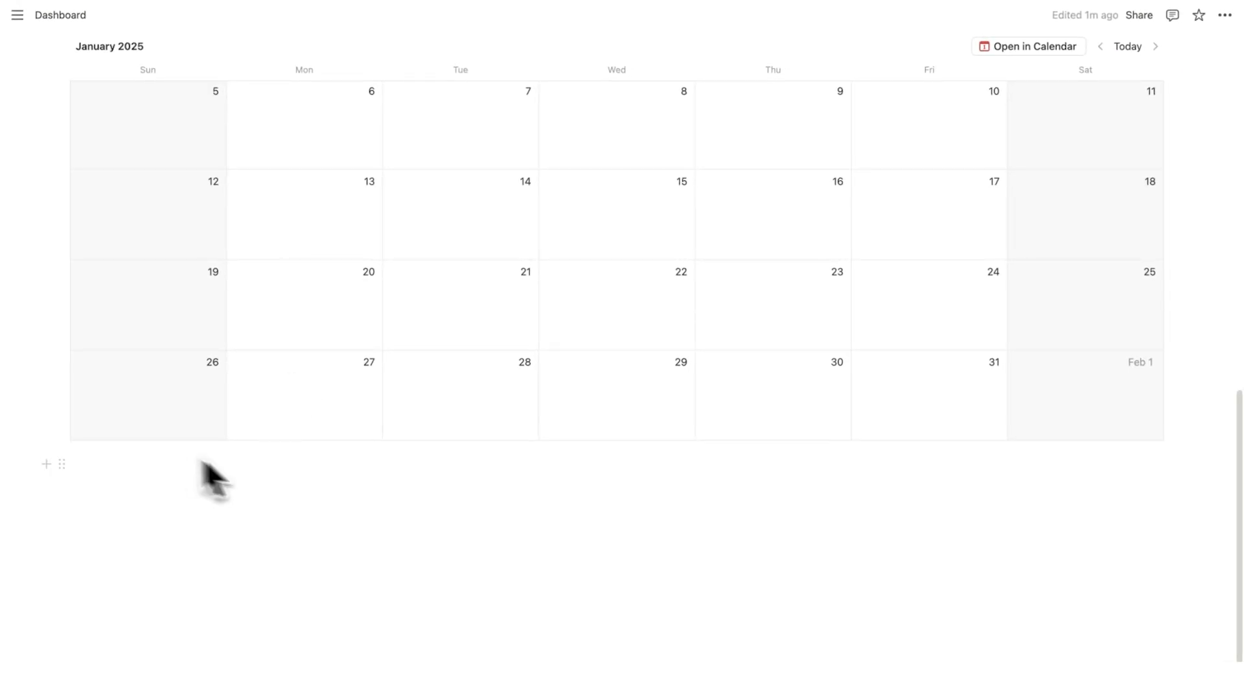
{"action": "scroll", "scroll_direction": "up", "scroll_amount": 3}
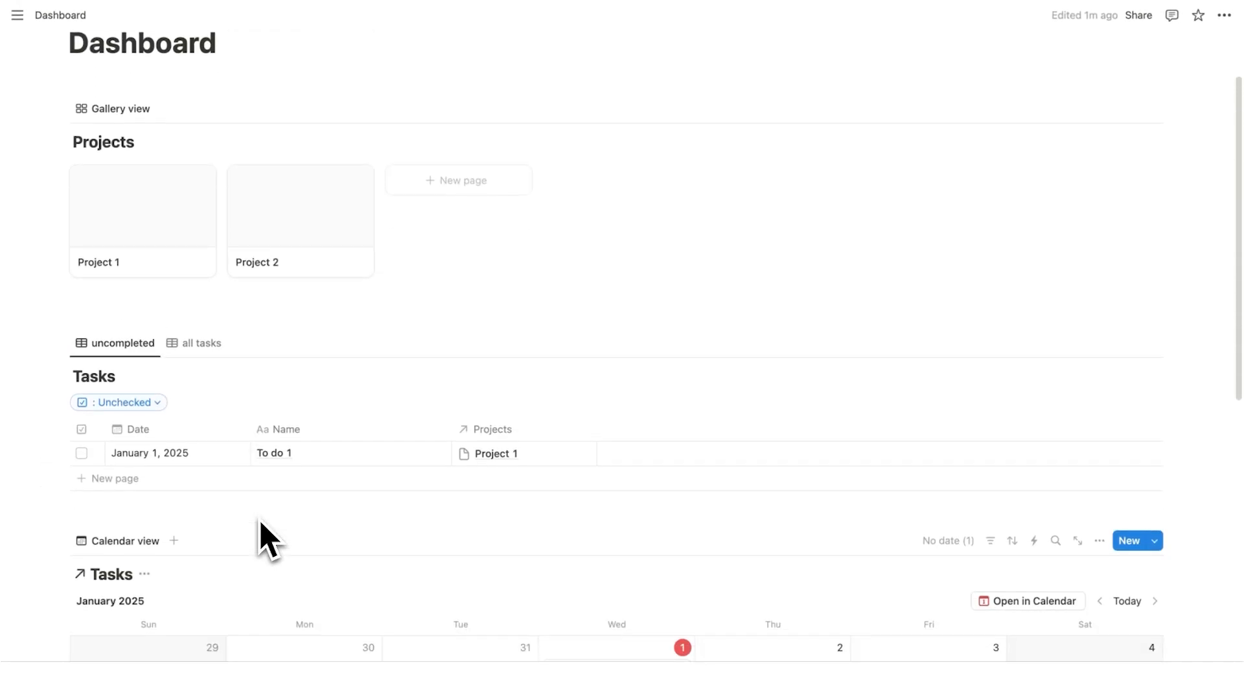
{"action": "mouse_move", "coordinate": [975, 397]}
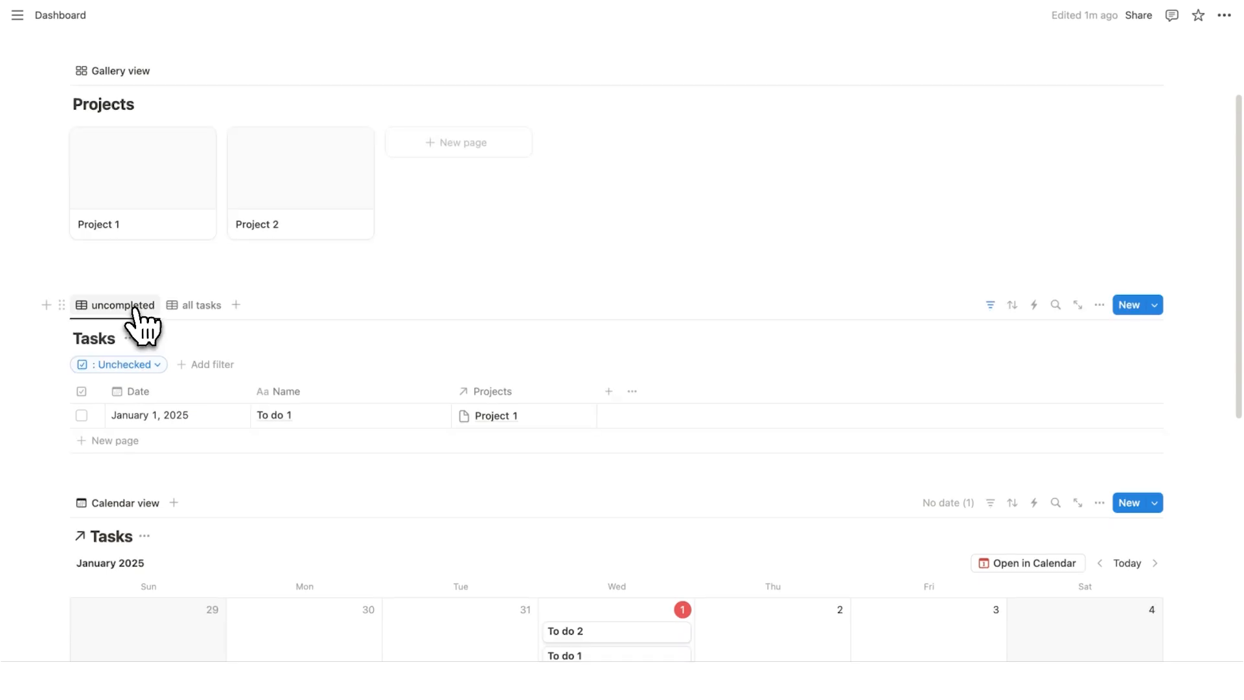
{"action": "mouse_move", "coordinate": [120, 304]}
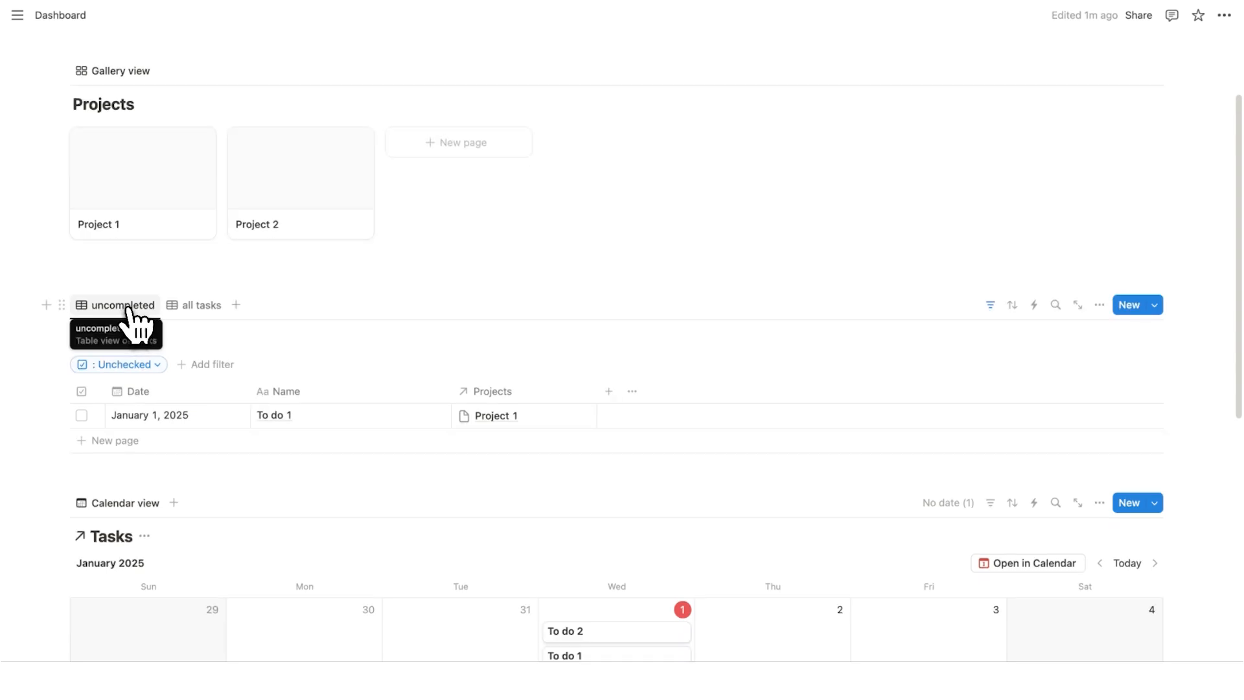
Step: Select the uncompleted tab, then navigate to the Eisenhower Matrix page
{"action": "left_click", "coordinate": [203, 304]}
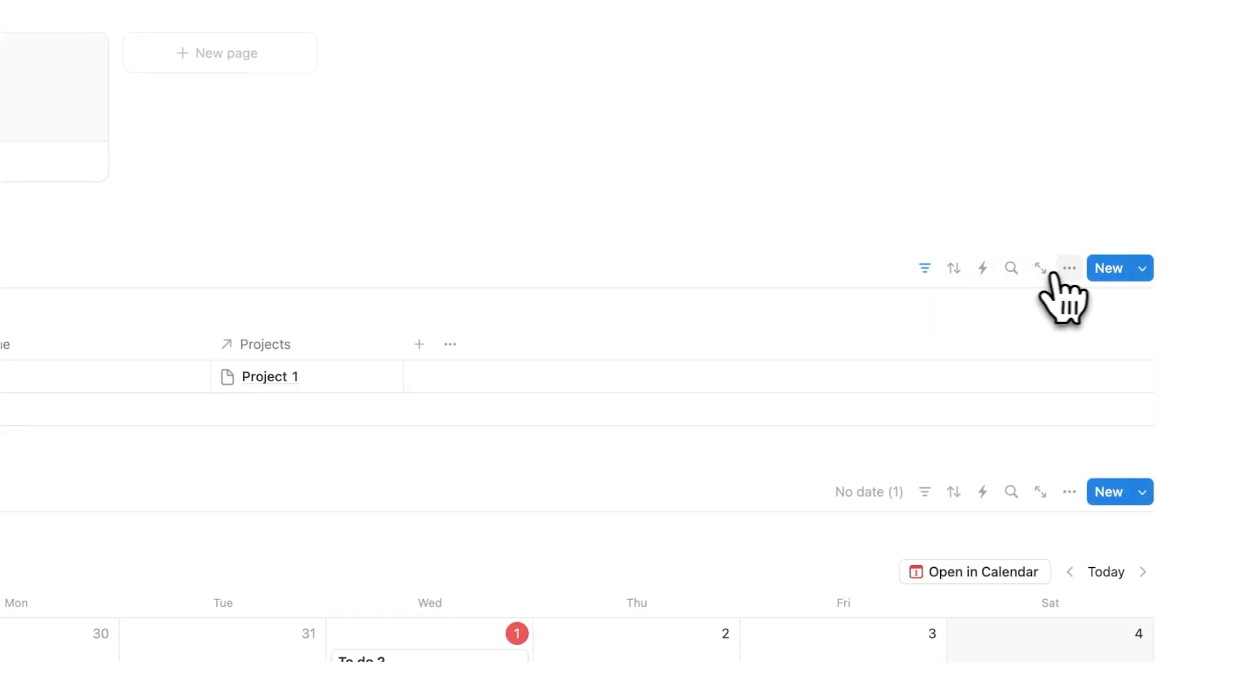
{"action": "scroll", "scroll_direction": "up", "scroll_amount": 3}
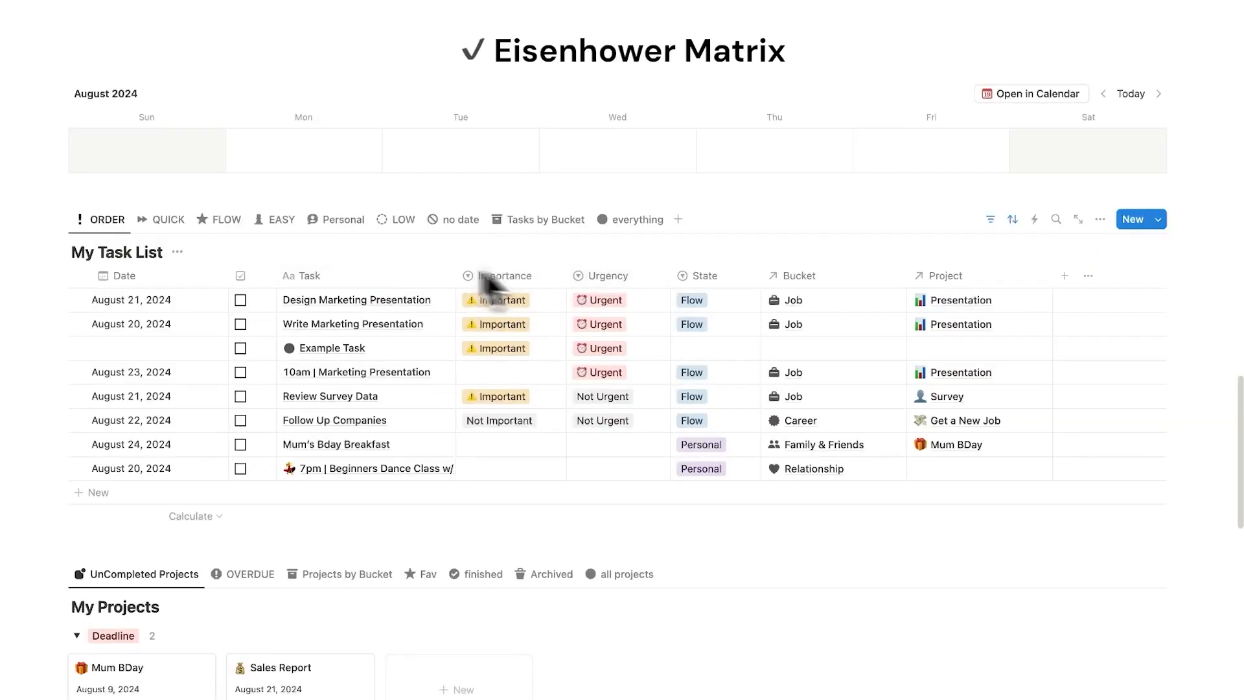
{"action": "mouse_move", "coordinate": [549, 299]}
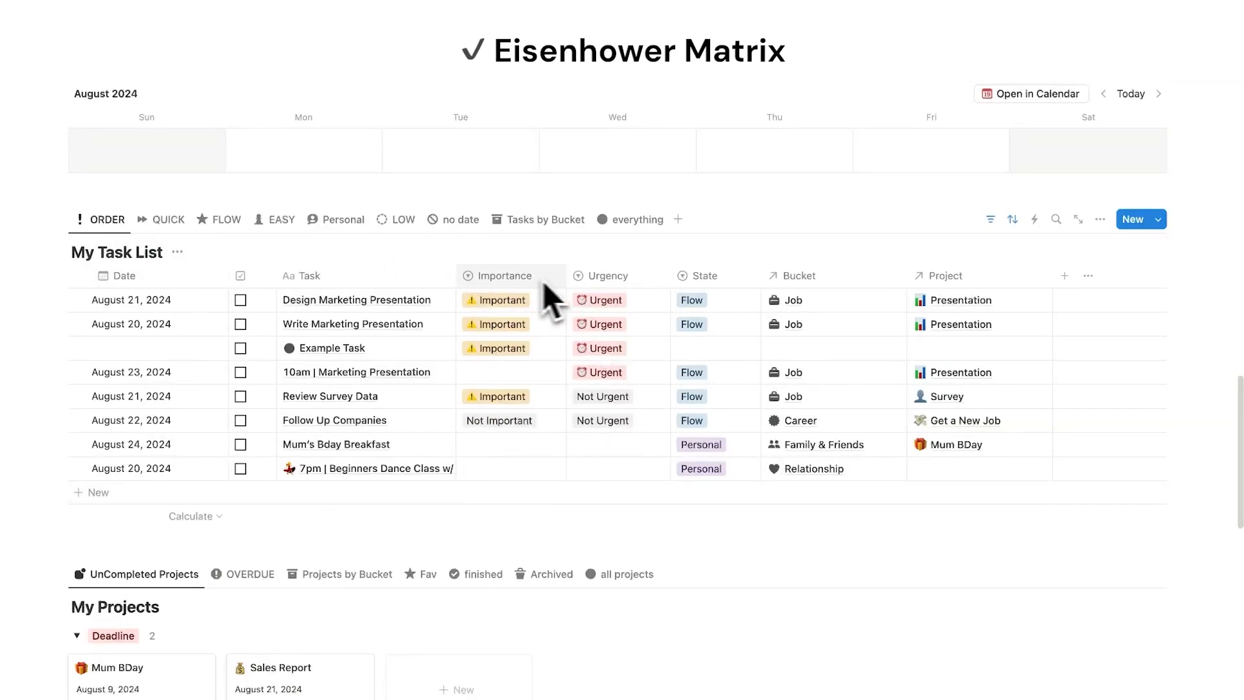
{"action": "mouse_move", "coordinate": [643, 298]}
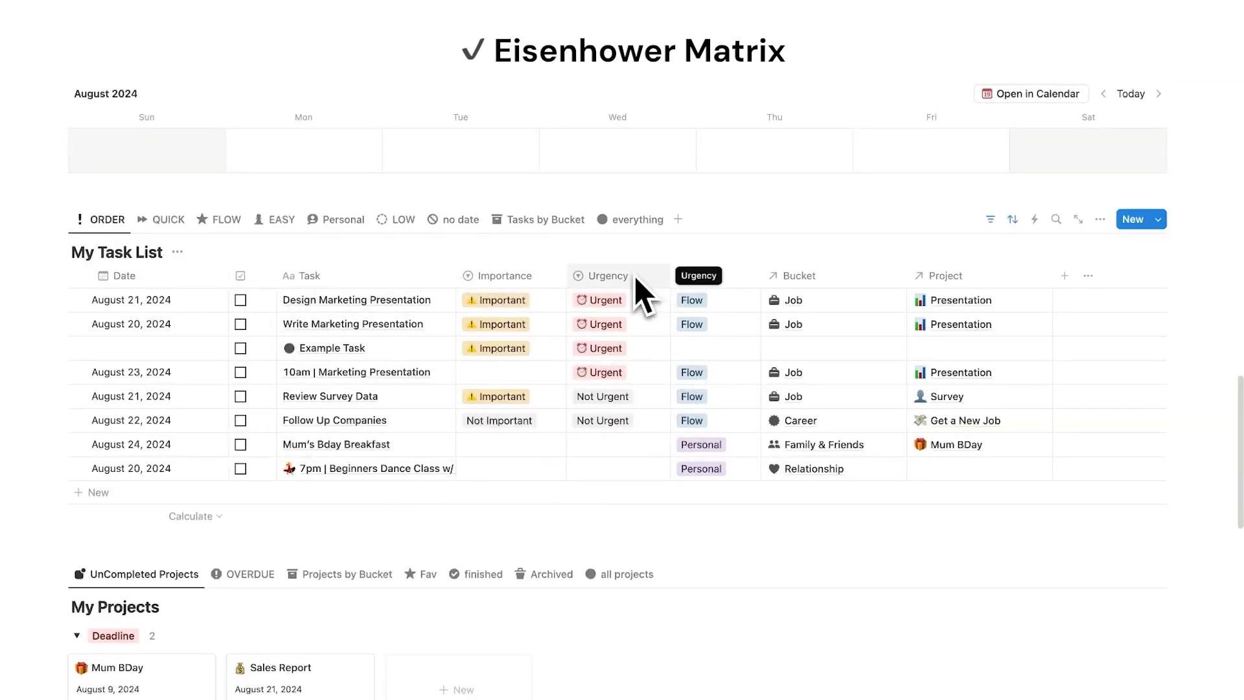